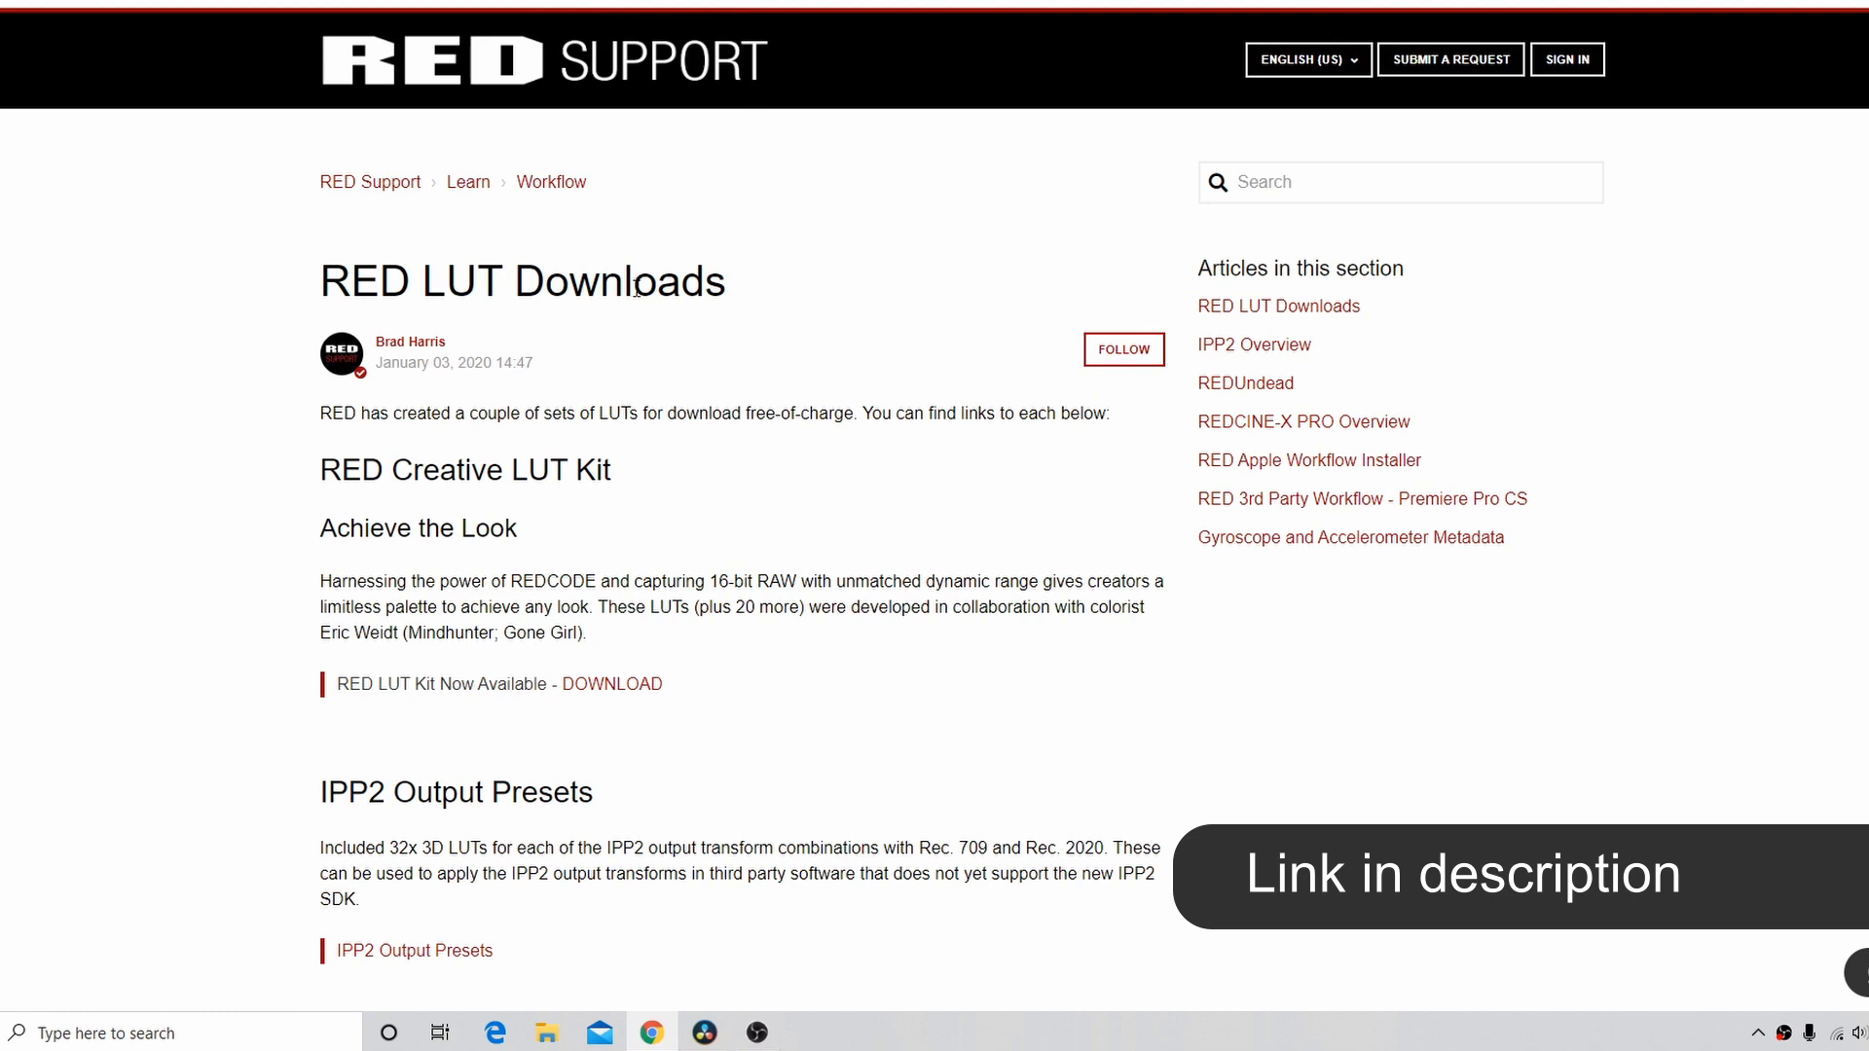
# Download the IPP2 Output Presets LUT package from further down the RED LUT Downloads page
pyautogui.scroll(-3)
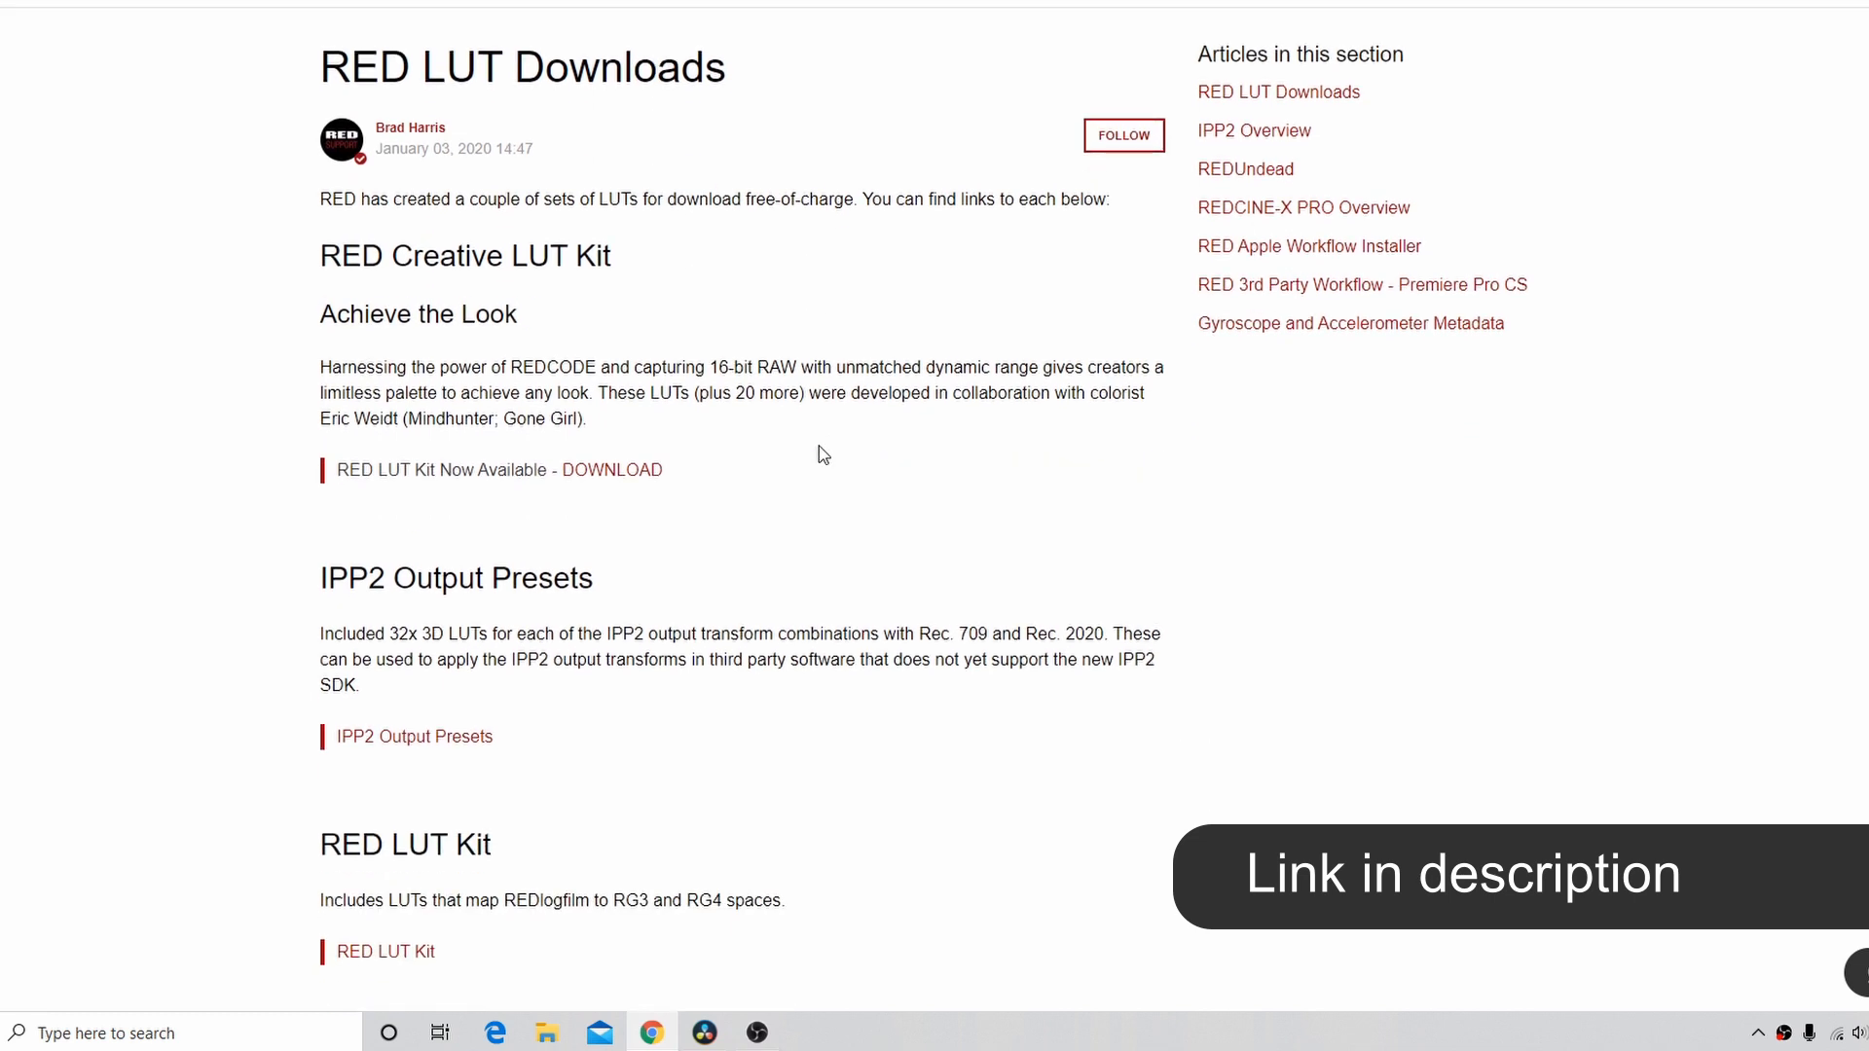
pyautogui.scroll(-3)
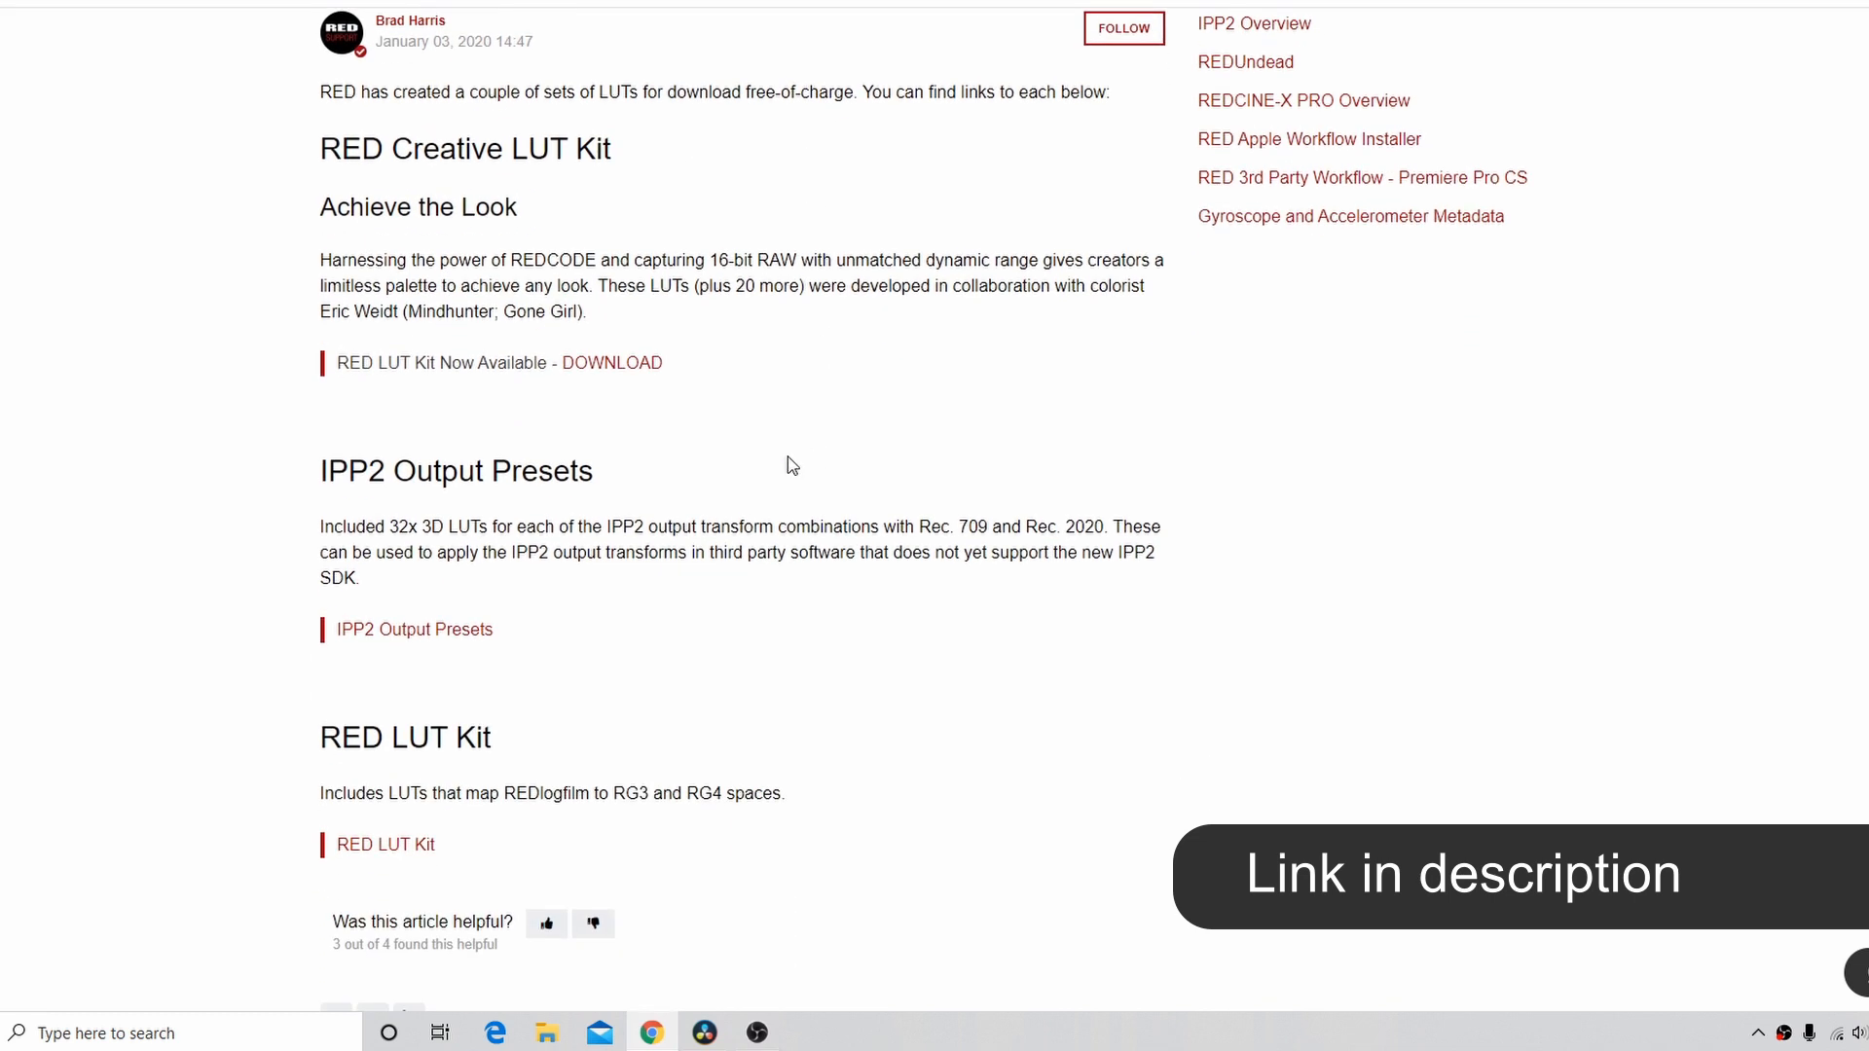
pyautogui.click(412, 629)
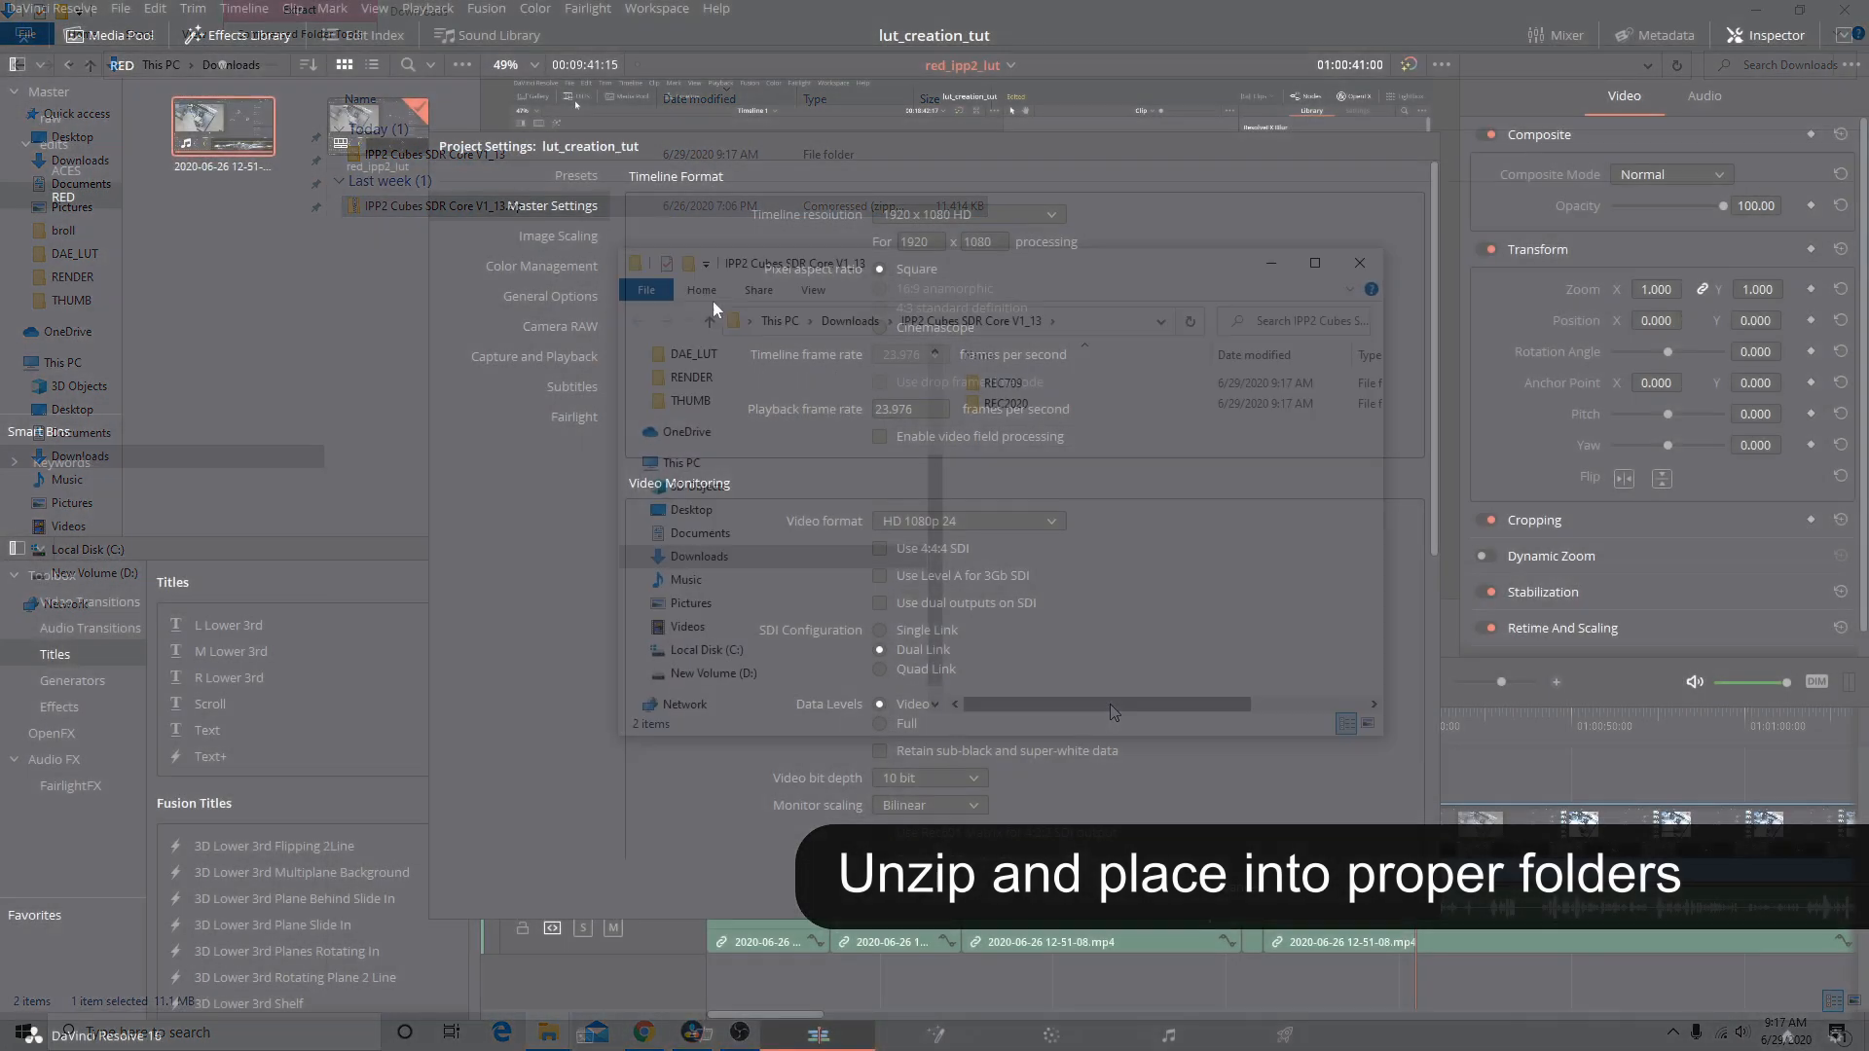
# Move the unzipped IPP2 cubes into RED_IPP2_LUTS under Resolve's Support > LUT folder and enter it
pyautogui.click(539, 267)
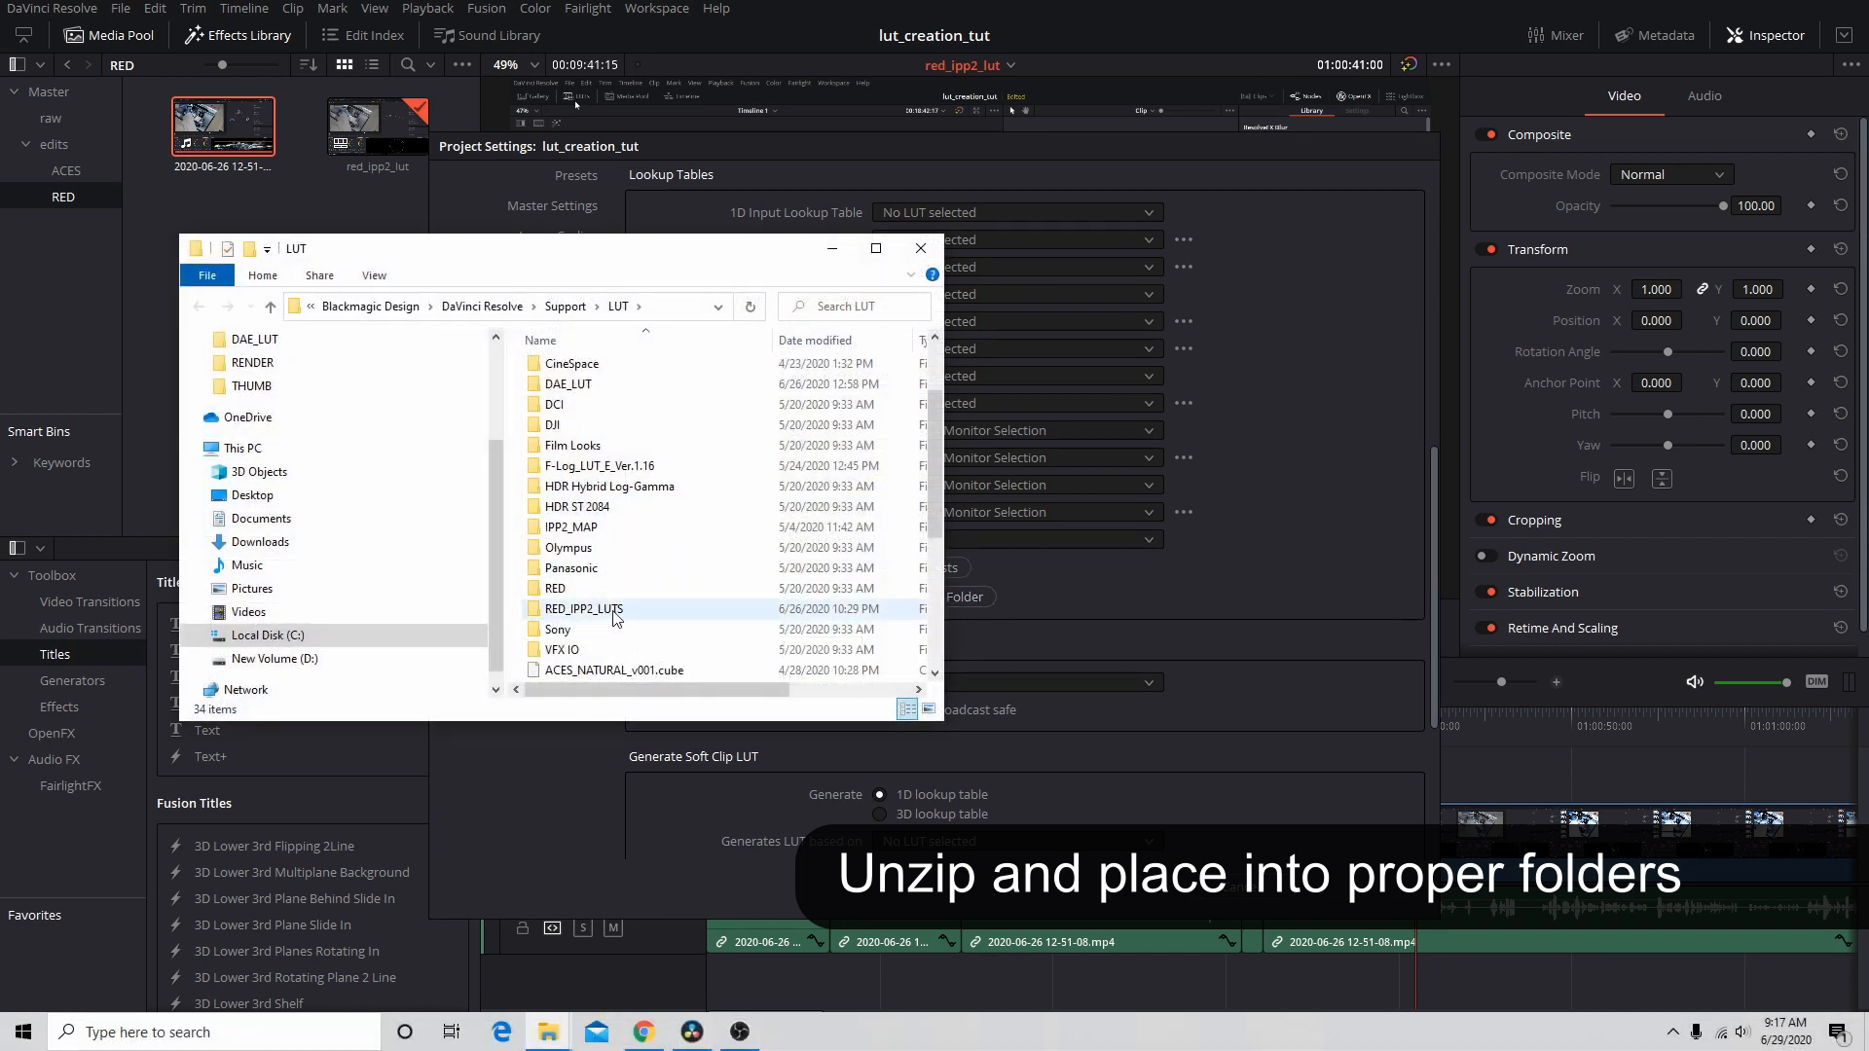
pyautogui.doubleClick(582, 609)
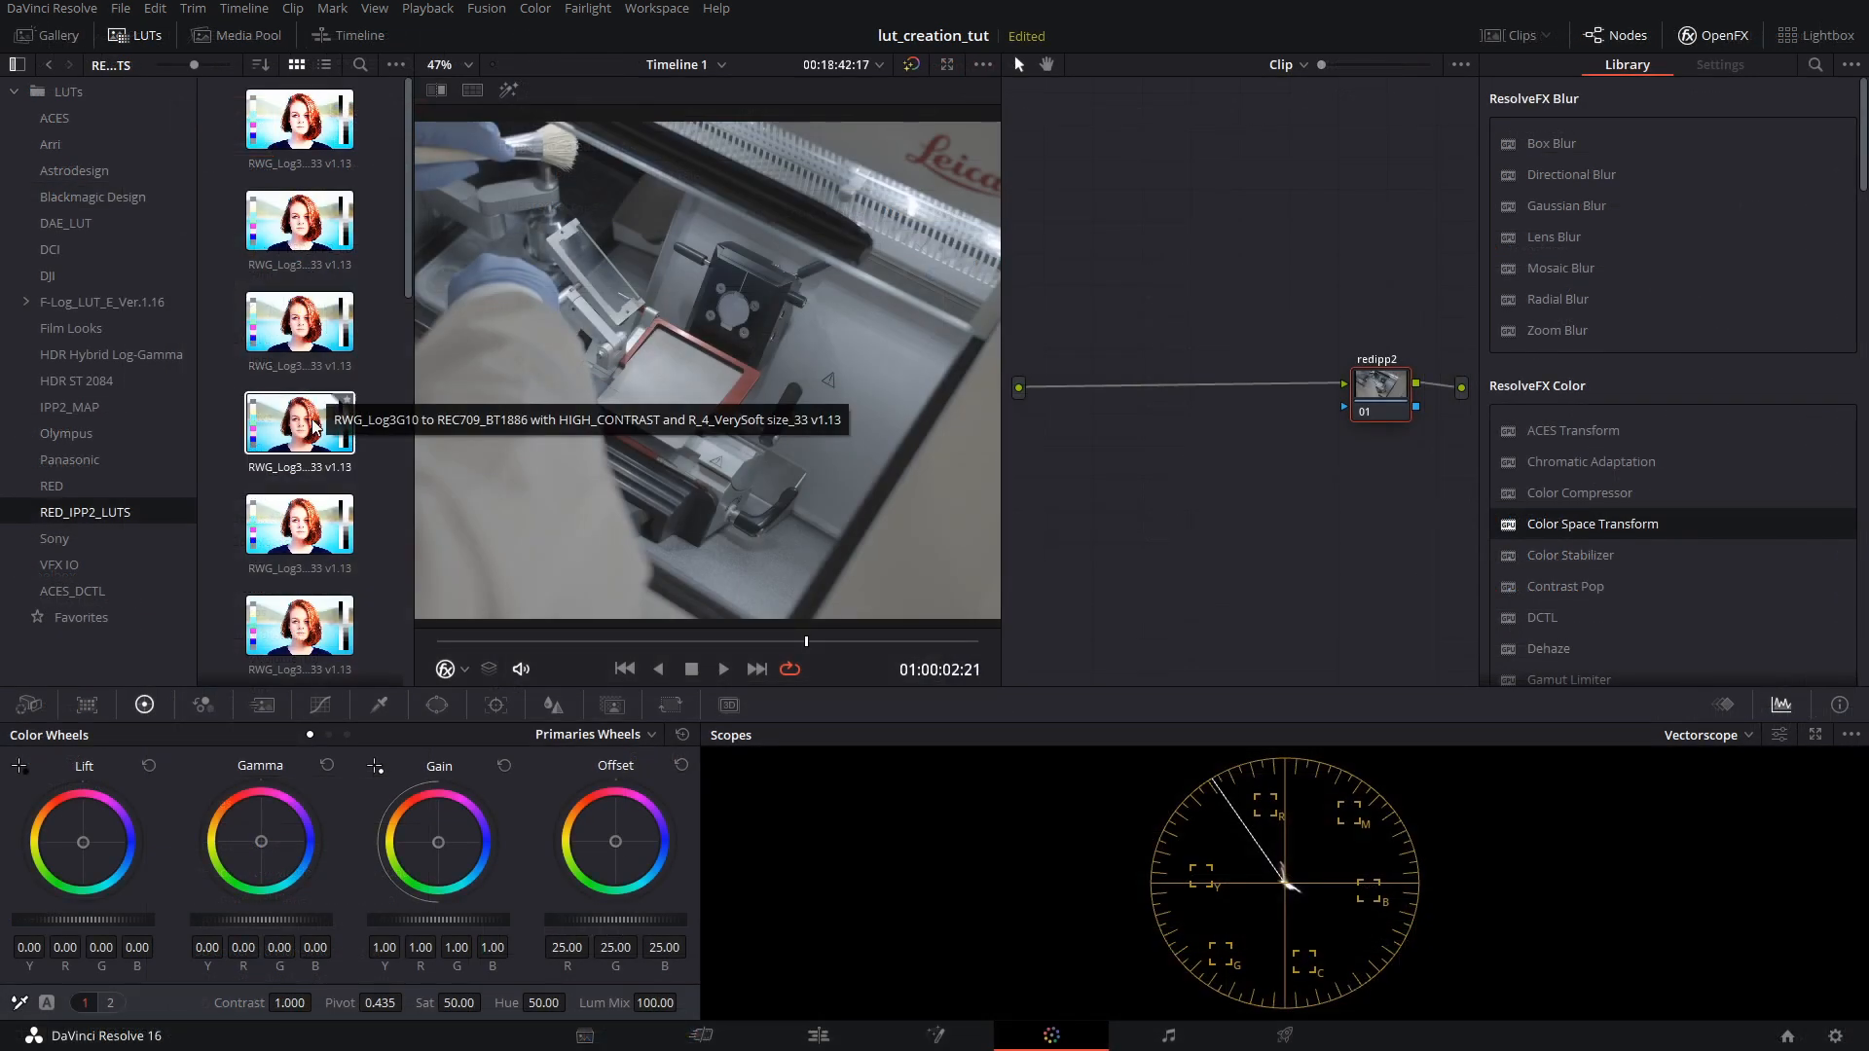
pyautogui.moveTo(316, 376)
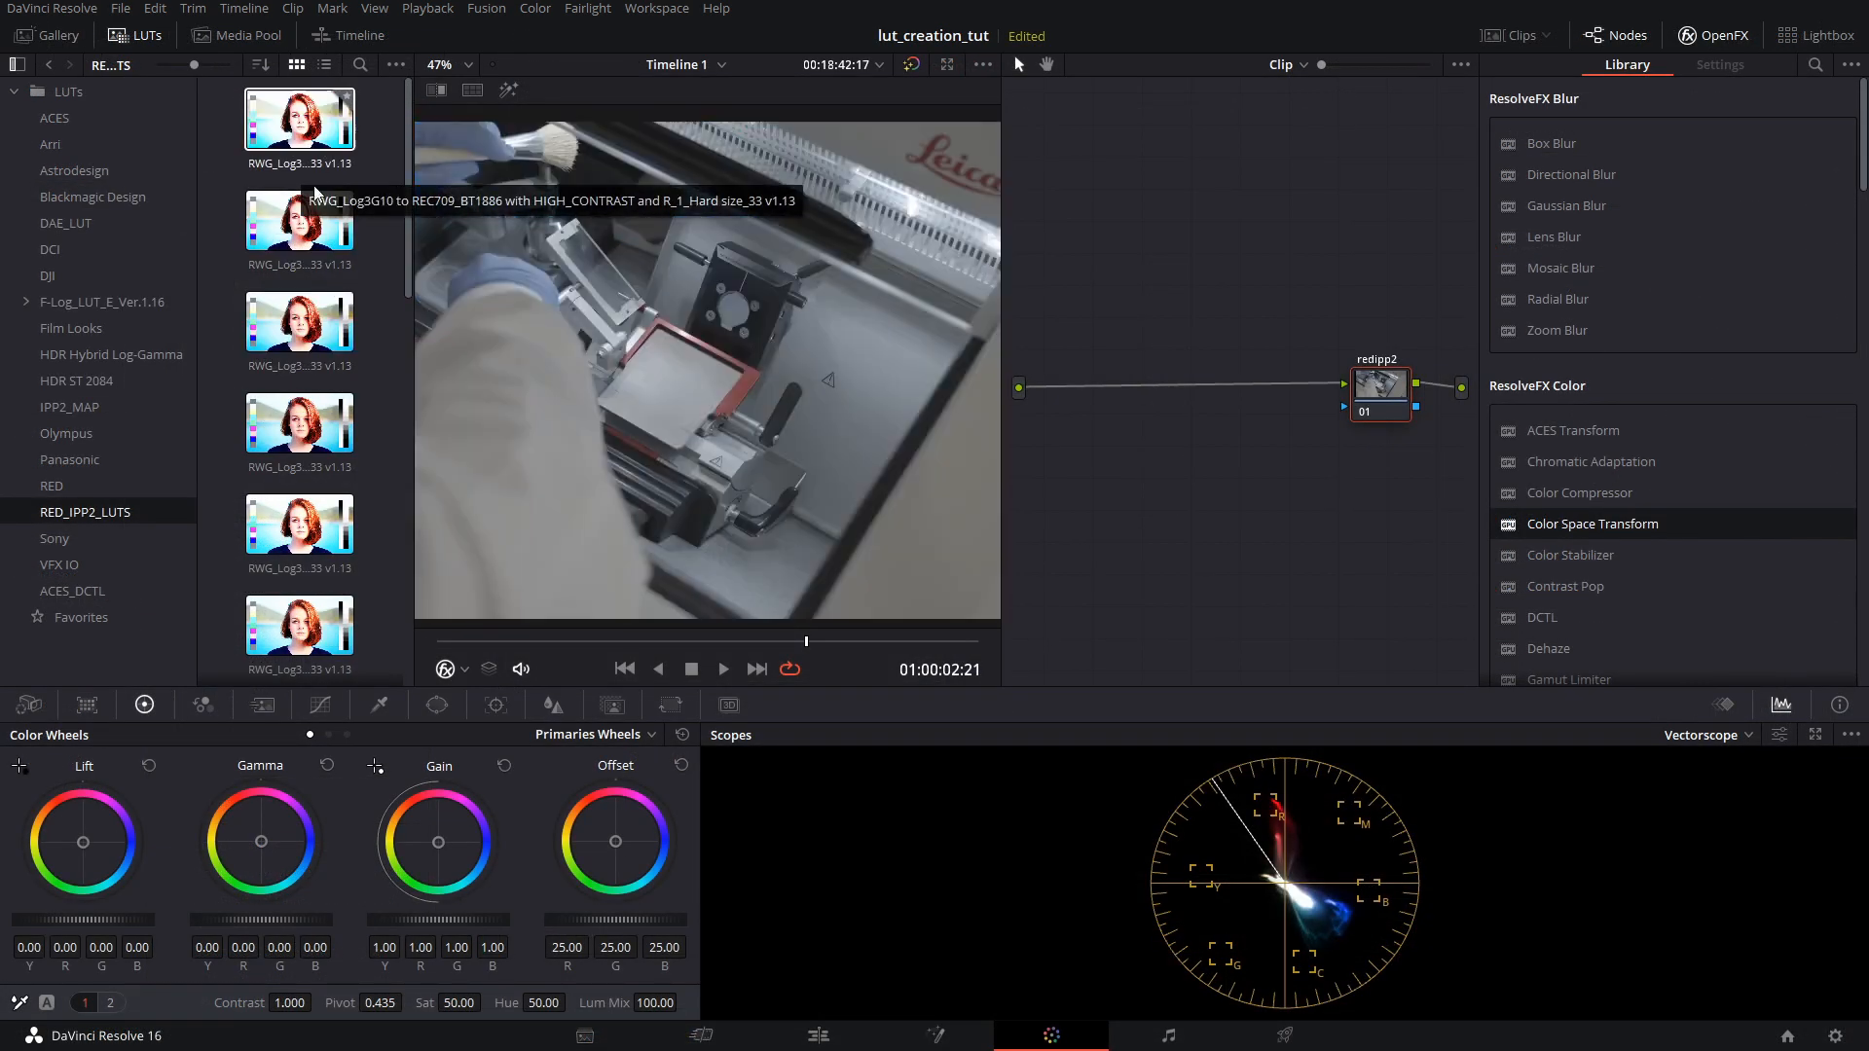
pyautogui.moveTo(300, 422)
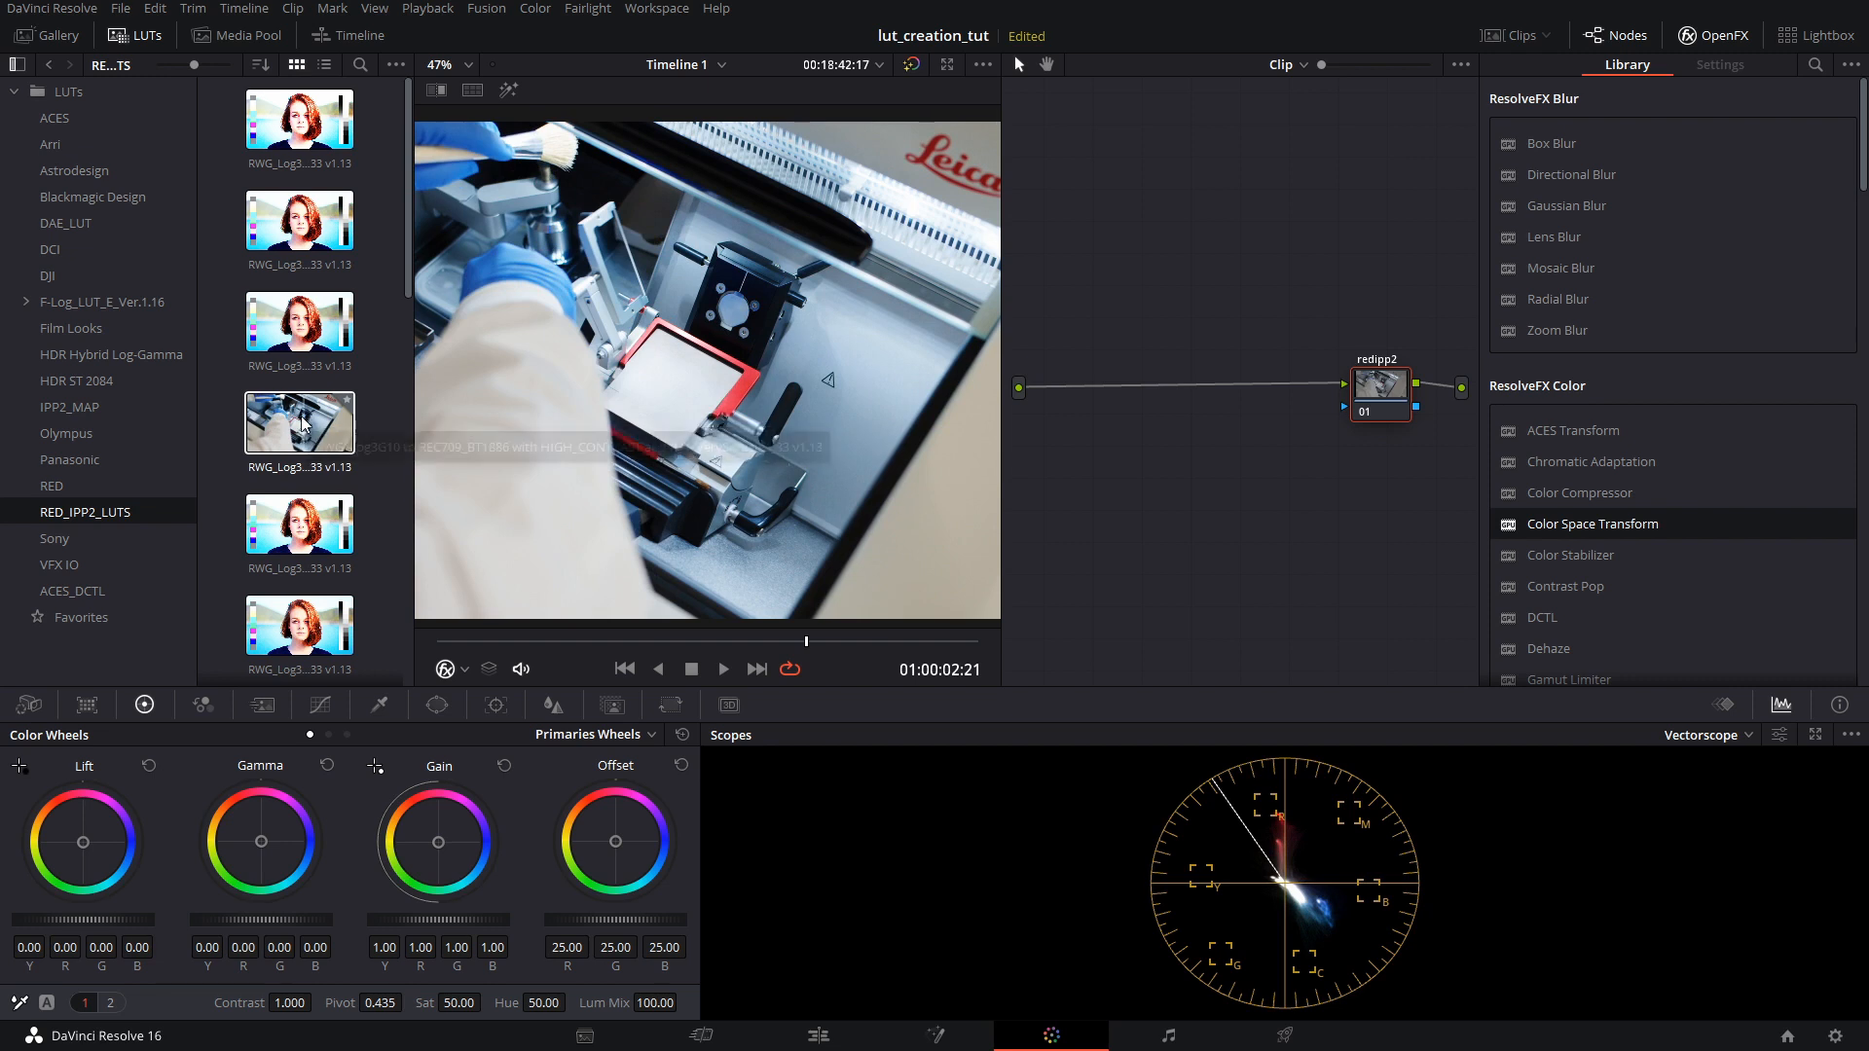
pyautogui.moveTo(300, 423)
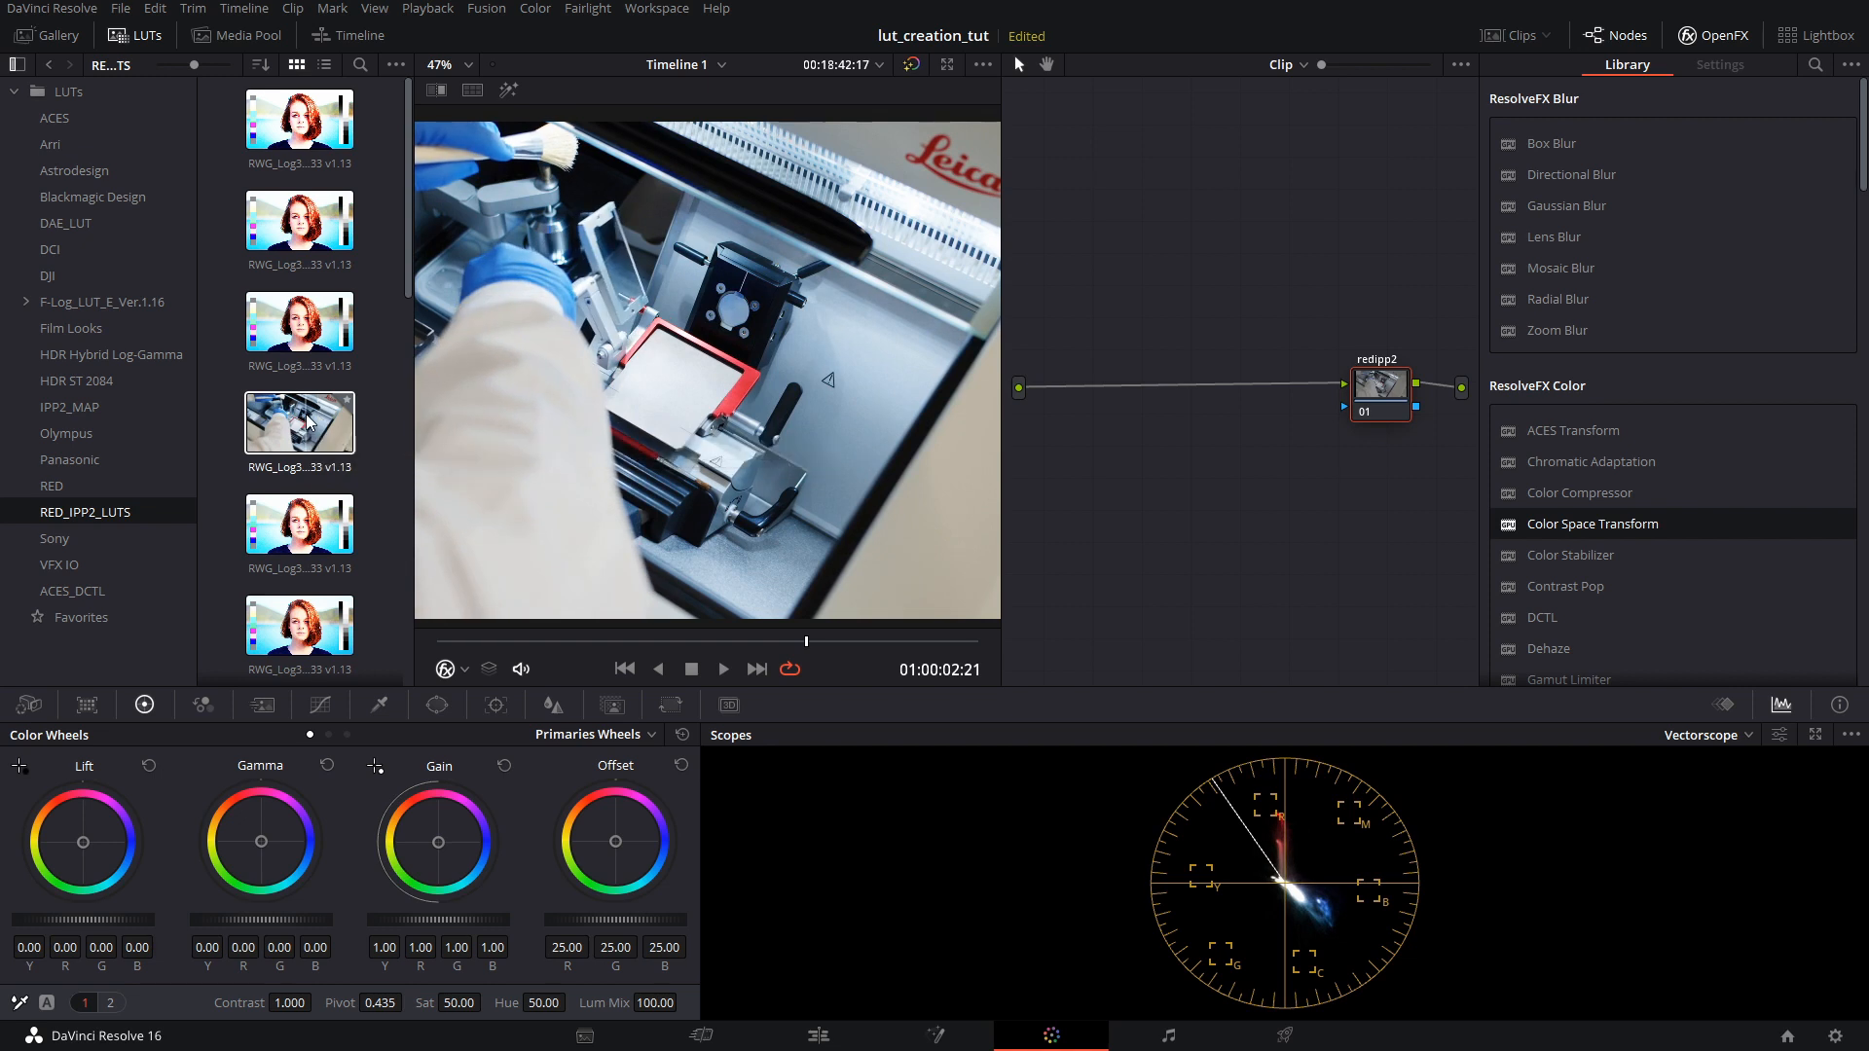
pyautogui.moveTo(300, 420)
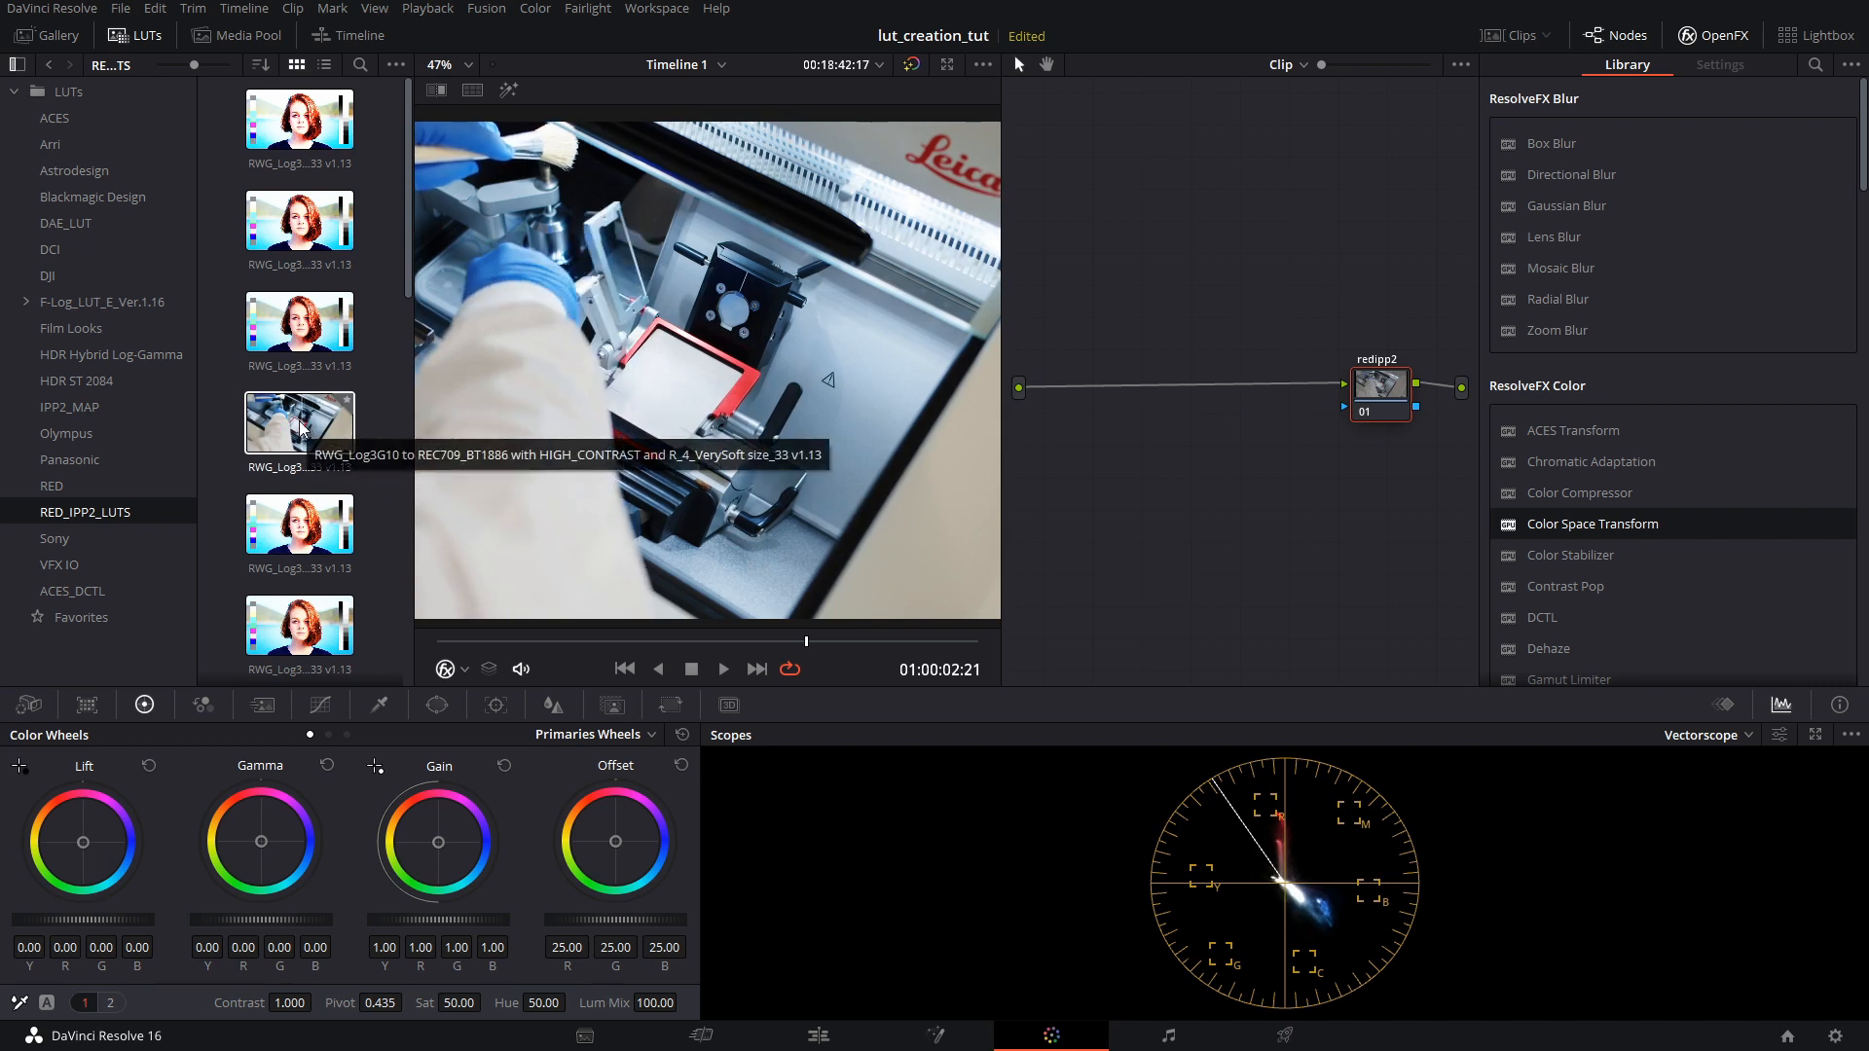
# Apply the HIGH_CONTRAST R_4_VerySoft Rec.709 LUT from RED_IPP2_LUTS to the redipp2 node
pyautogui.click(146, 35)
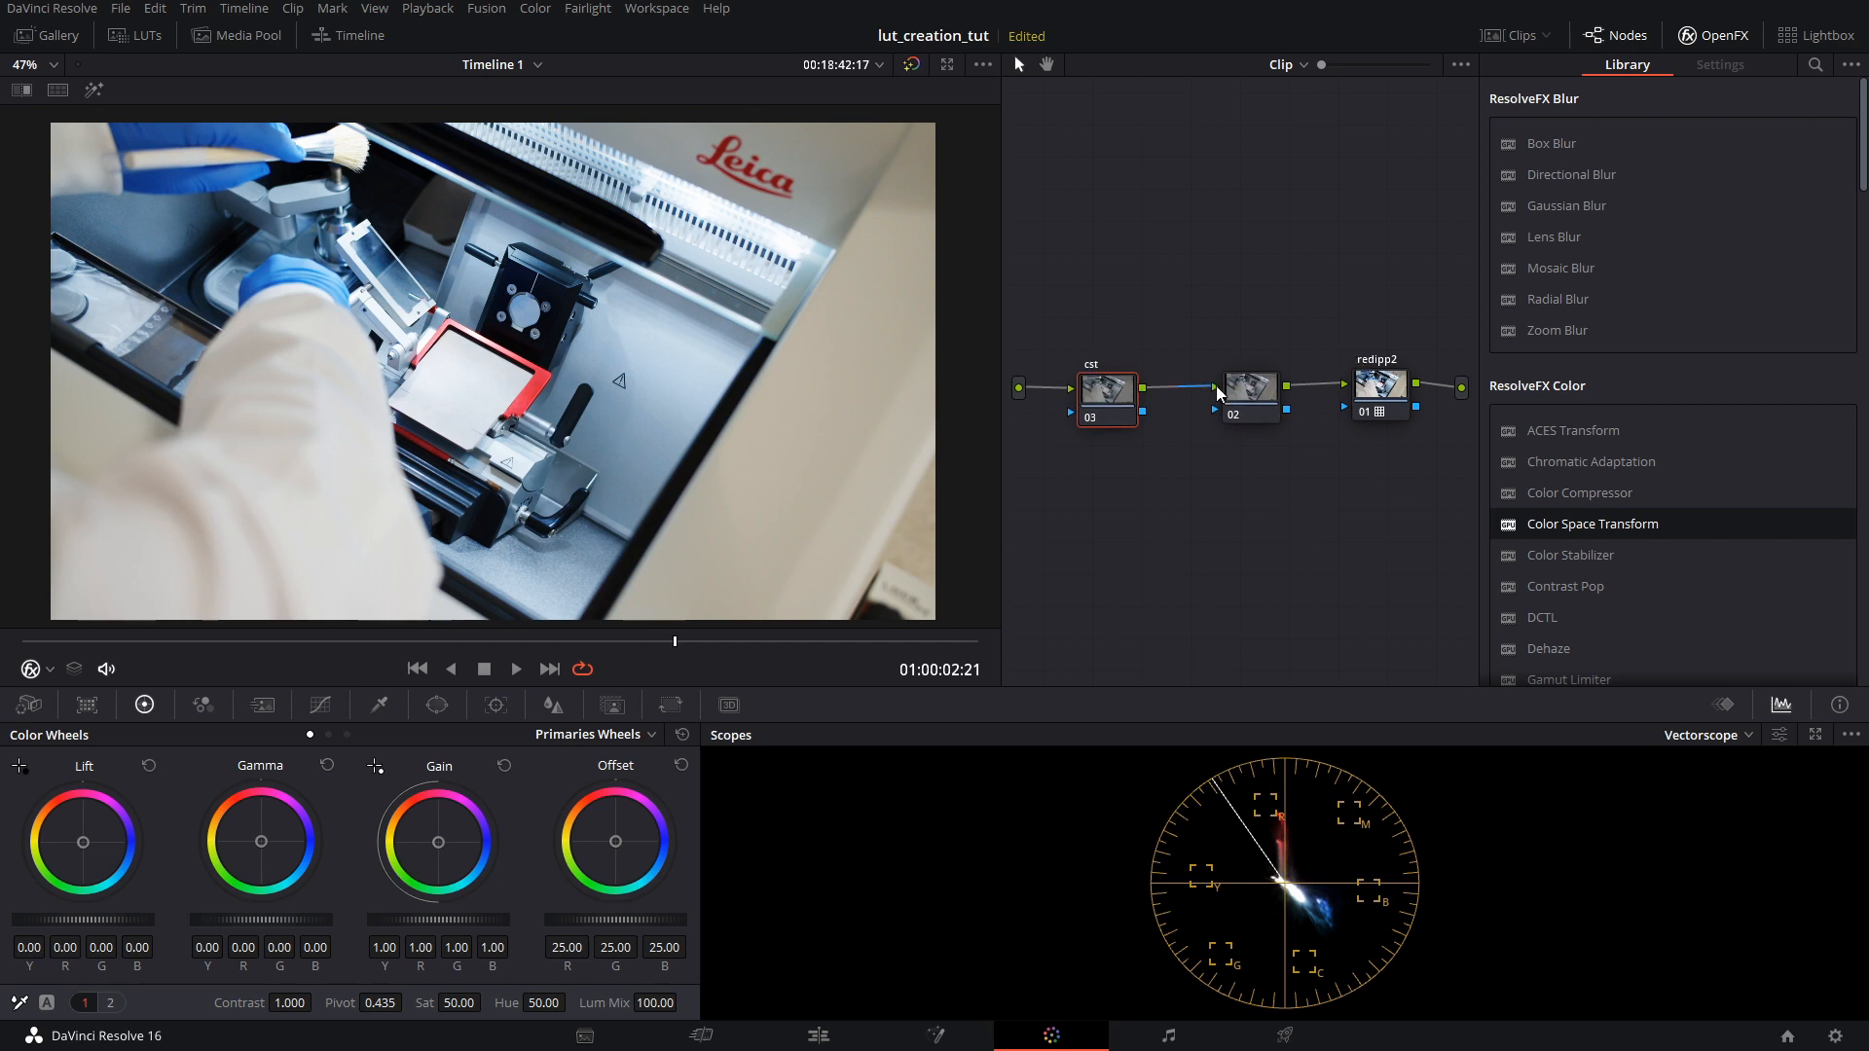
# Reposition the middle grade node, then select the cst node to show its settings
pyautogui.click(1250, 390)
pyautogui.write('grade')
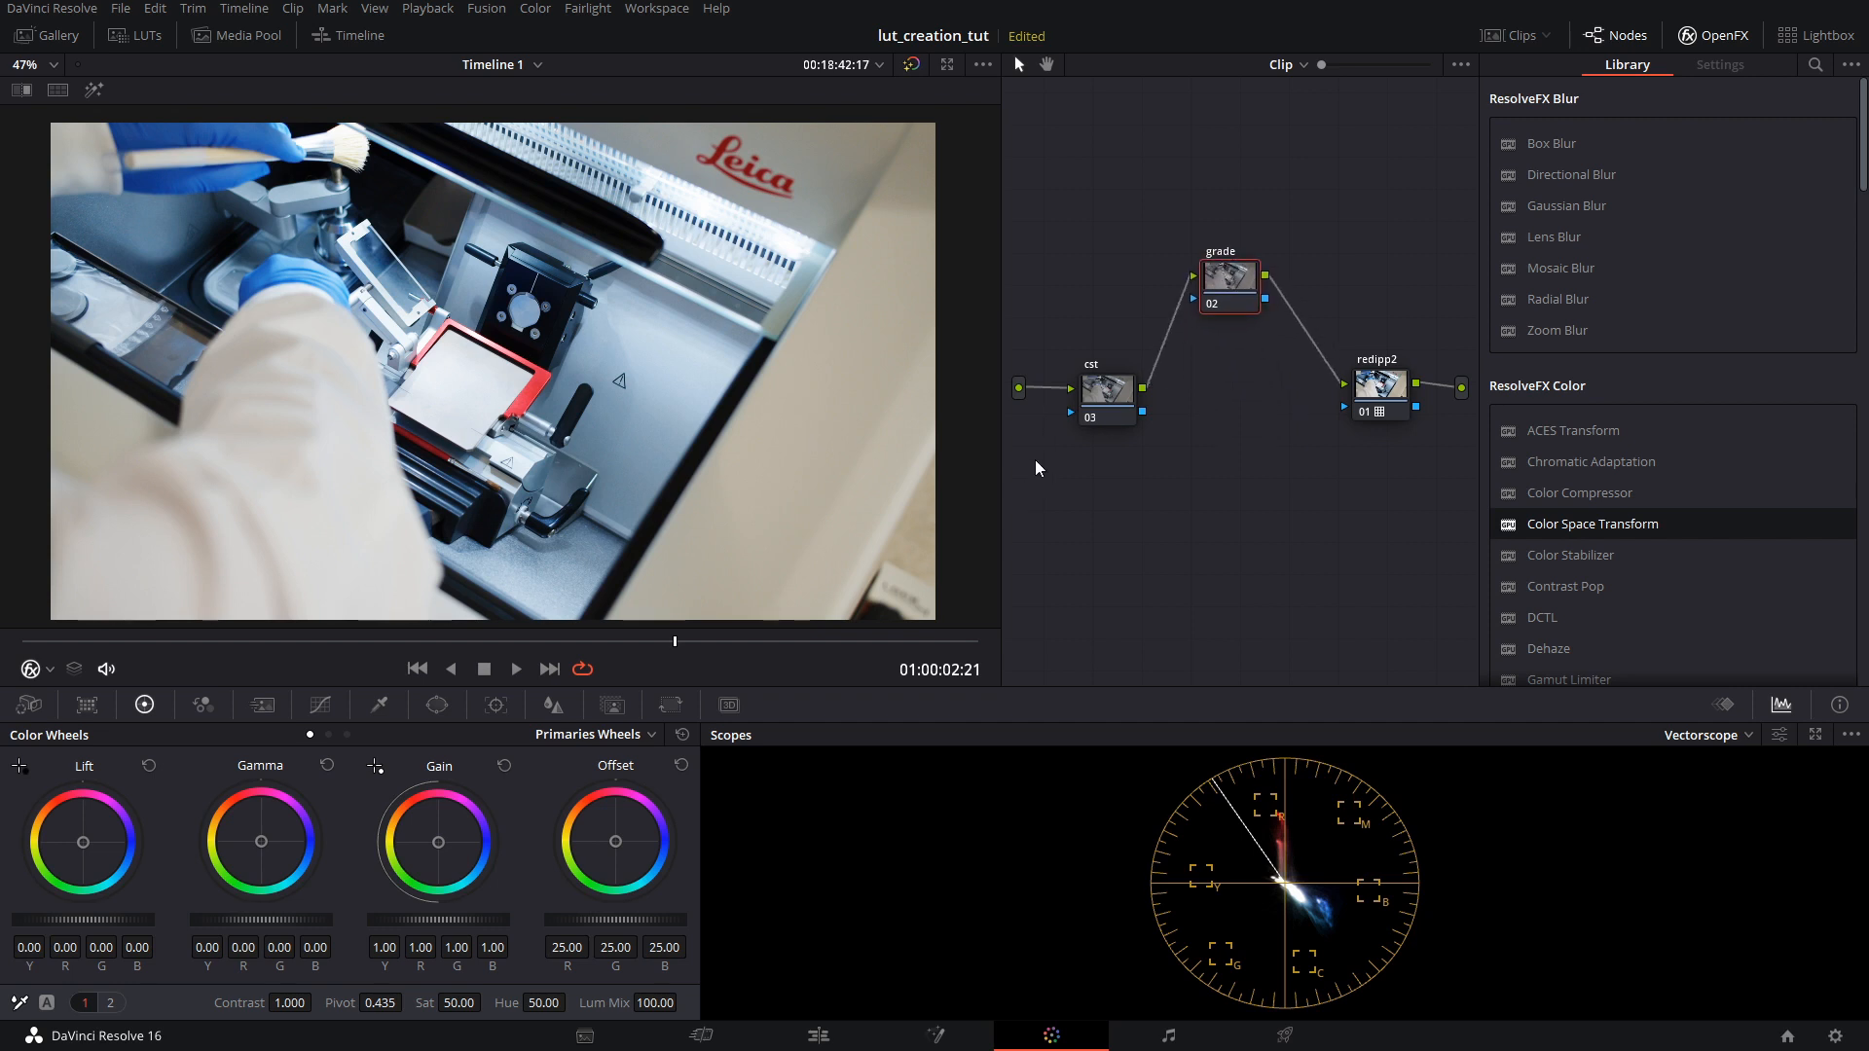
pyautogui.click(1103, 388)
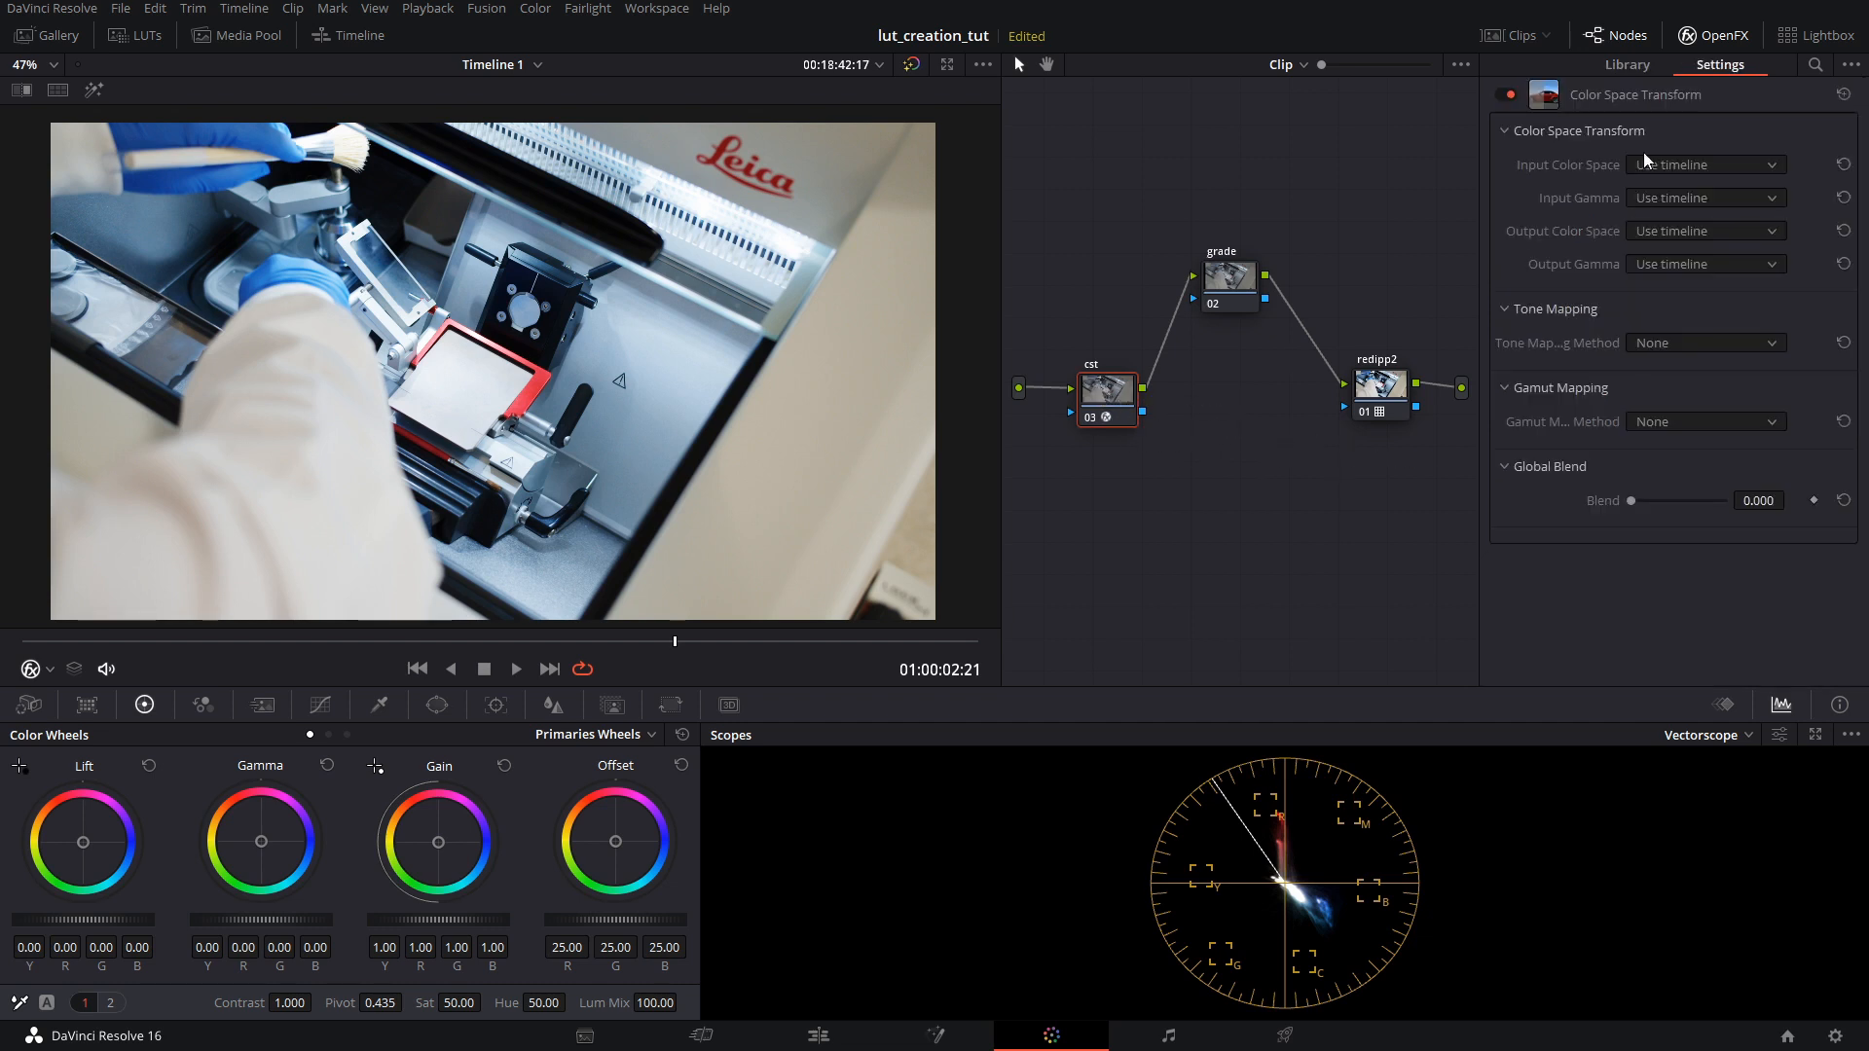
# Review the clip's Camera Raw color space options and leave them unchanged
pyautogui.click(25, 705)
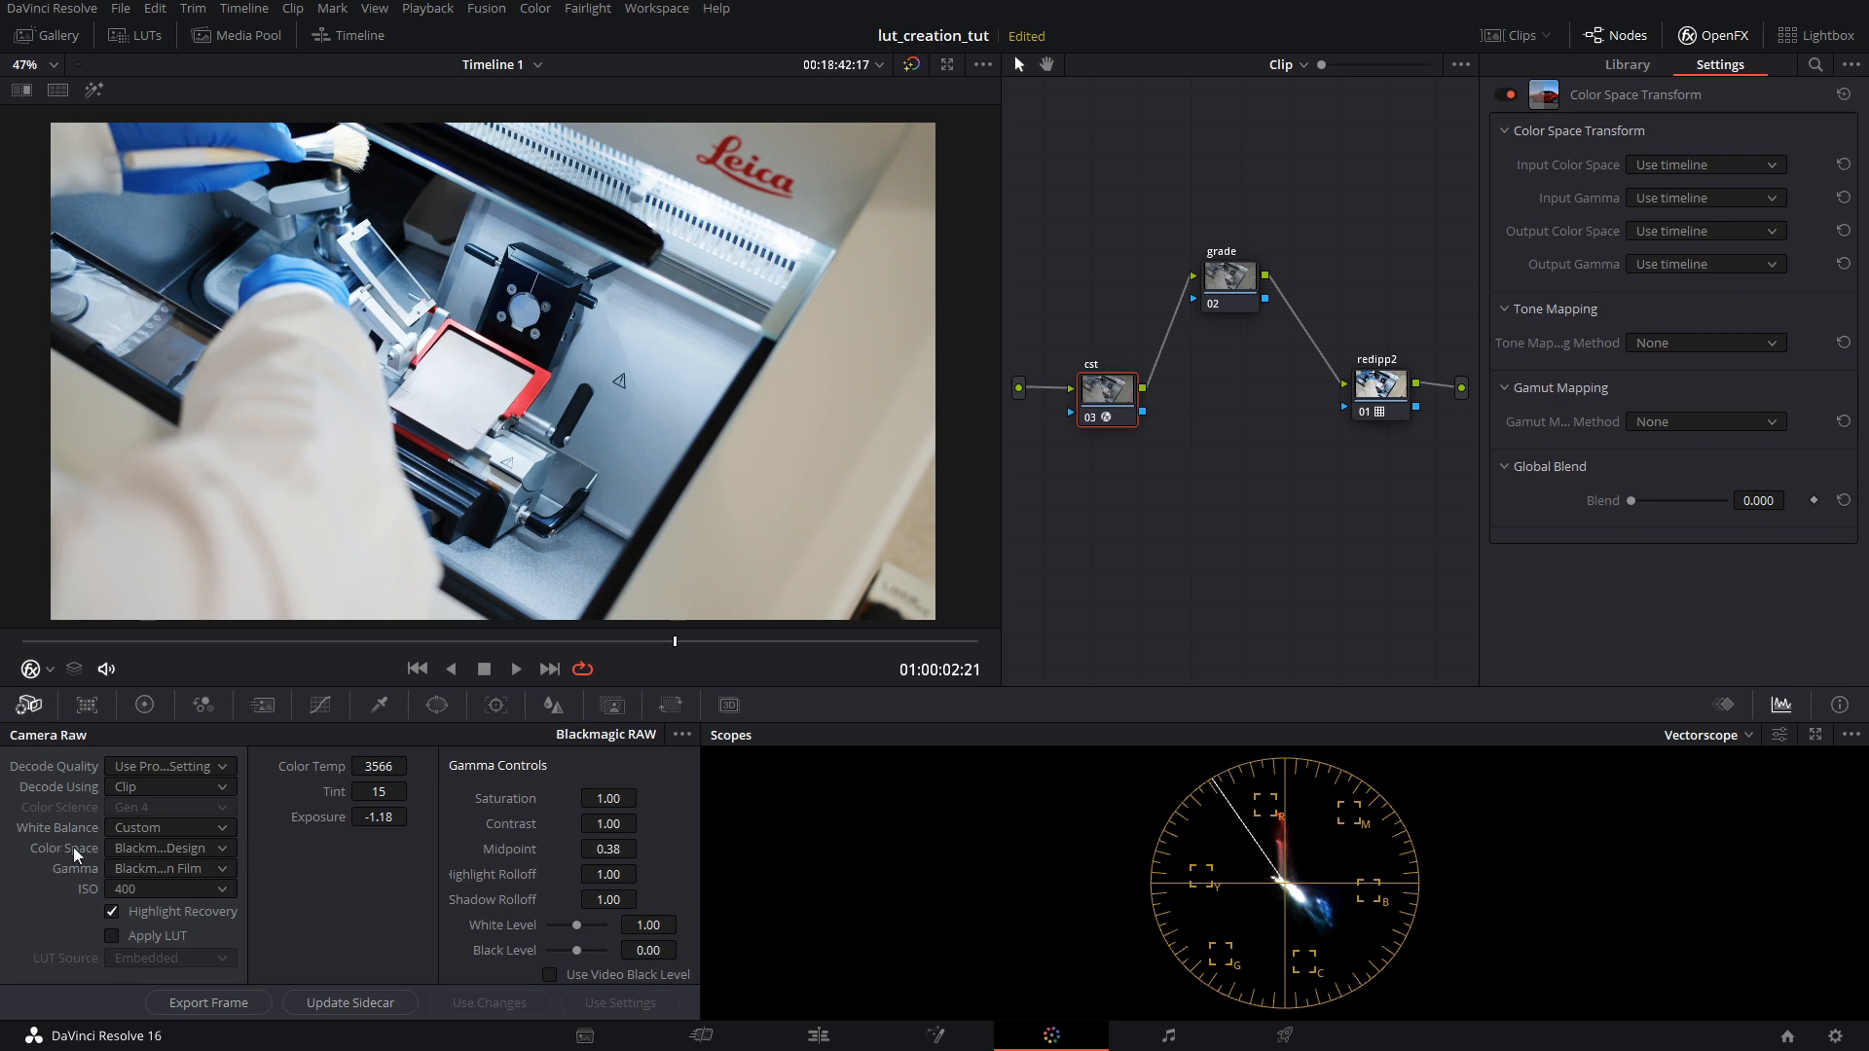
pyautogui.moveTo(1584, 436)
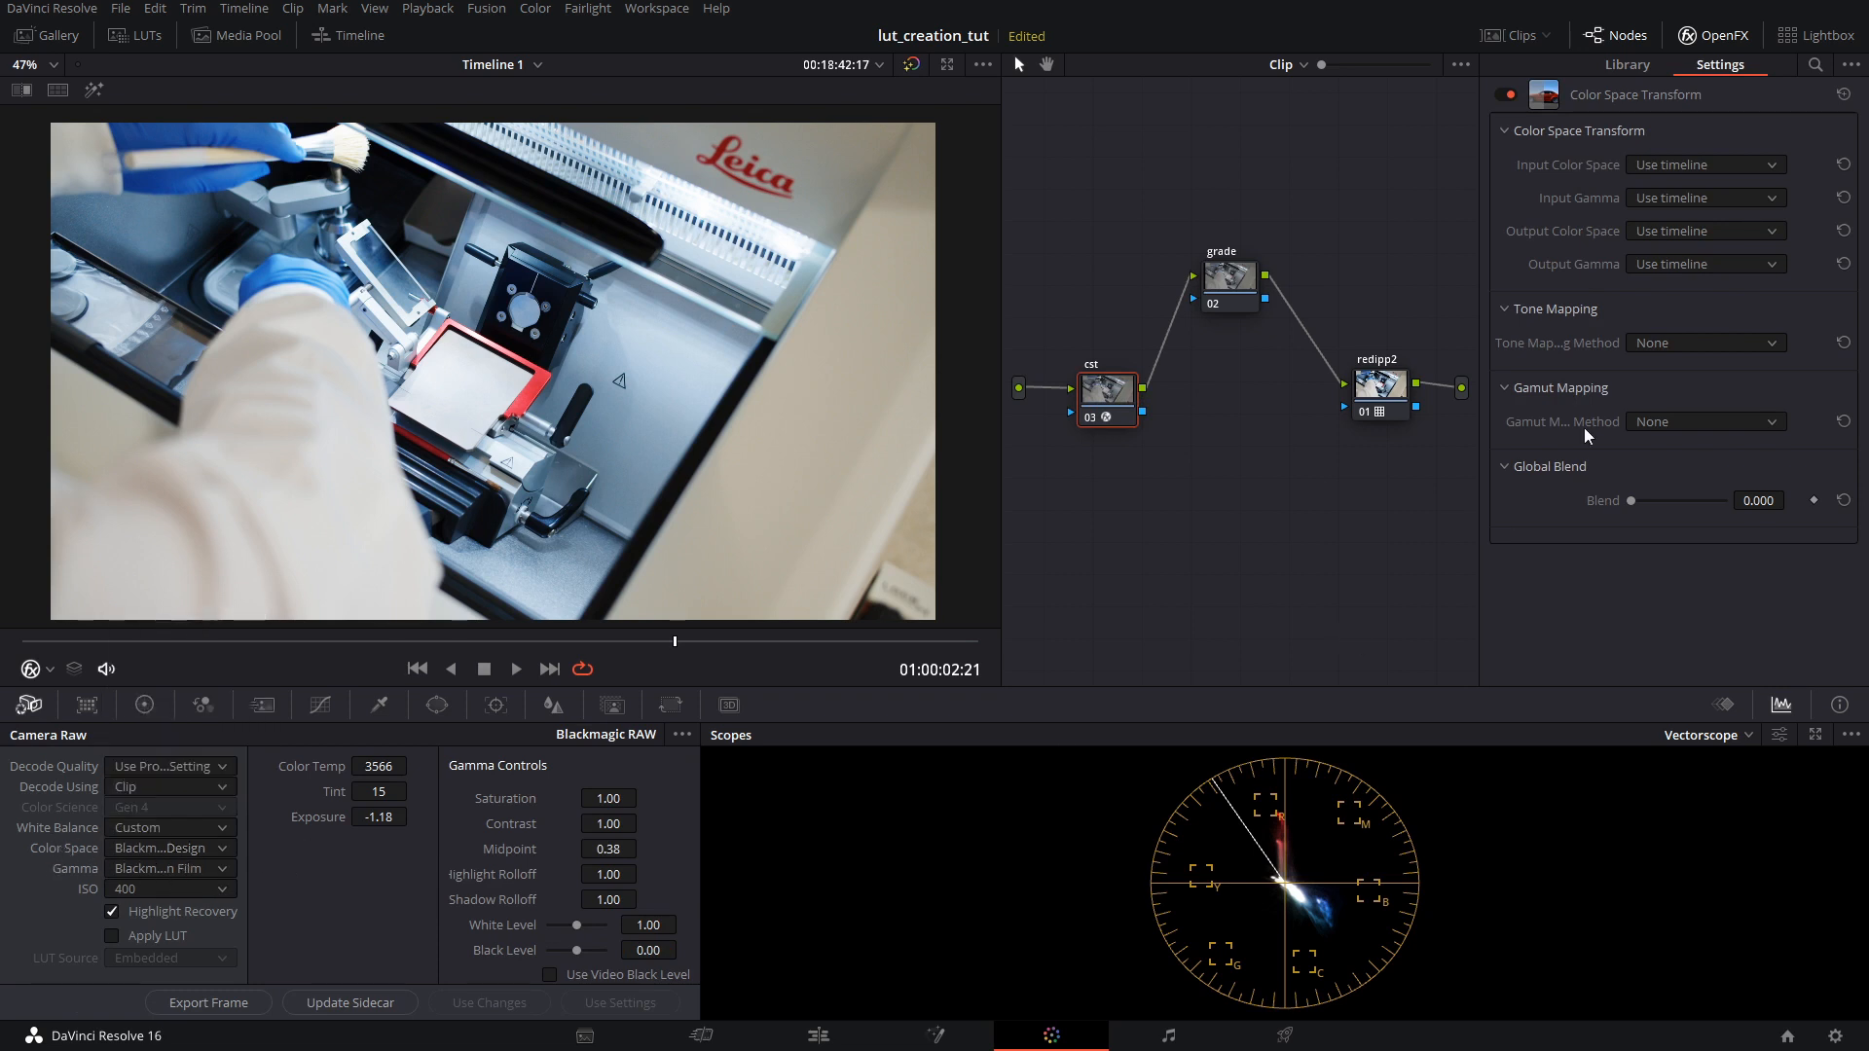
pyautogui.click(168, 847)
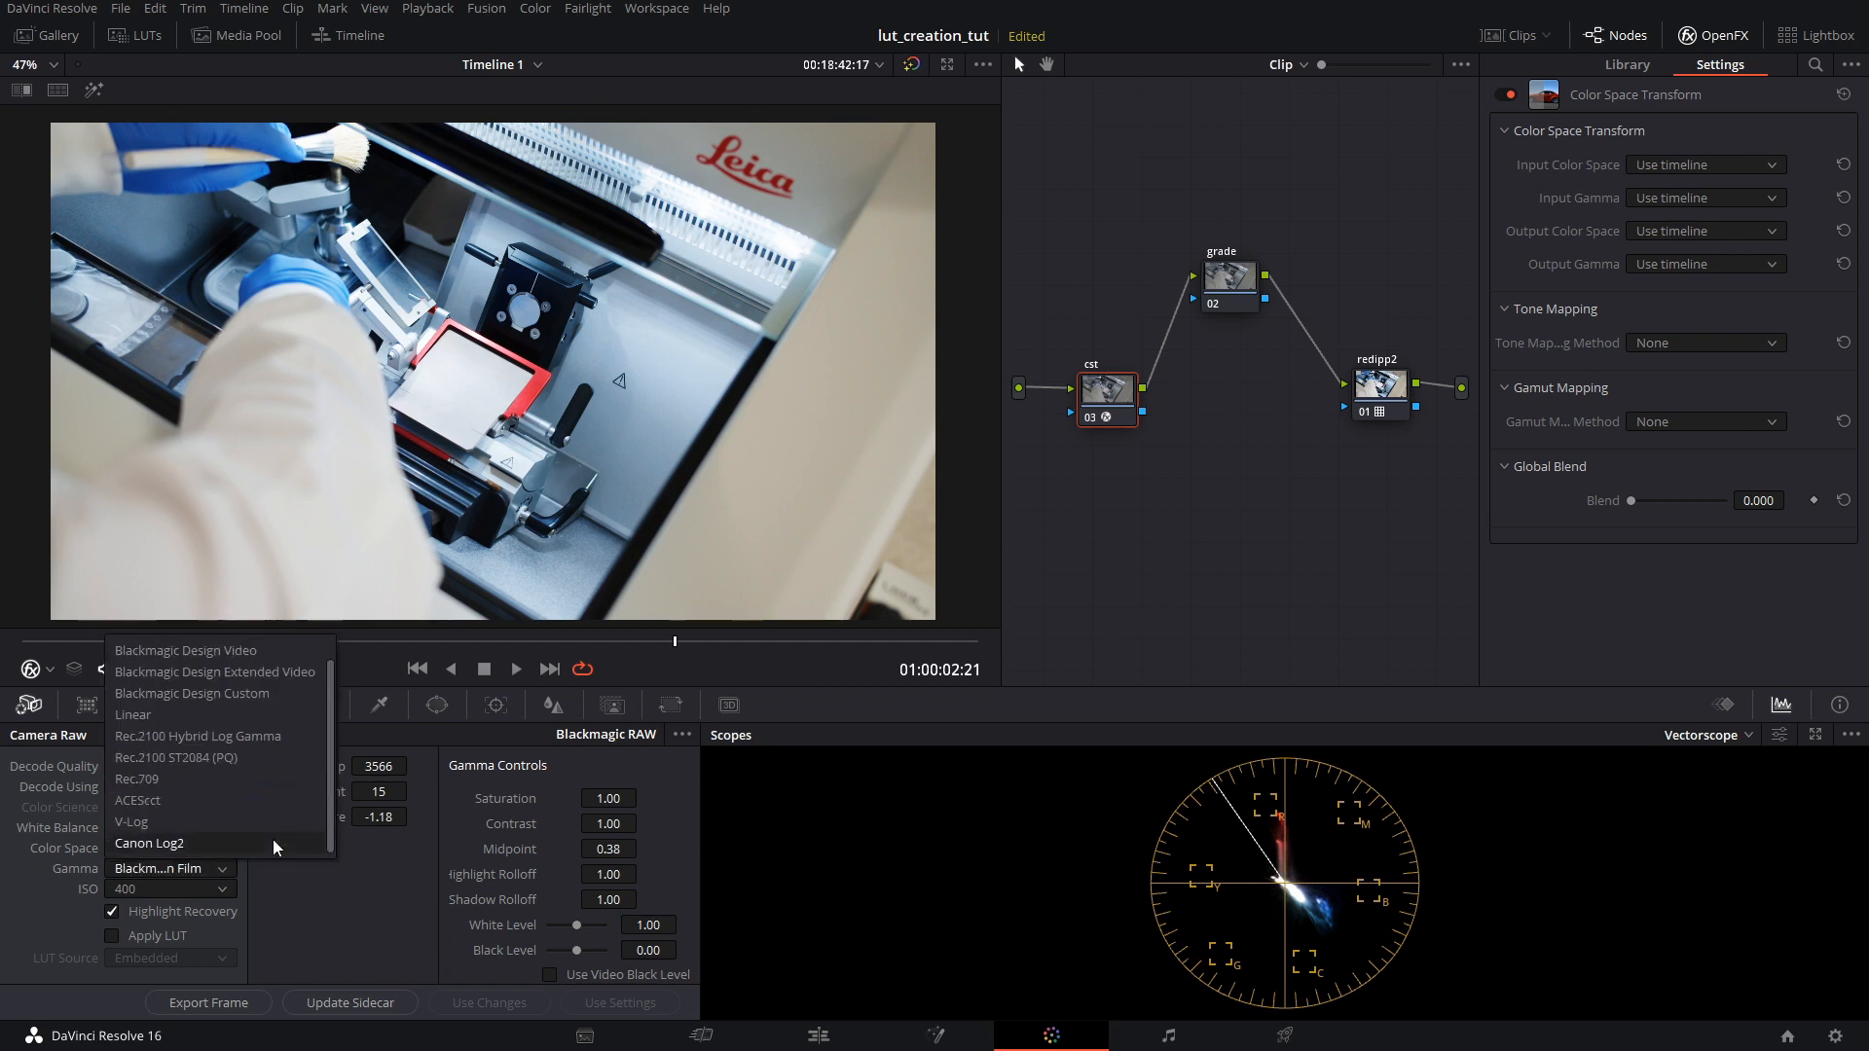
pyautogui.click(190, 693)
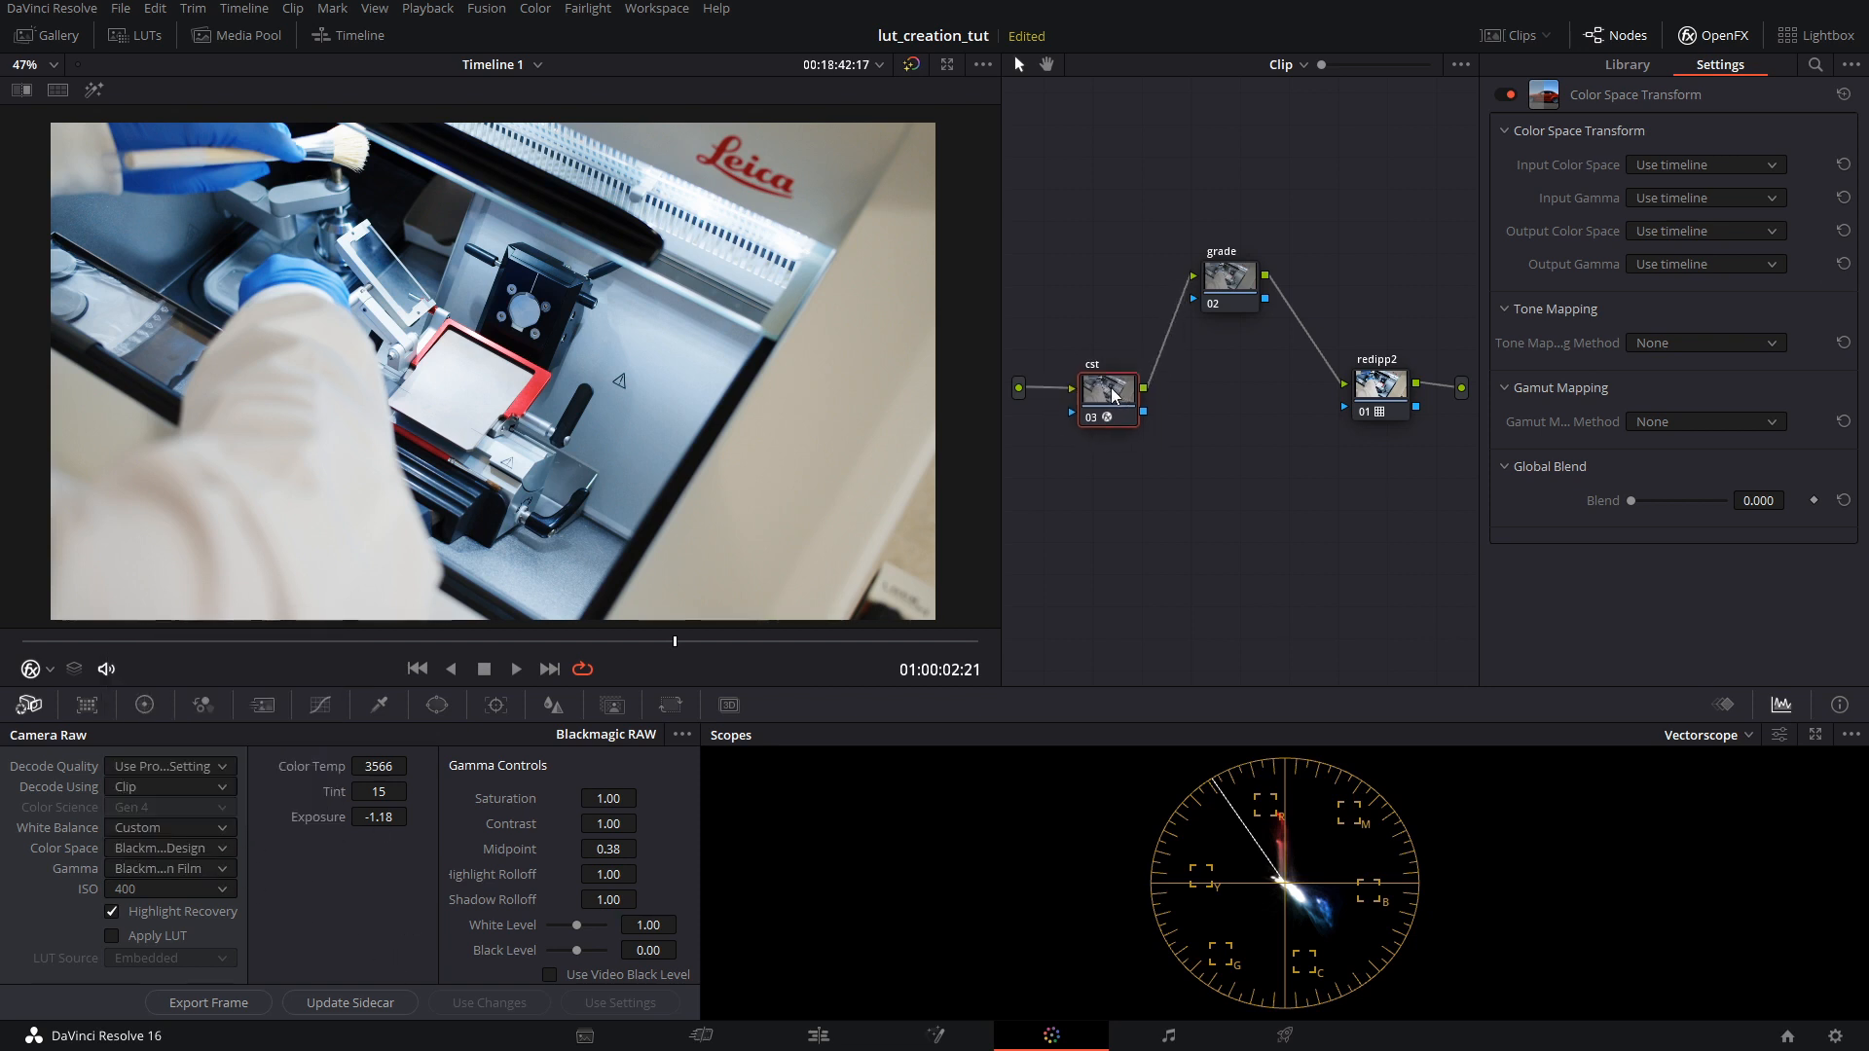
# Set the Color Space Transform input color space and input gamma to Blackmagic Design Pocket 4K Film Gen 4
pyautogui.click(1701, 163)
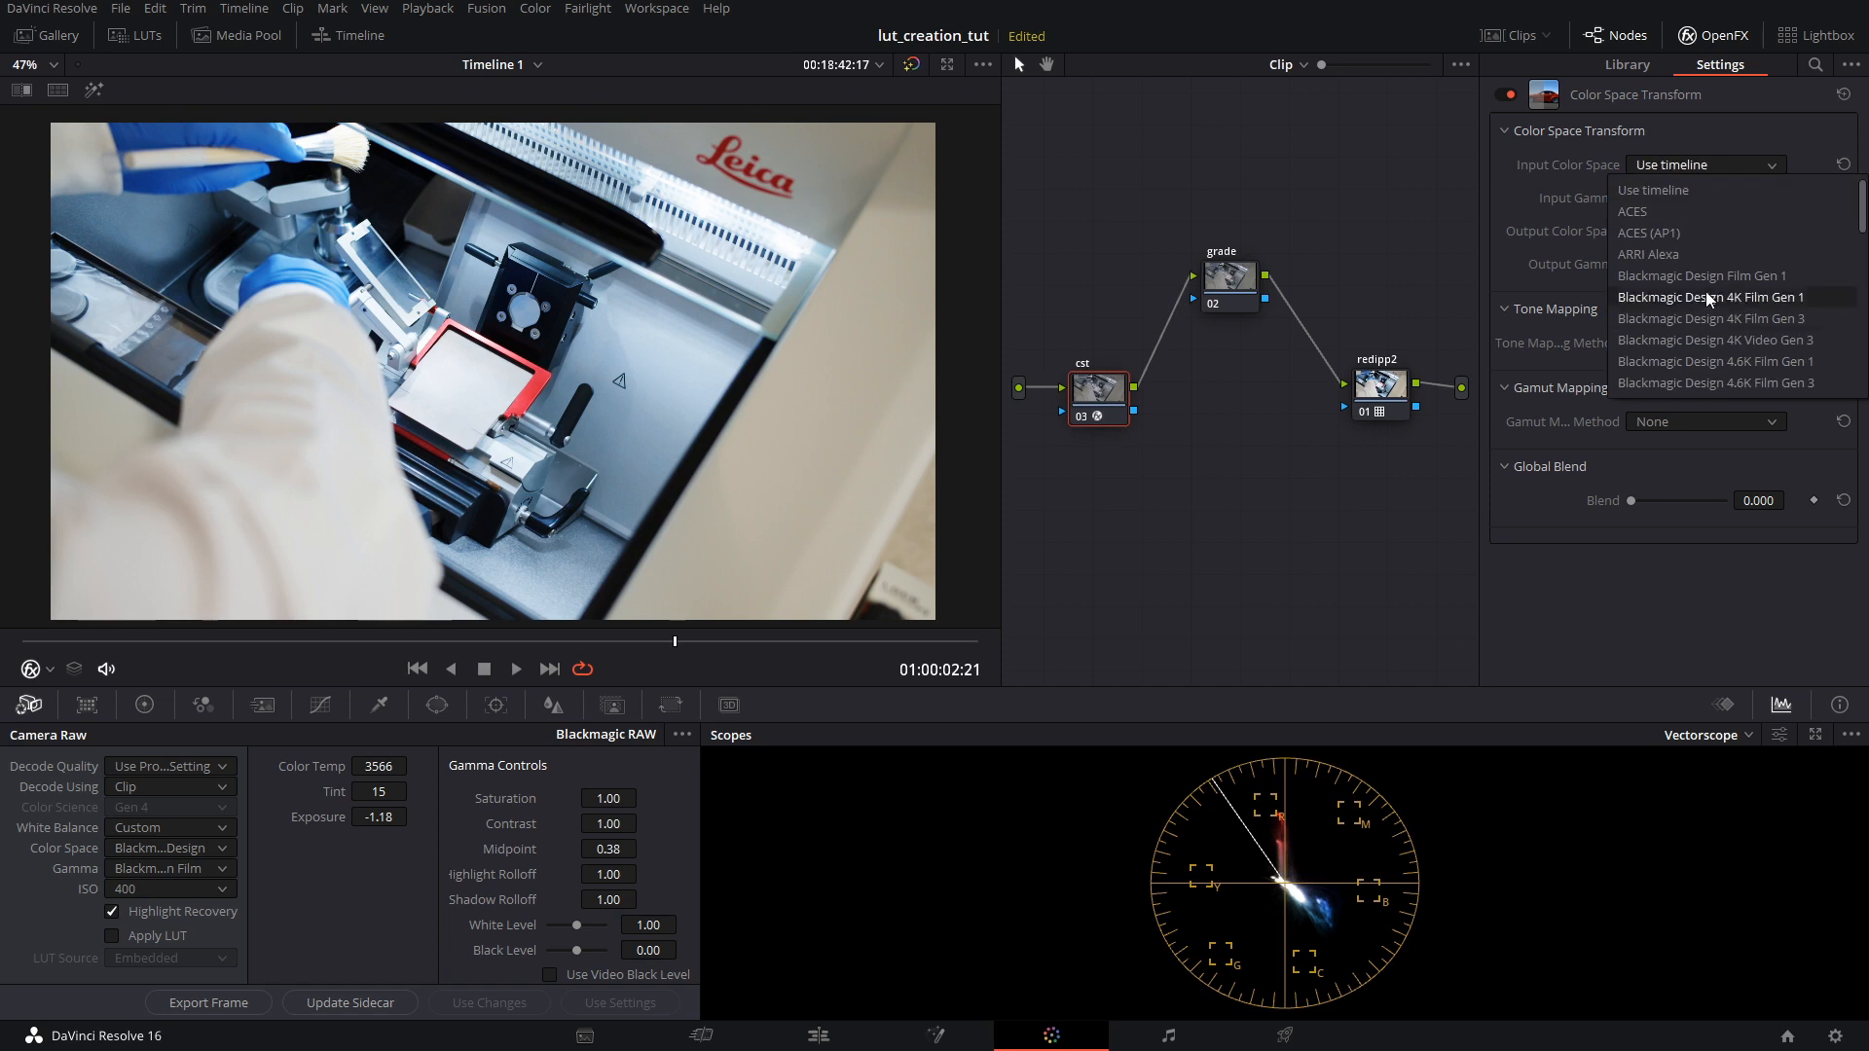
pyautogui.scroll(-3)
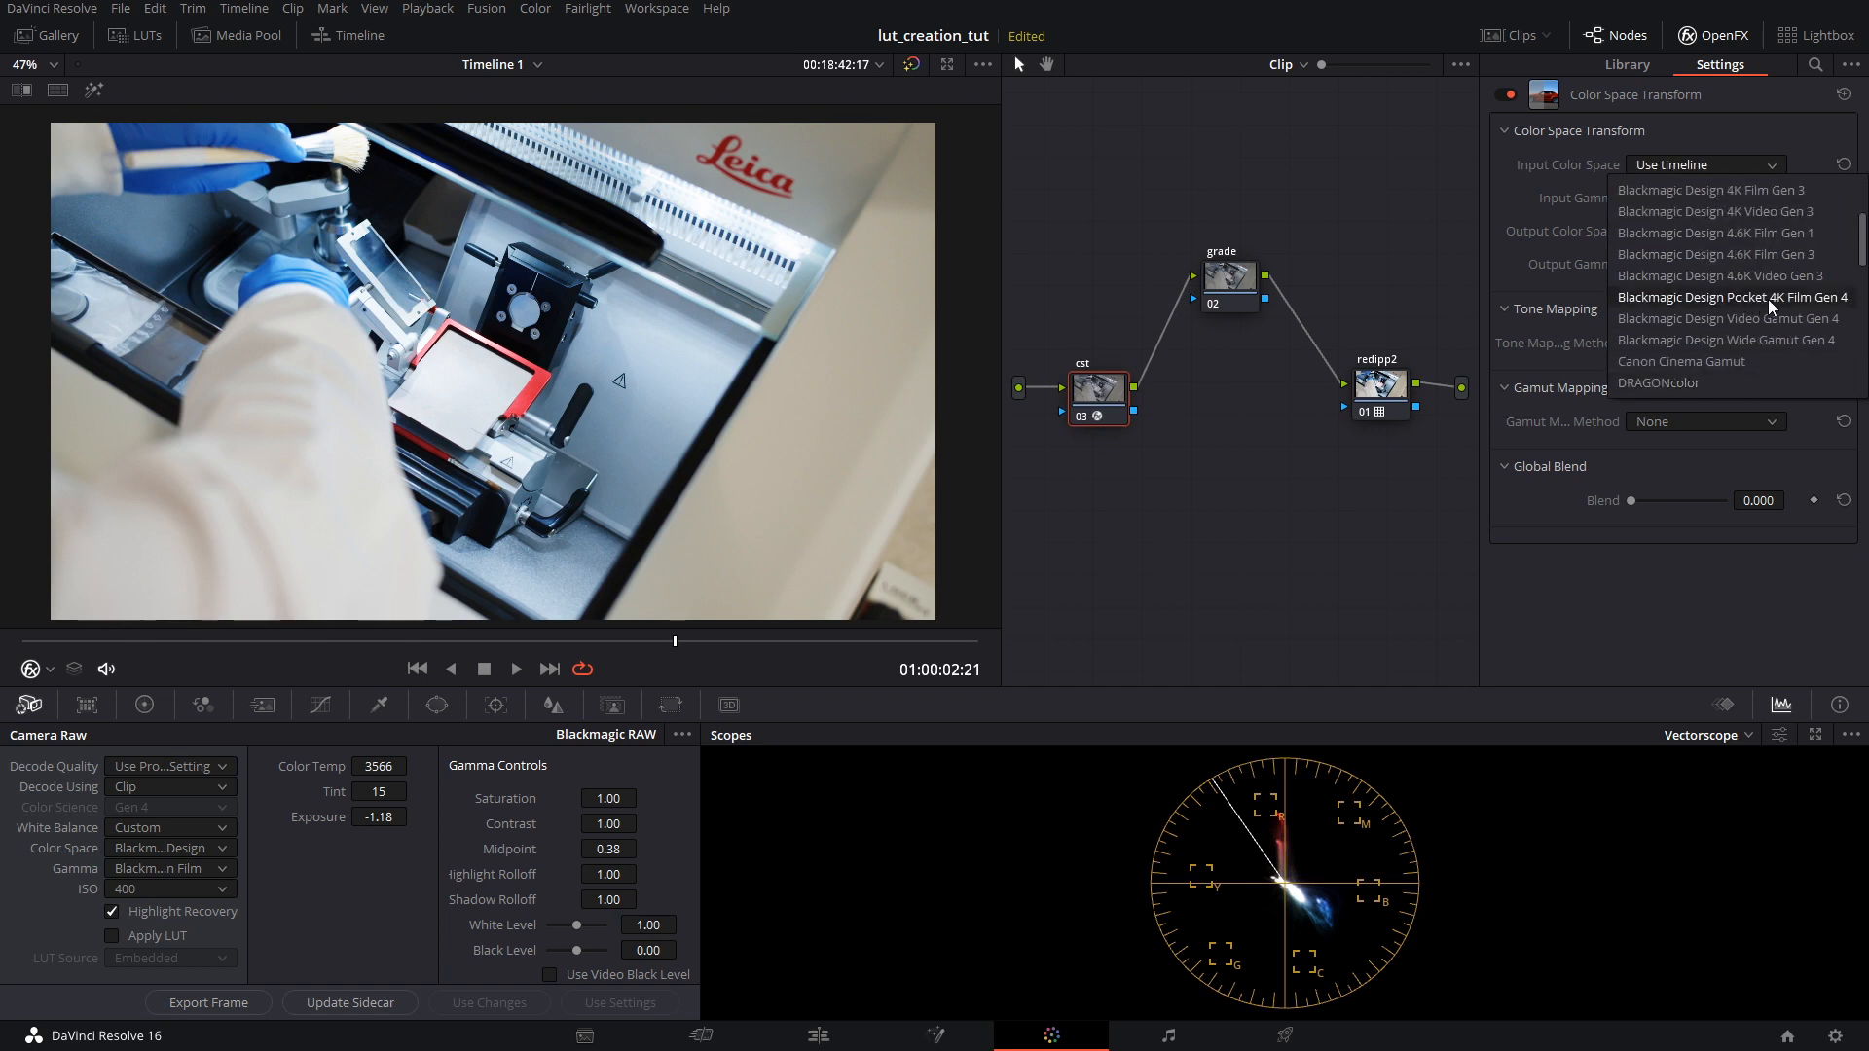
pyautogui.click(1732, 296)
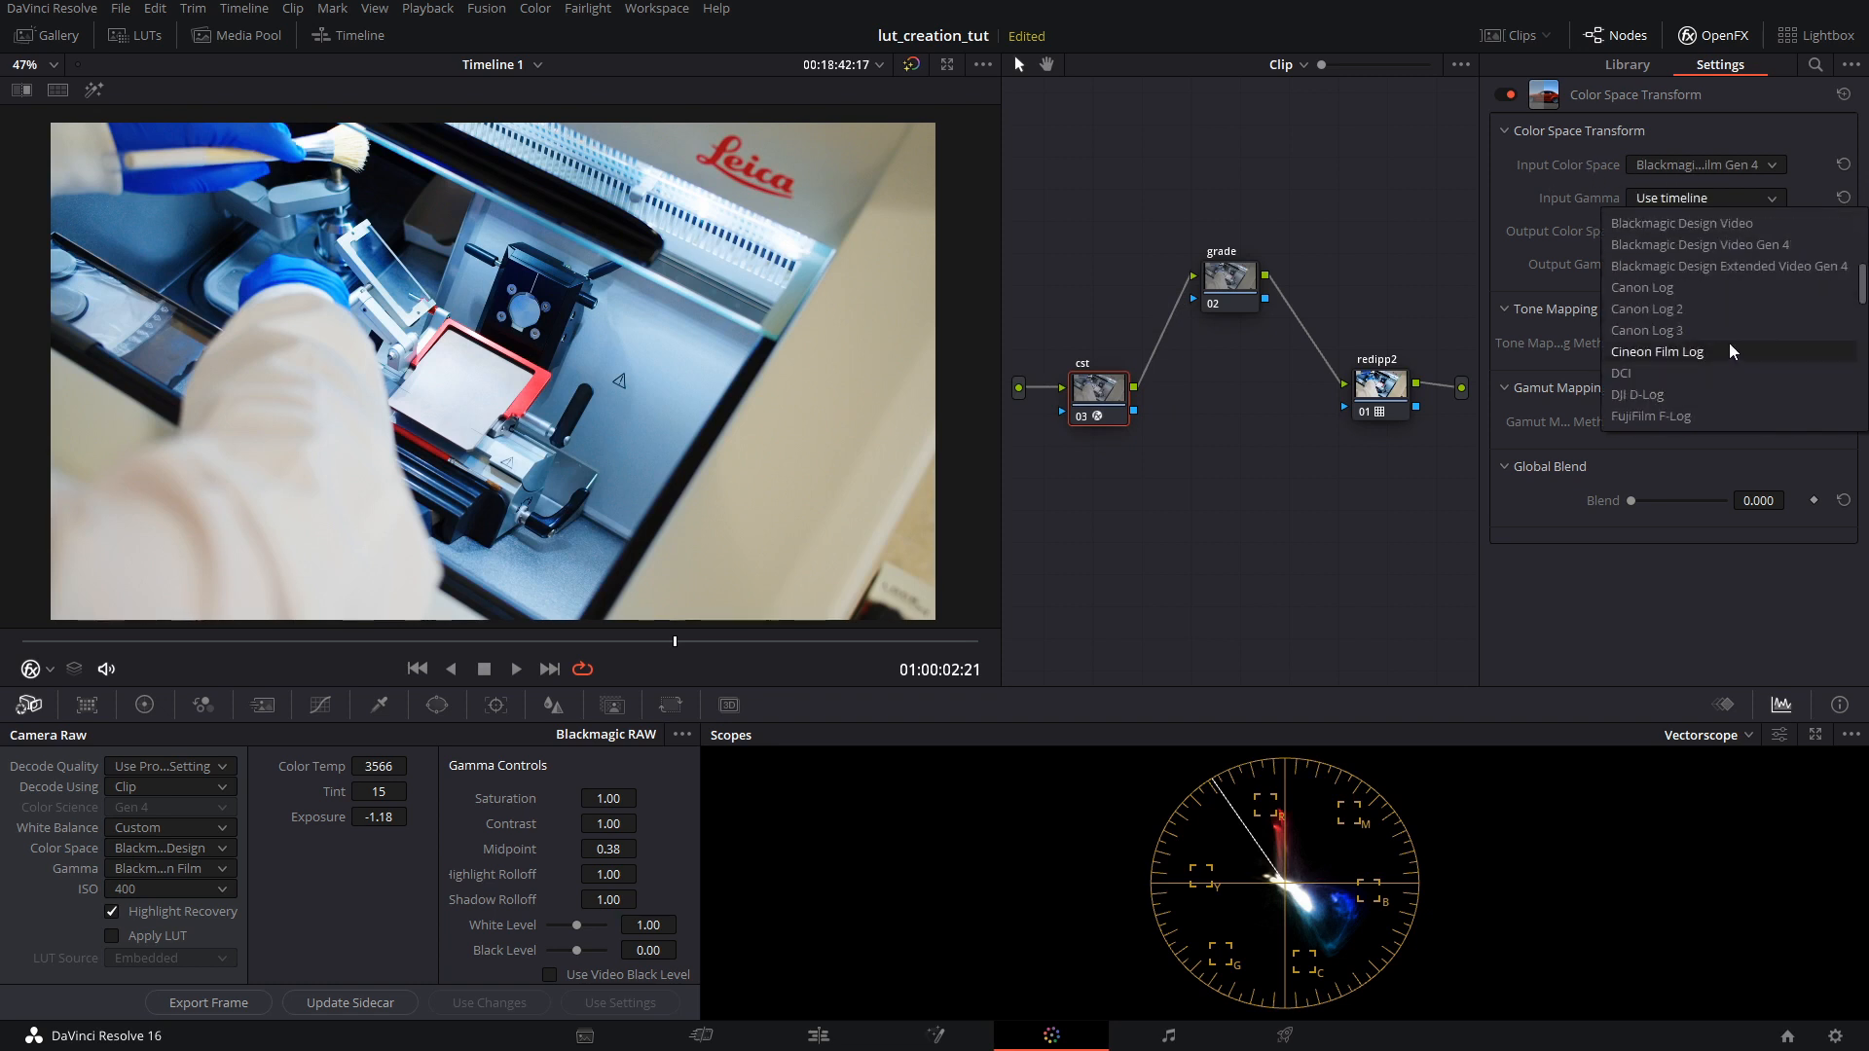
pyautogui.scroll(3)
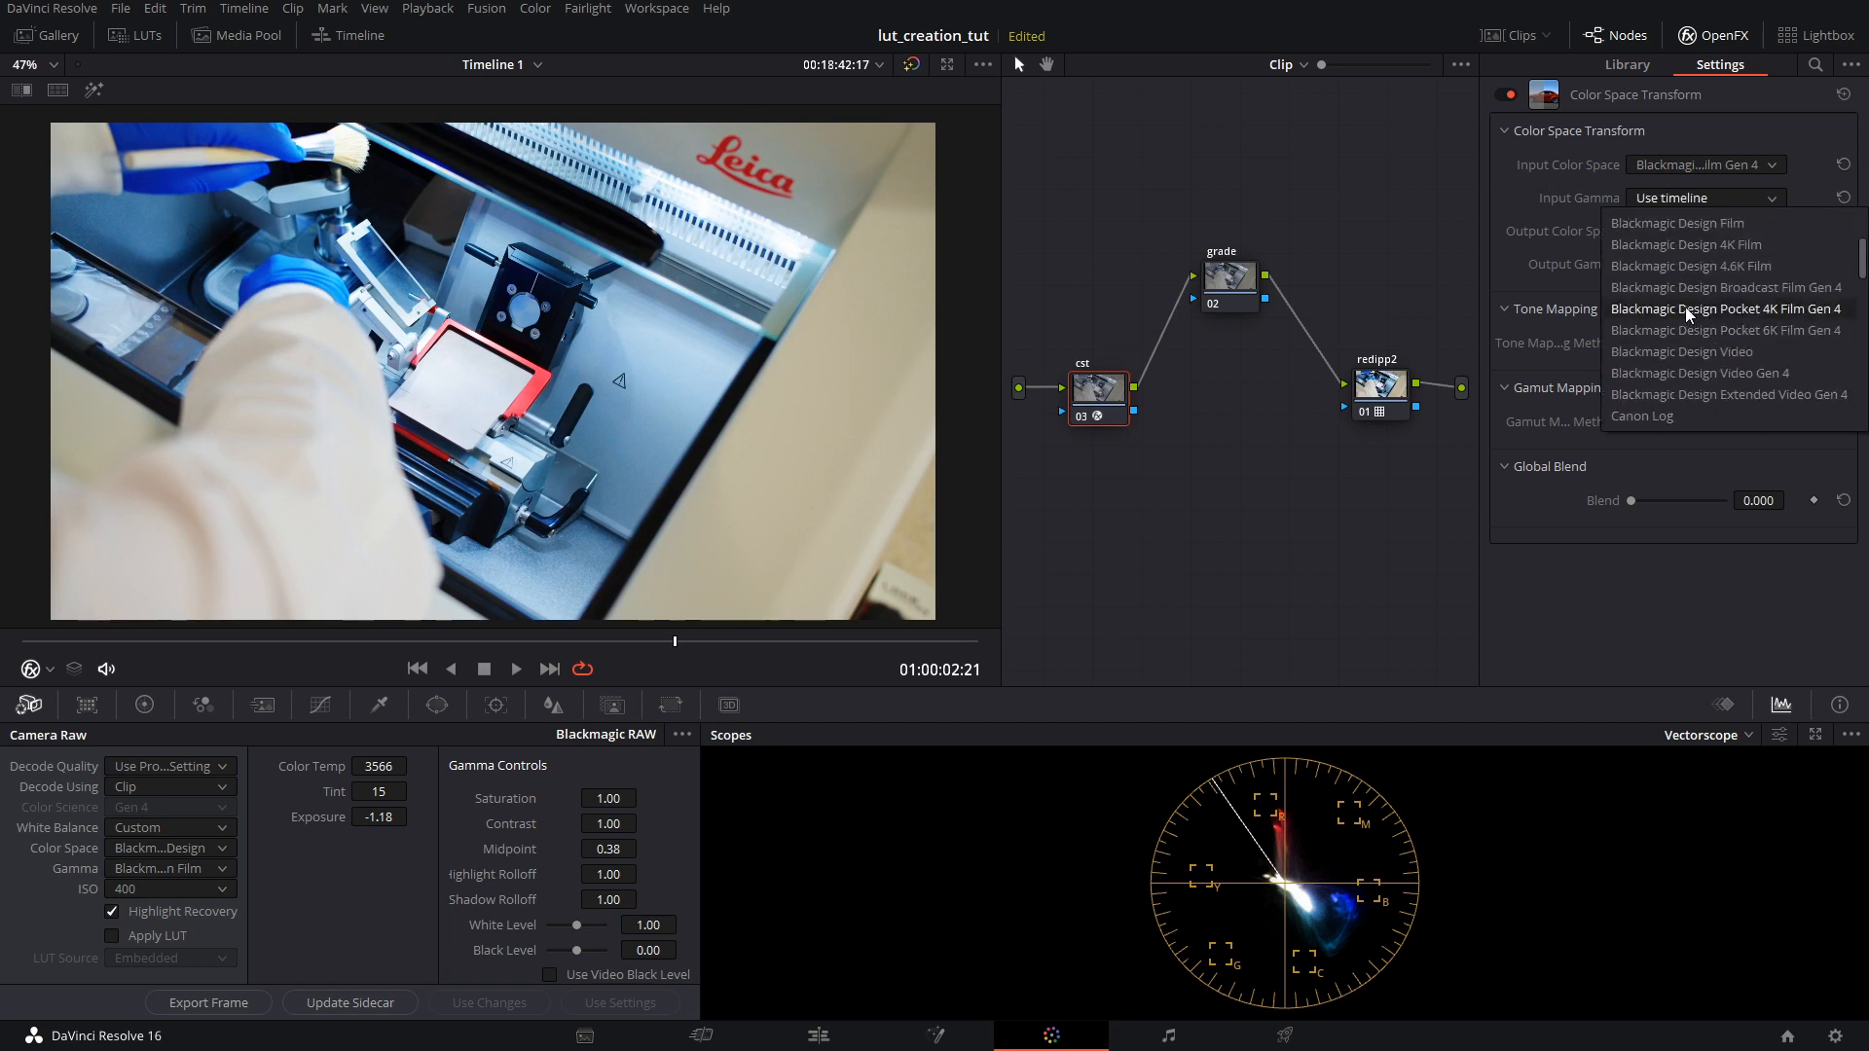
pyautogui.click(1723, 310)
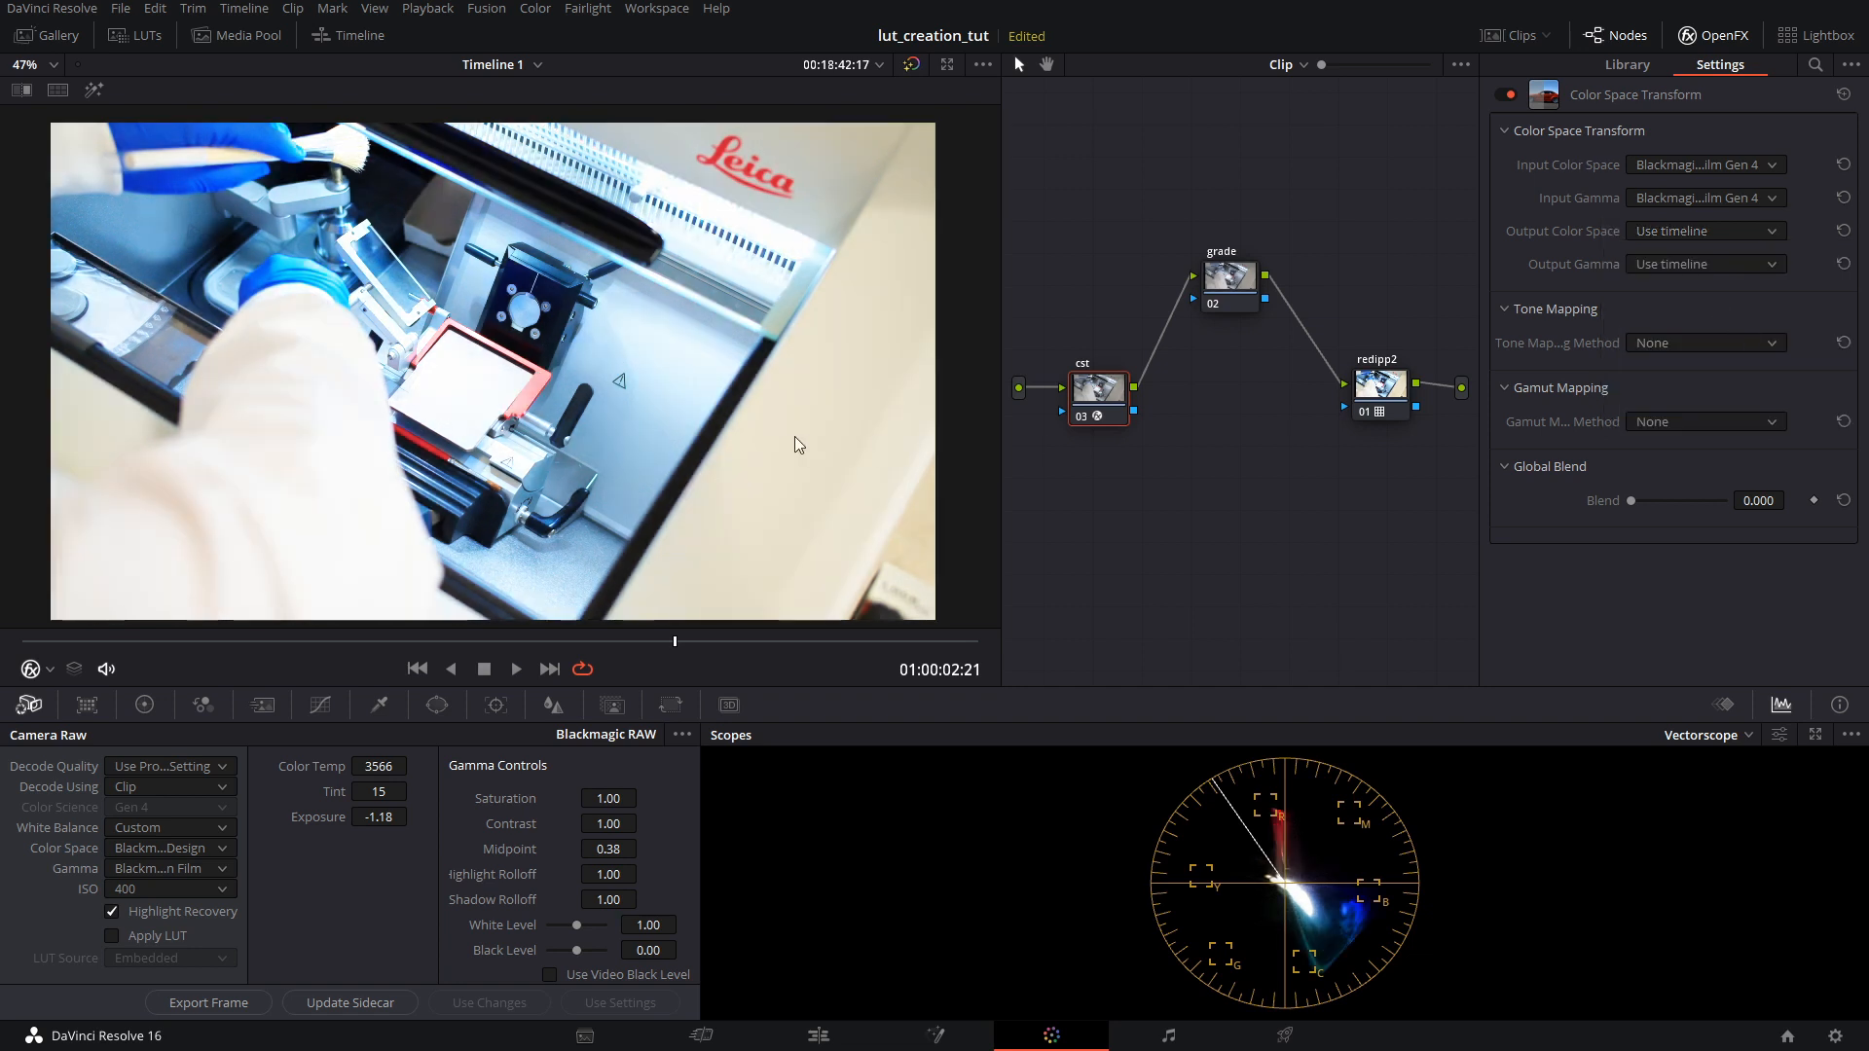
pyautogui.moveTo(1489, 284)
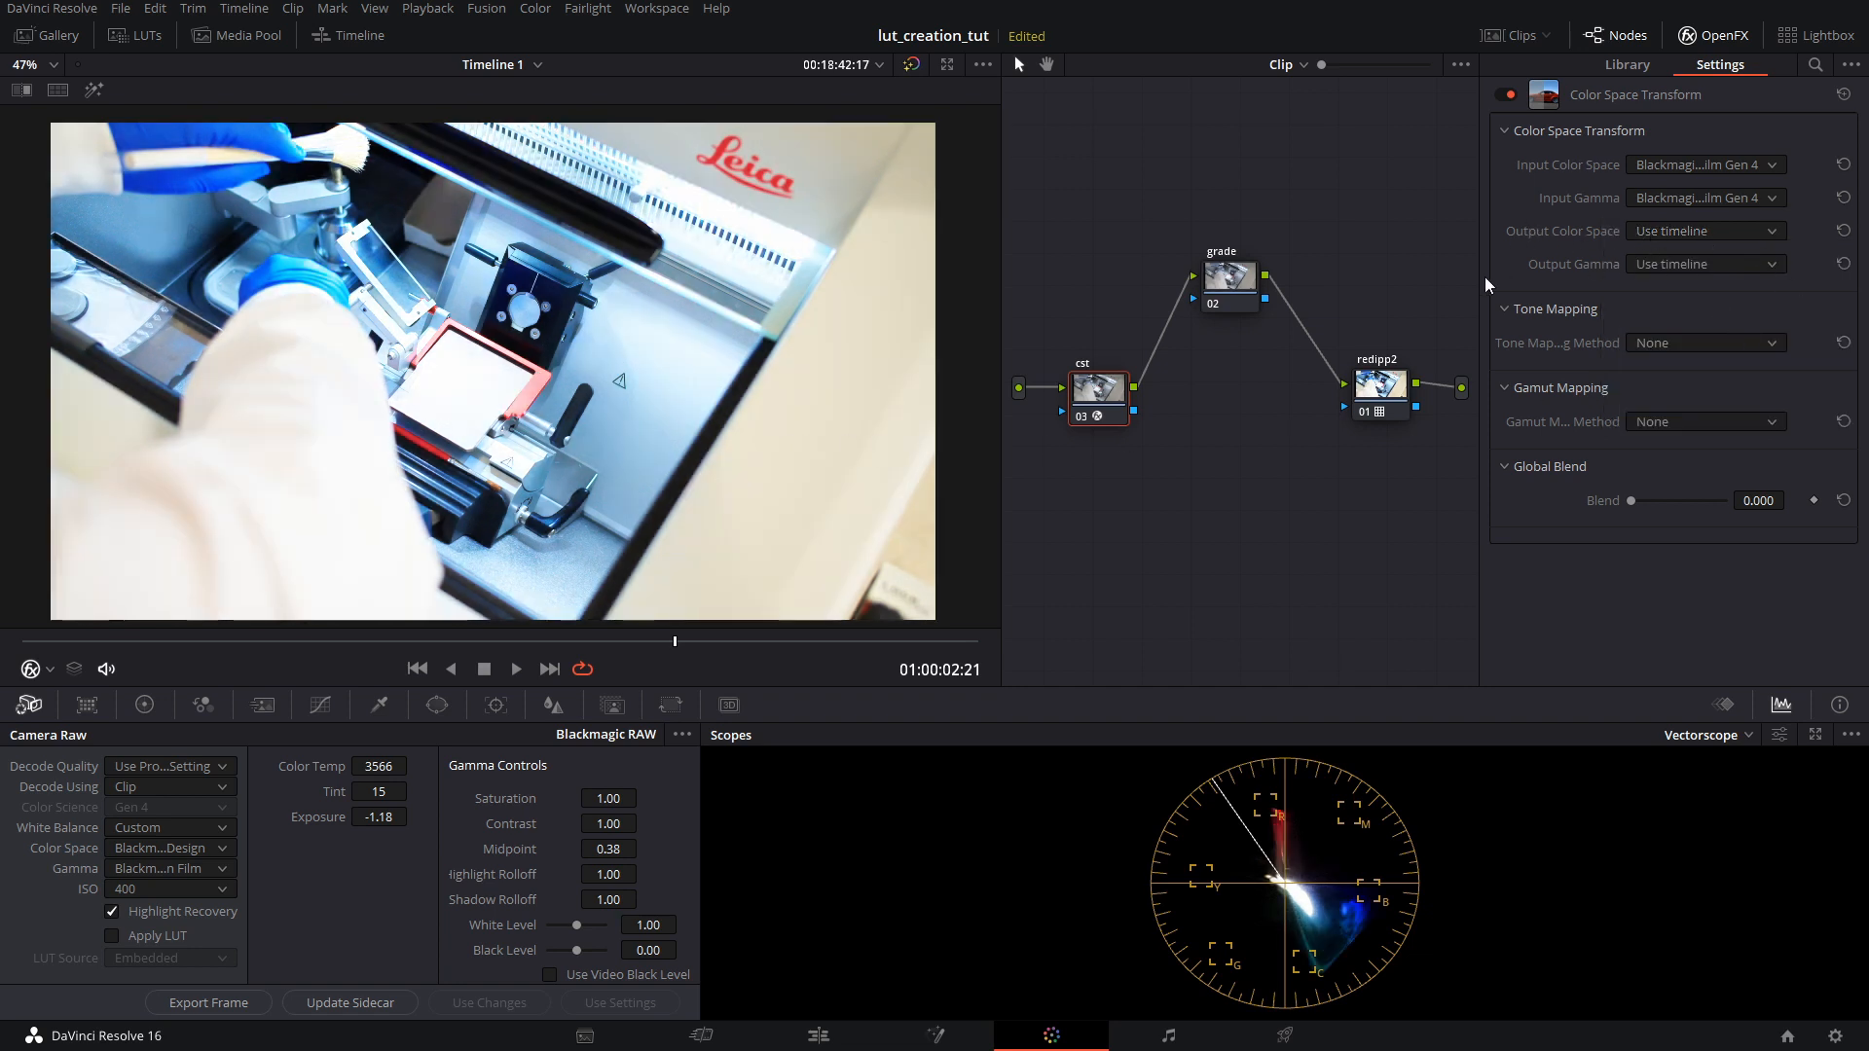
# Set the transform's output color space to REDWideGamutRGB and output gamma to RED Log3G10
pyautogui.click(1705, 230)
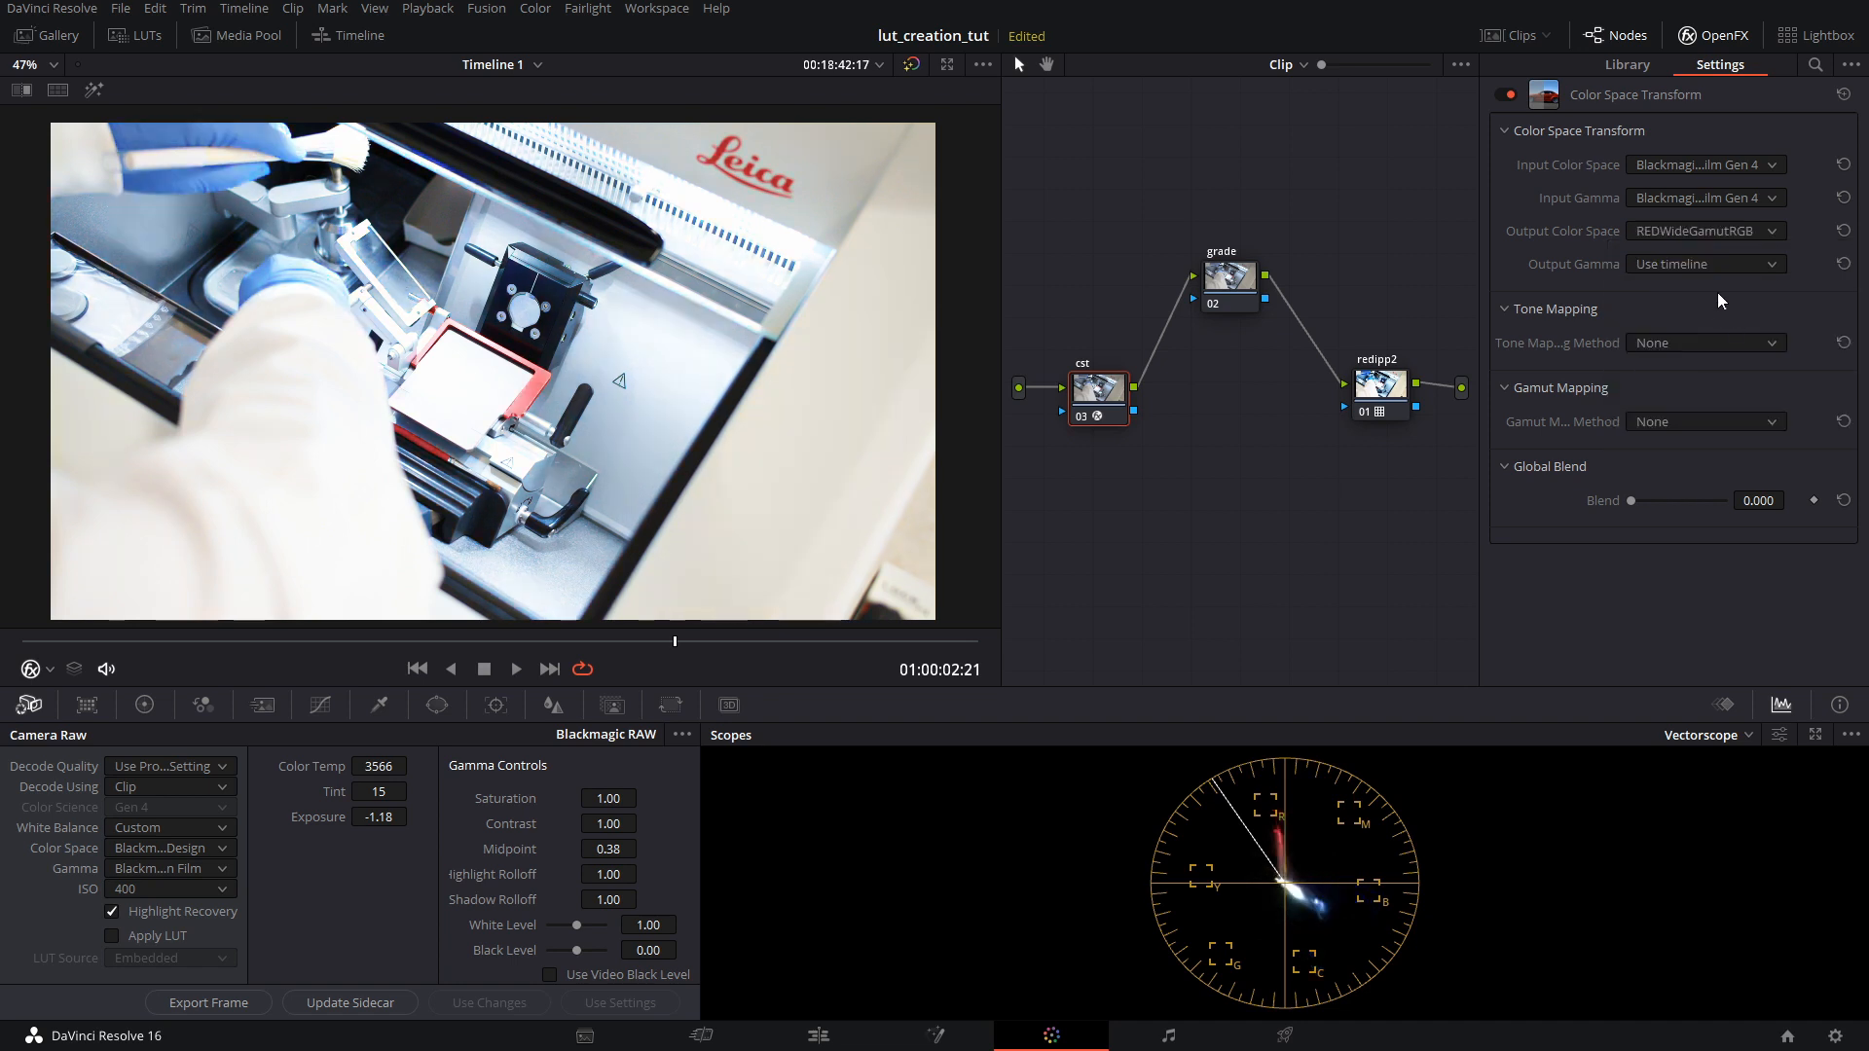
pyautogui.click(1705, 263)
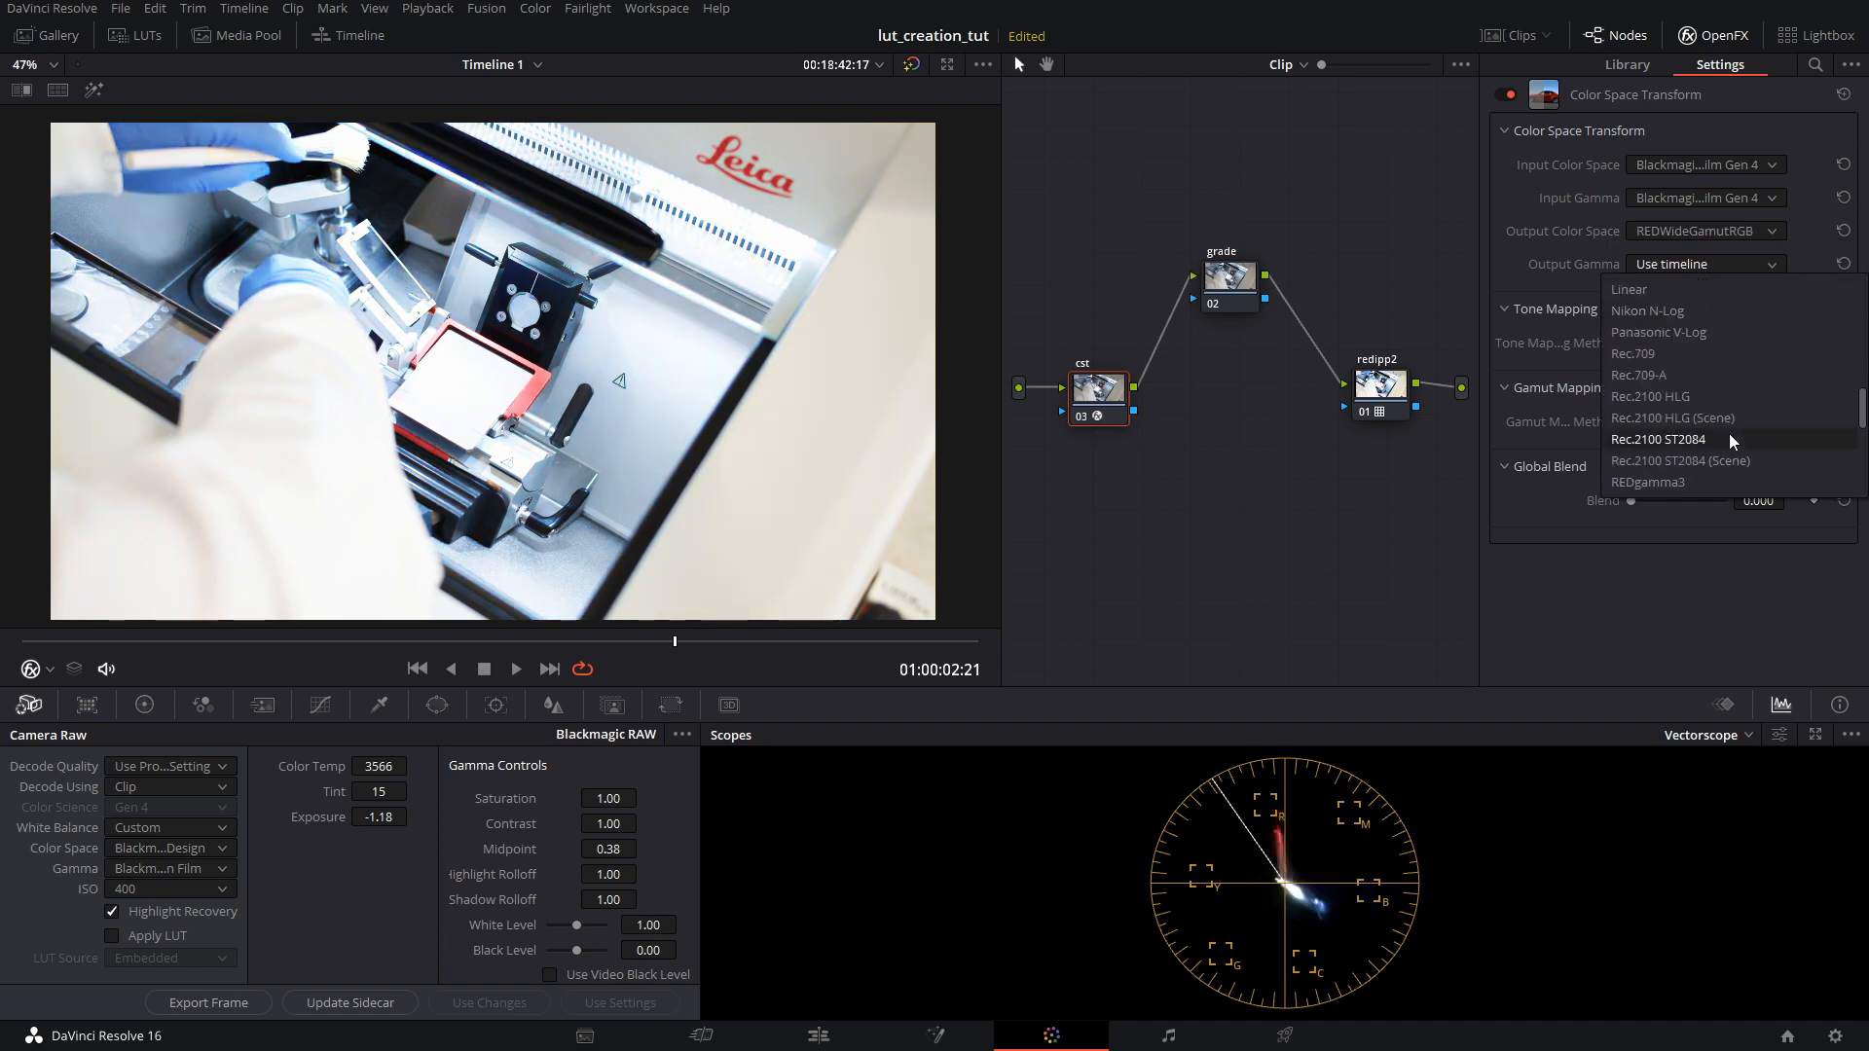
pyautogui.scroll(-3)
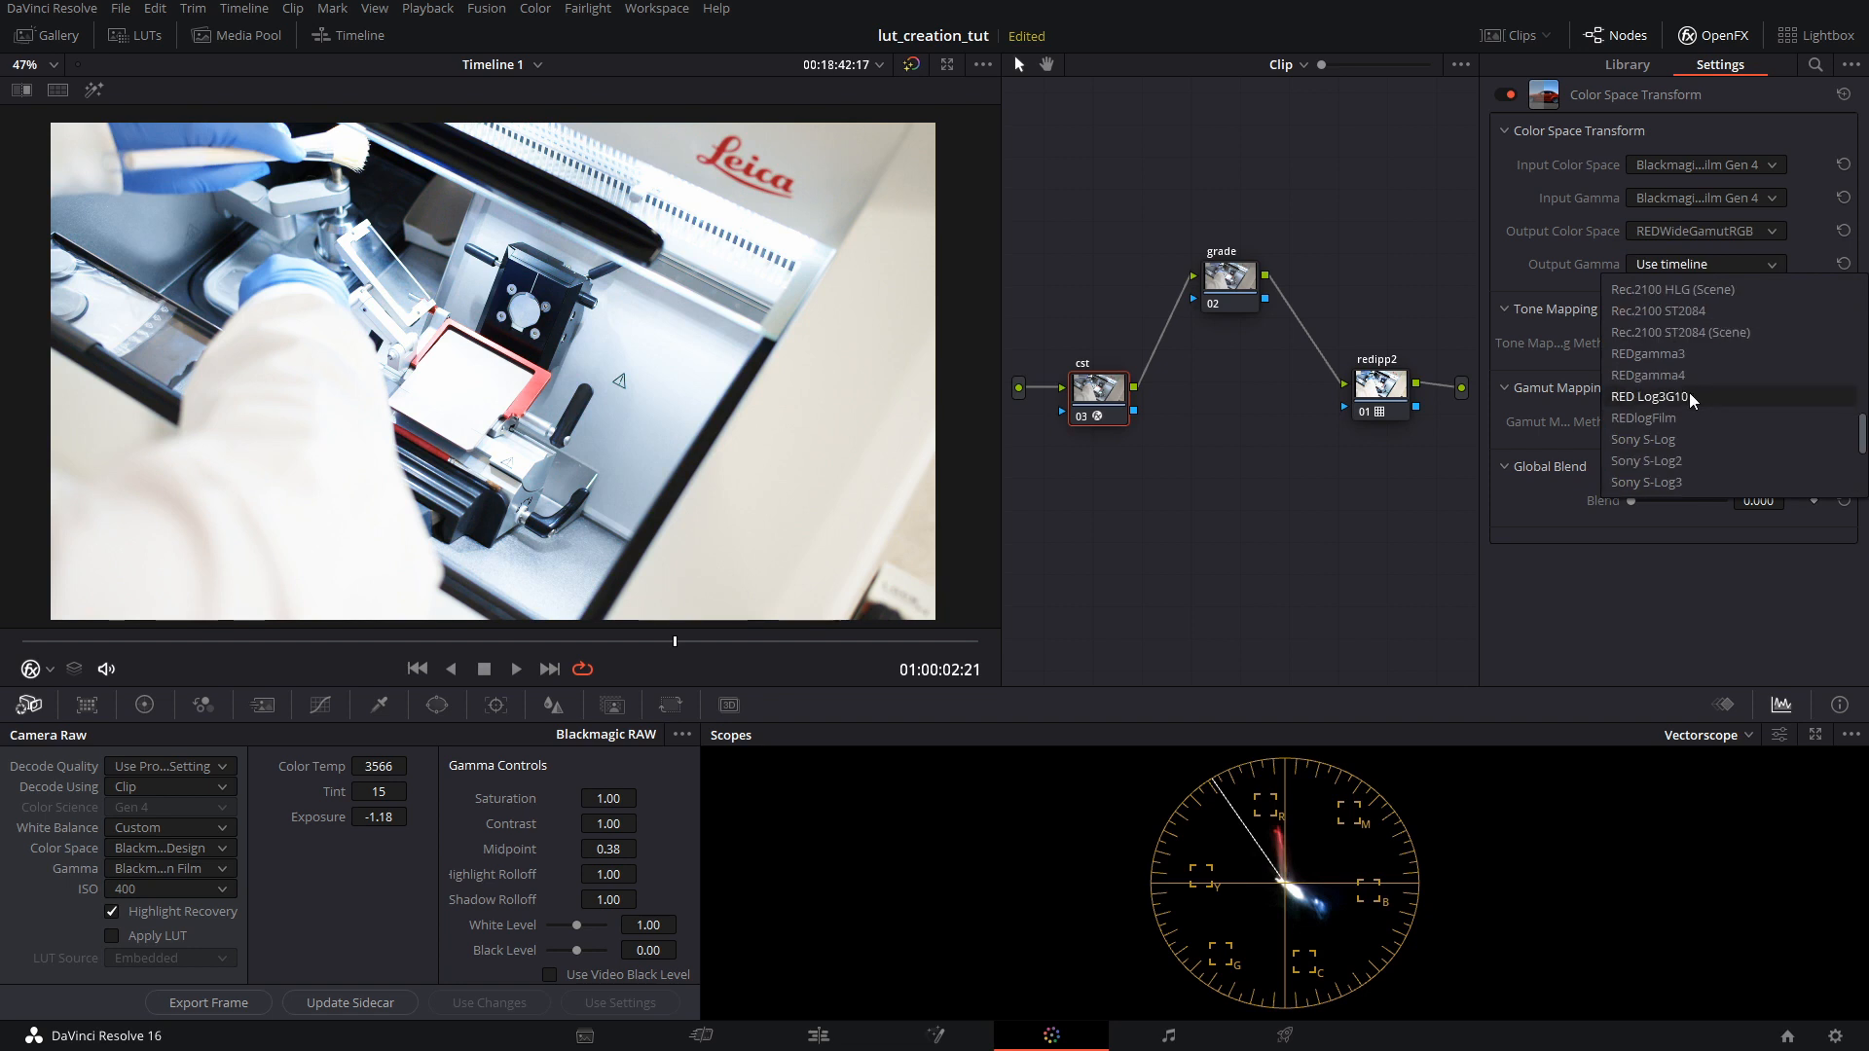
pyautogui.click(1655, 395)
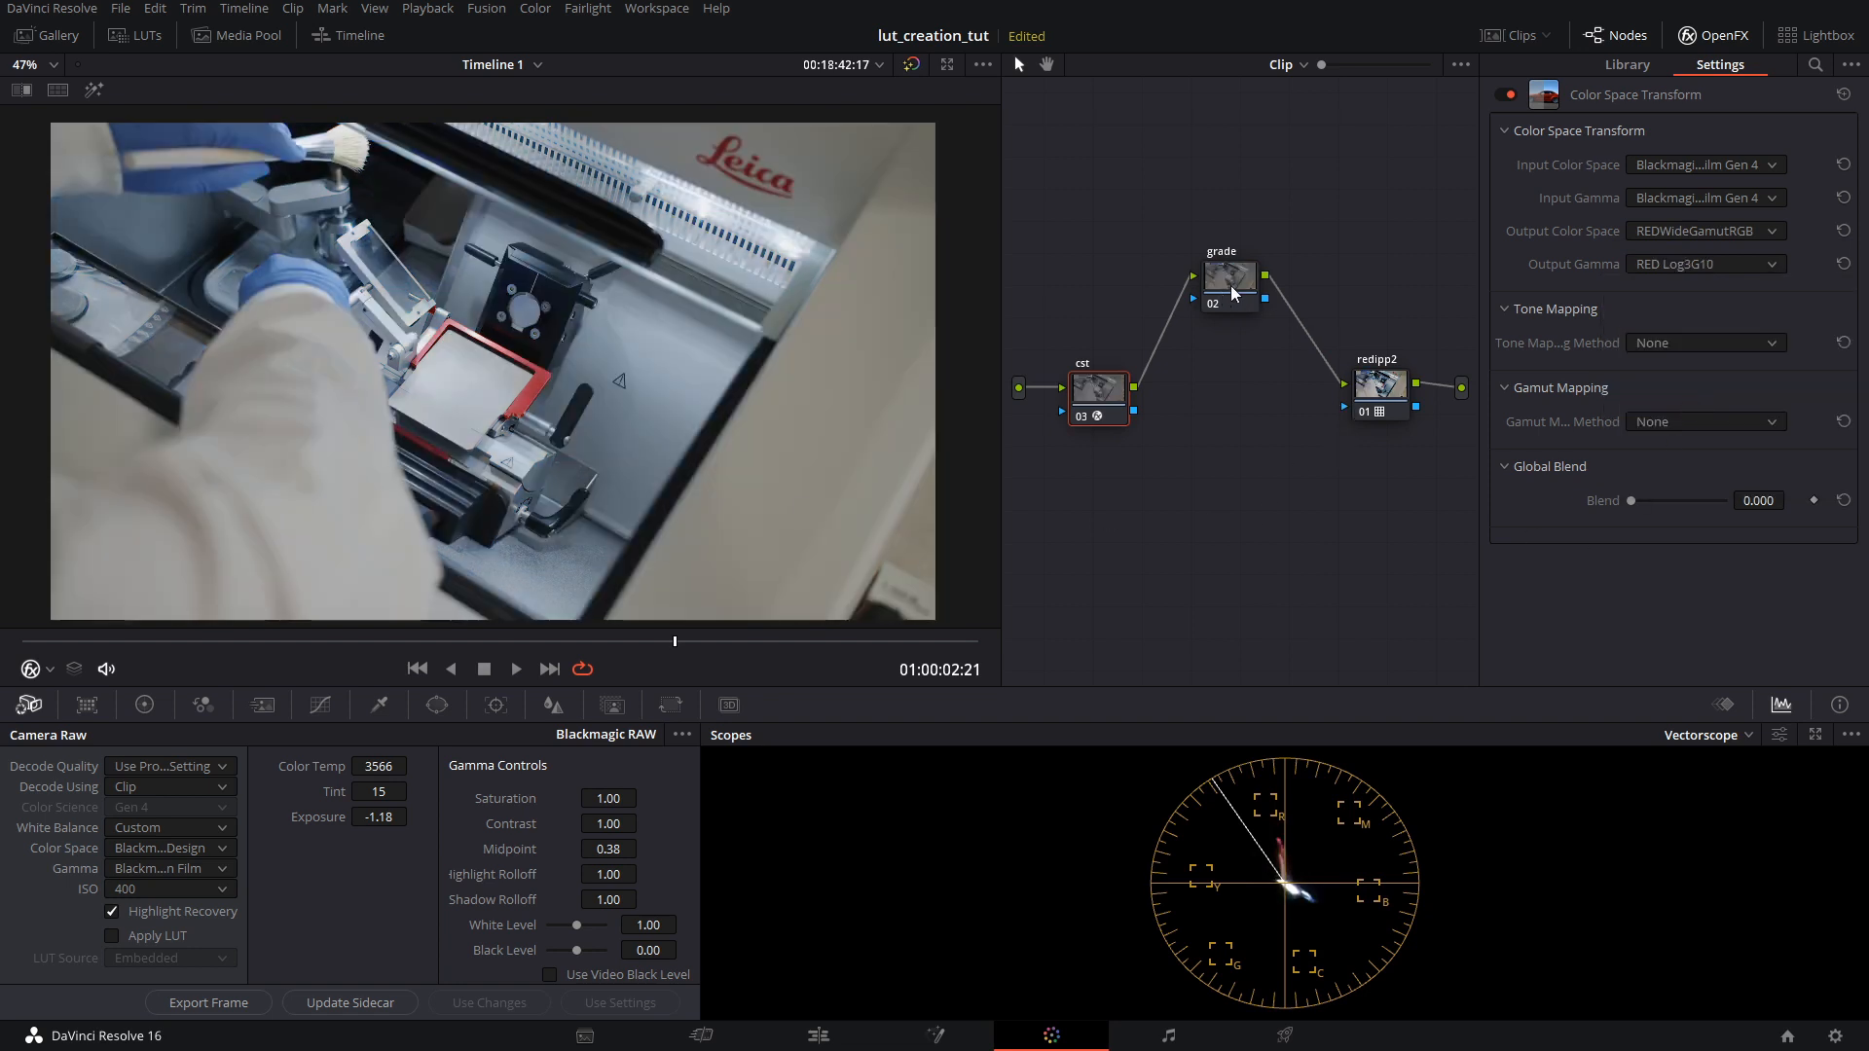
# Switch the scope from vectorscope to Waveform and select the grade node
pyautogui.click(1705, 734)
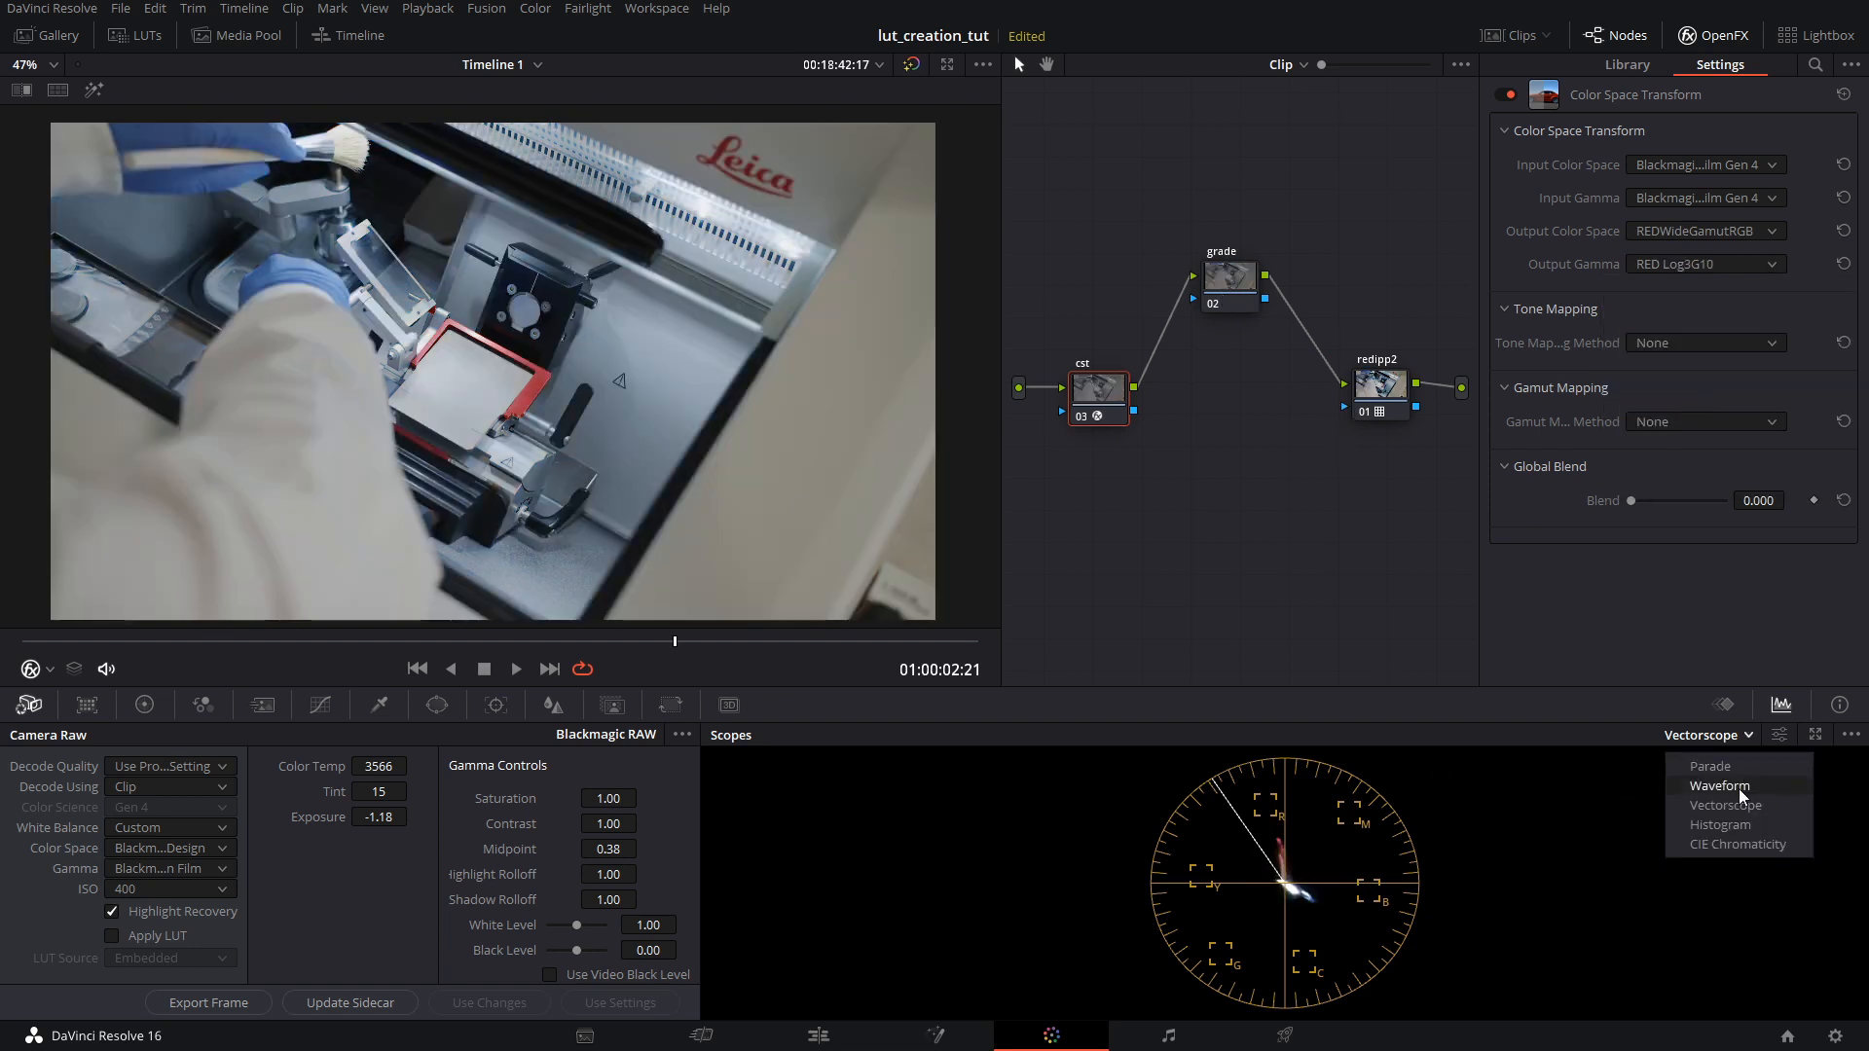
pyautogui.click(1719, 784)
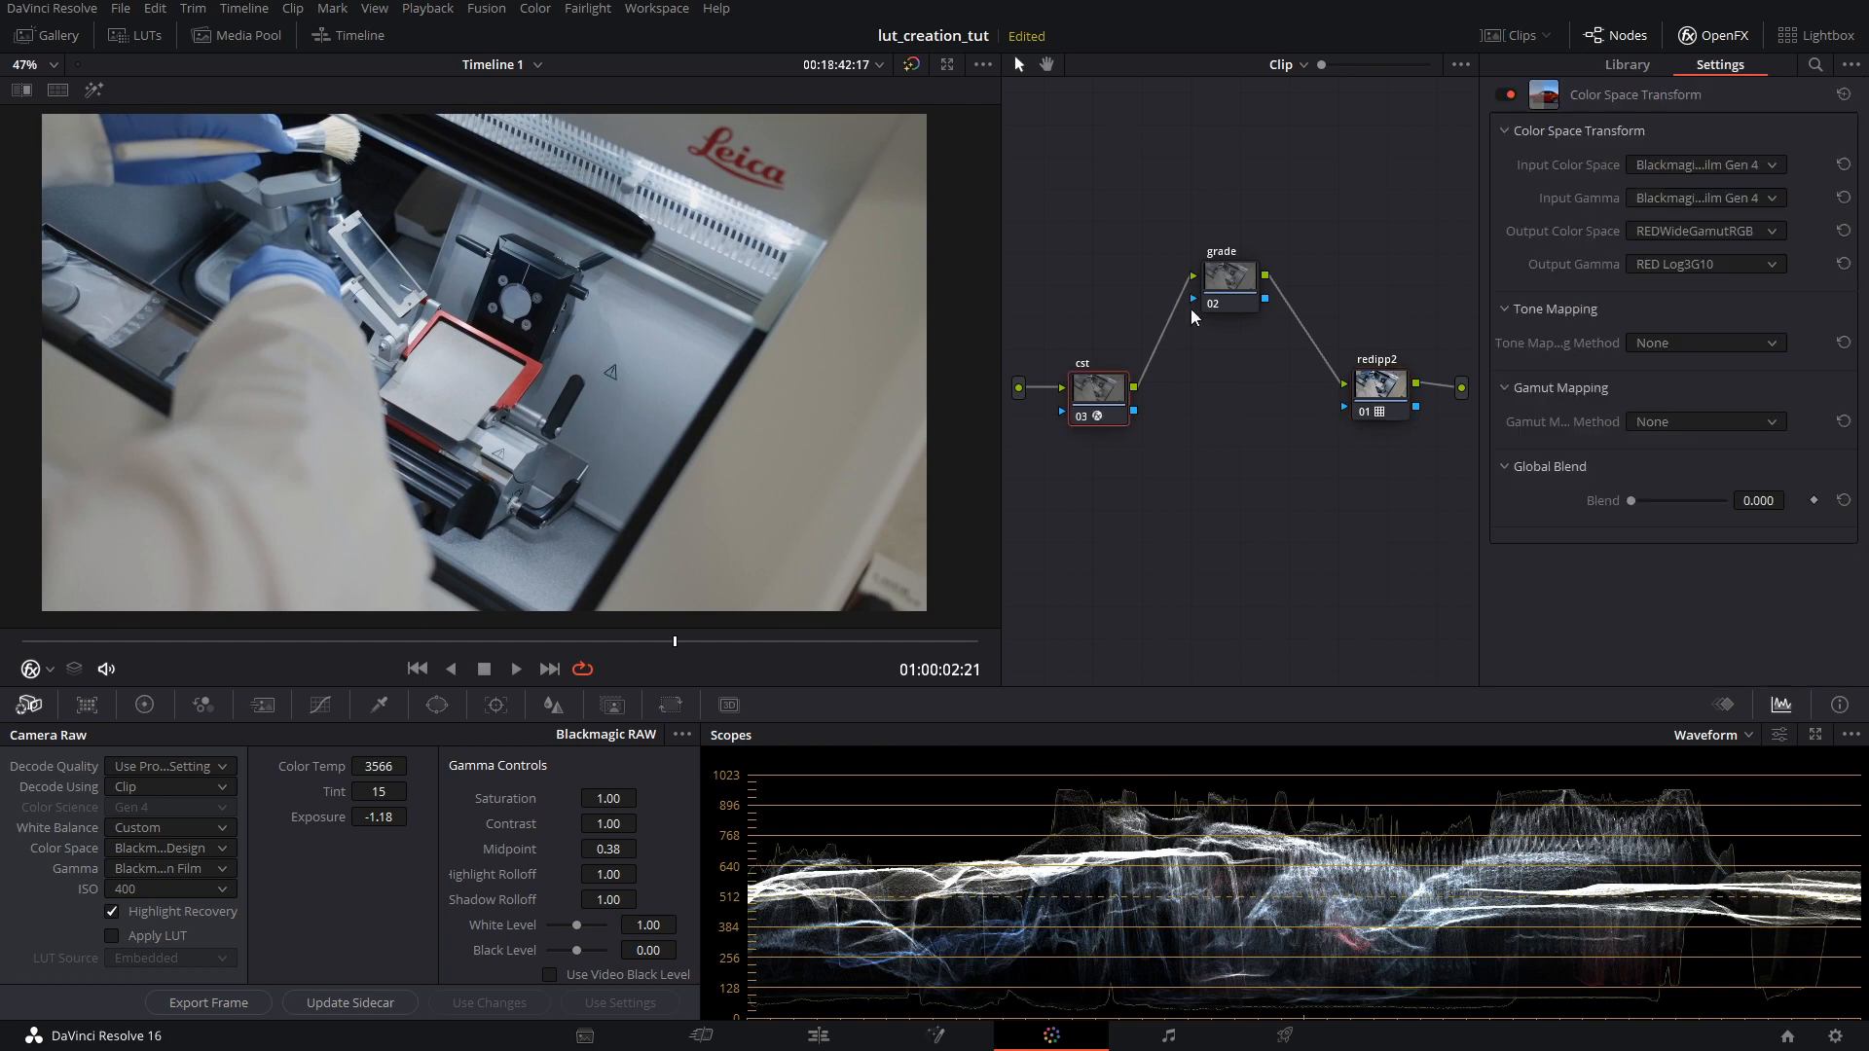
pyautogui.click(1623, 62)
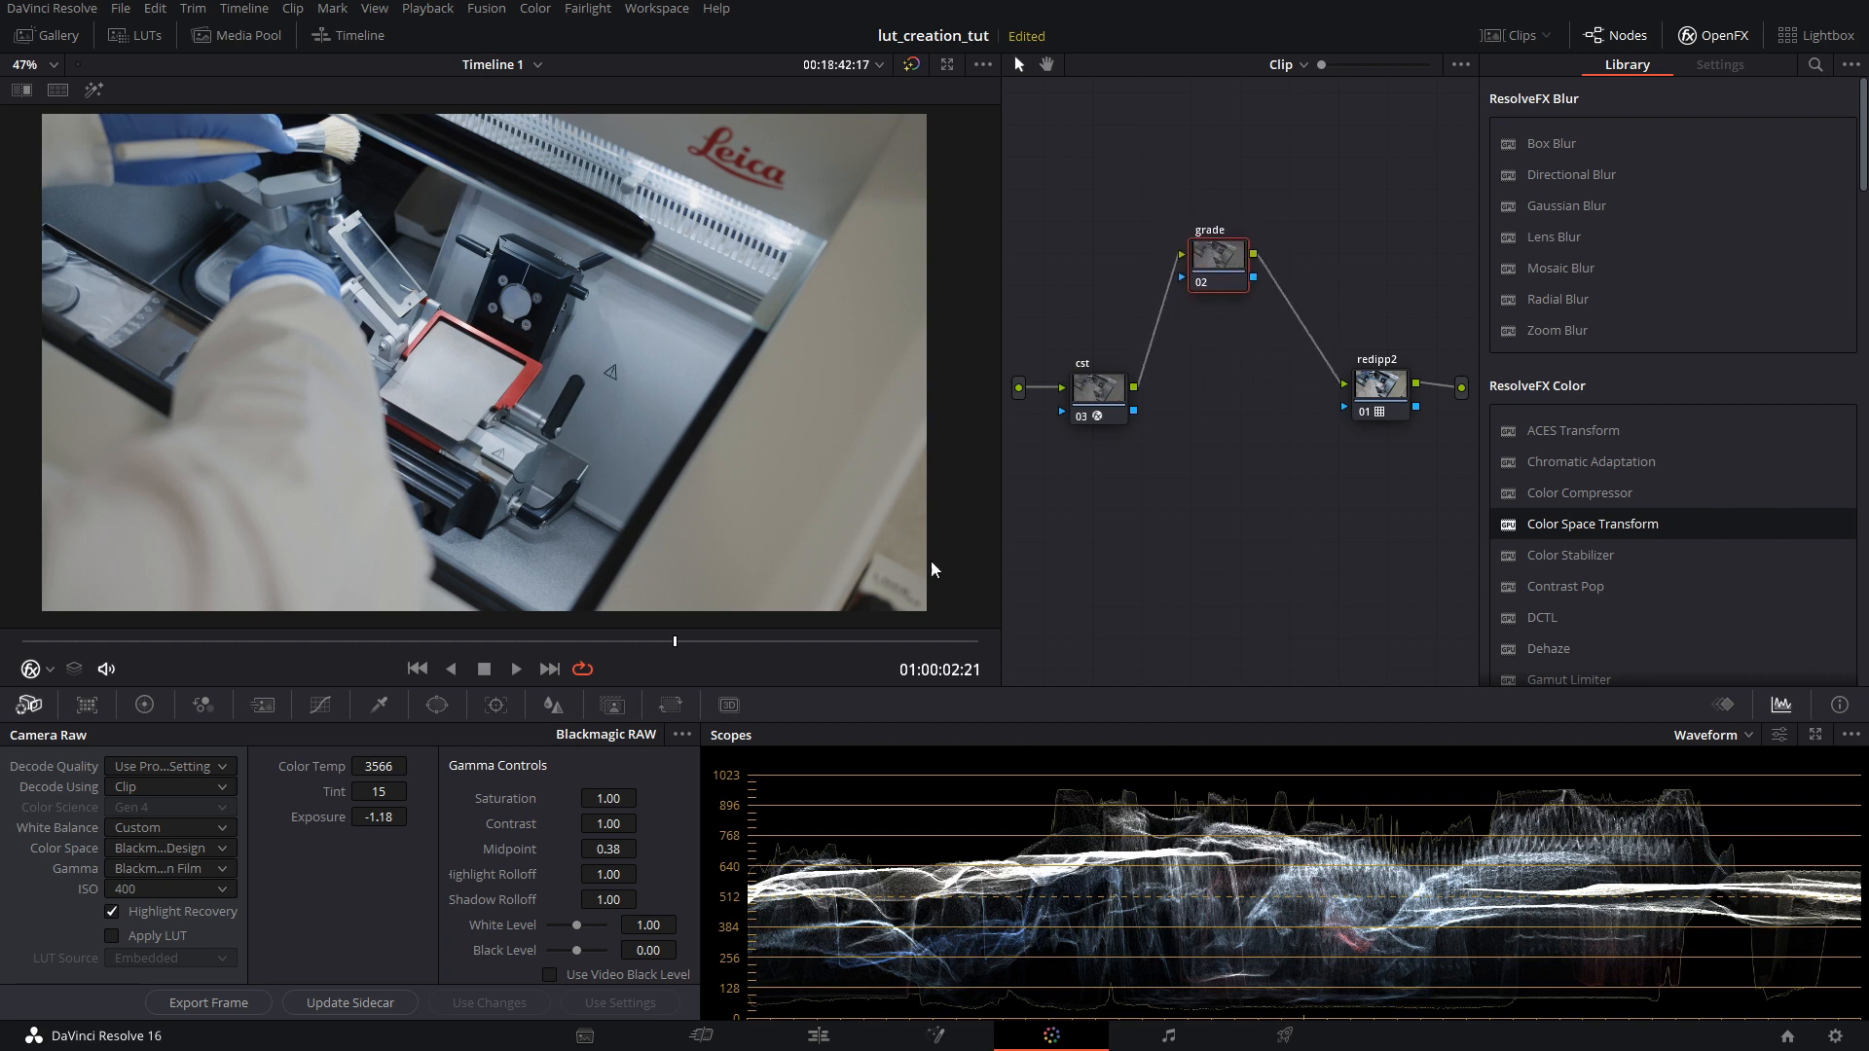
# Bring up the Color Wheels and raise the grade node's Contrast to 1.142
pyautogui.click(144, 705)
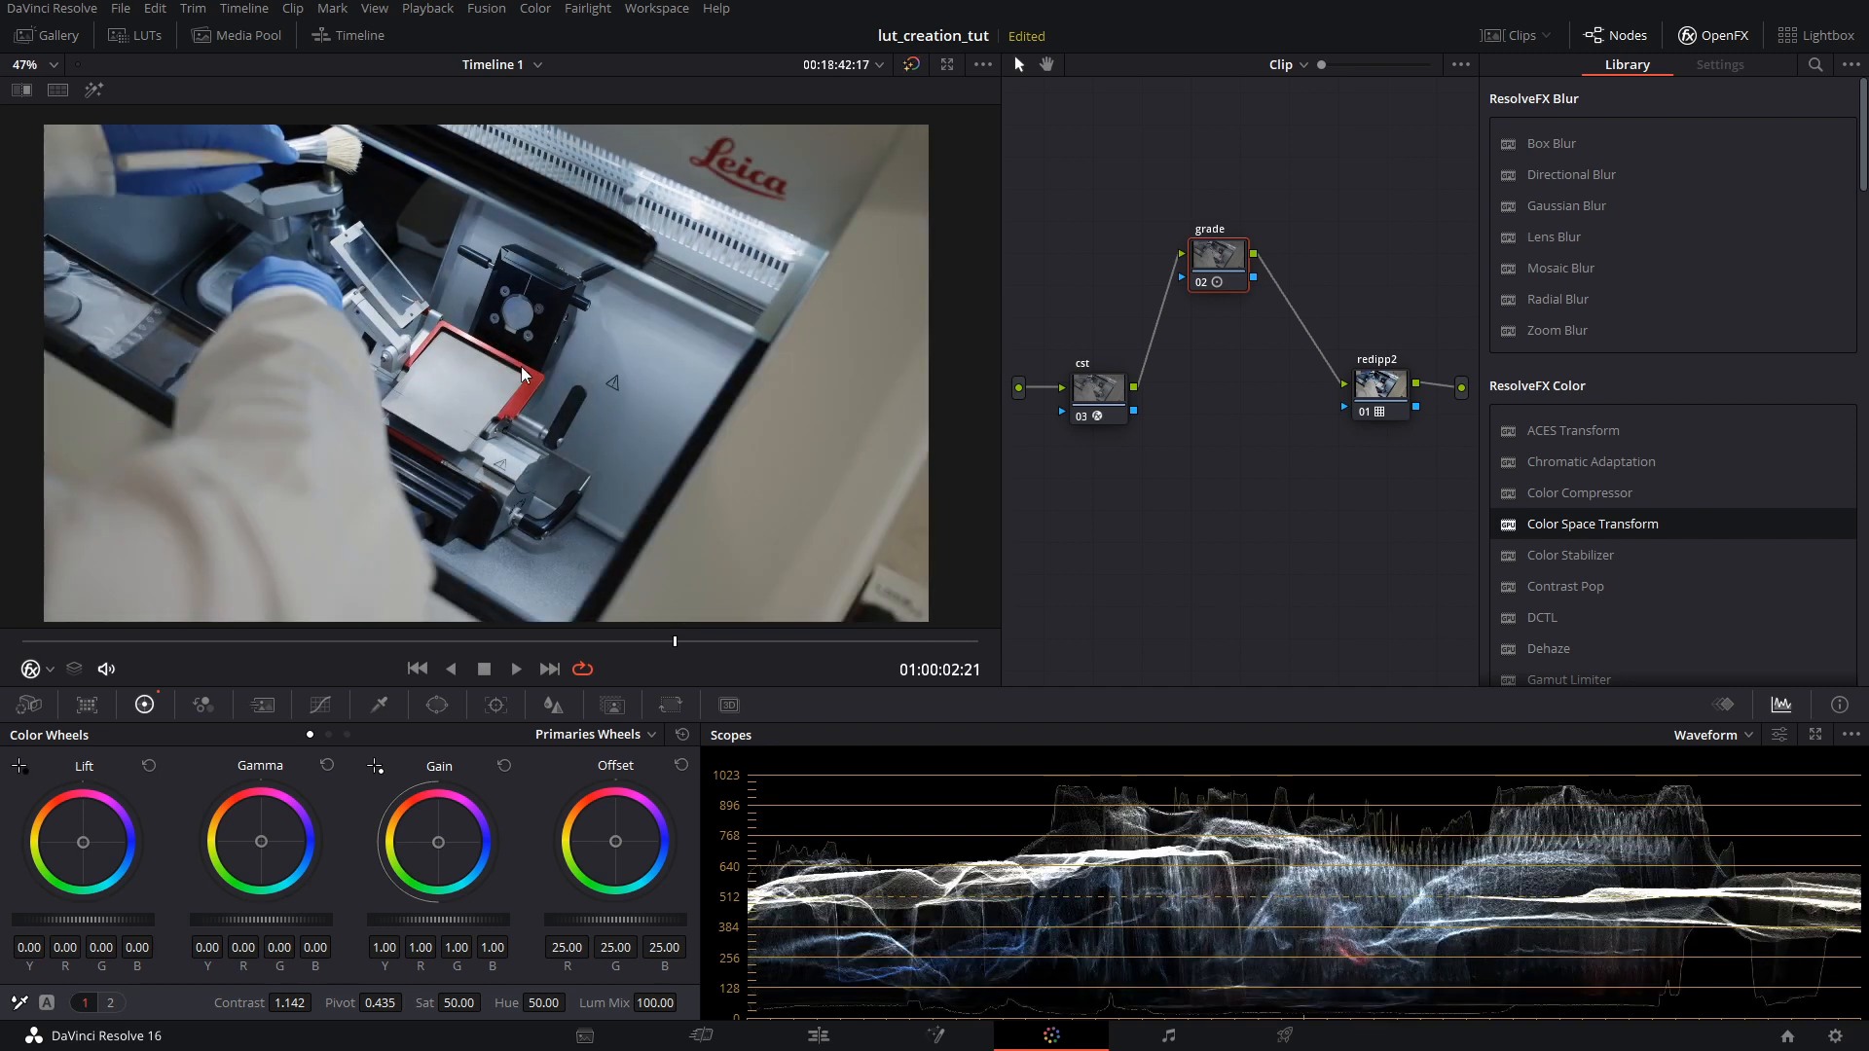
pyautogui.moveTo(763, 517)
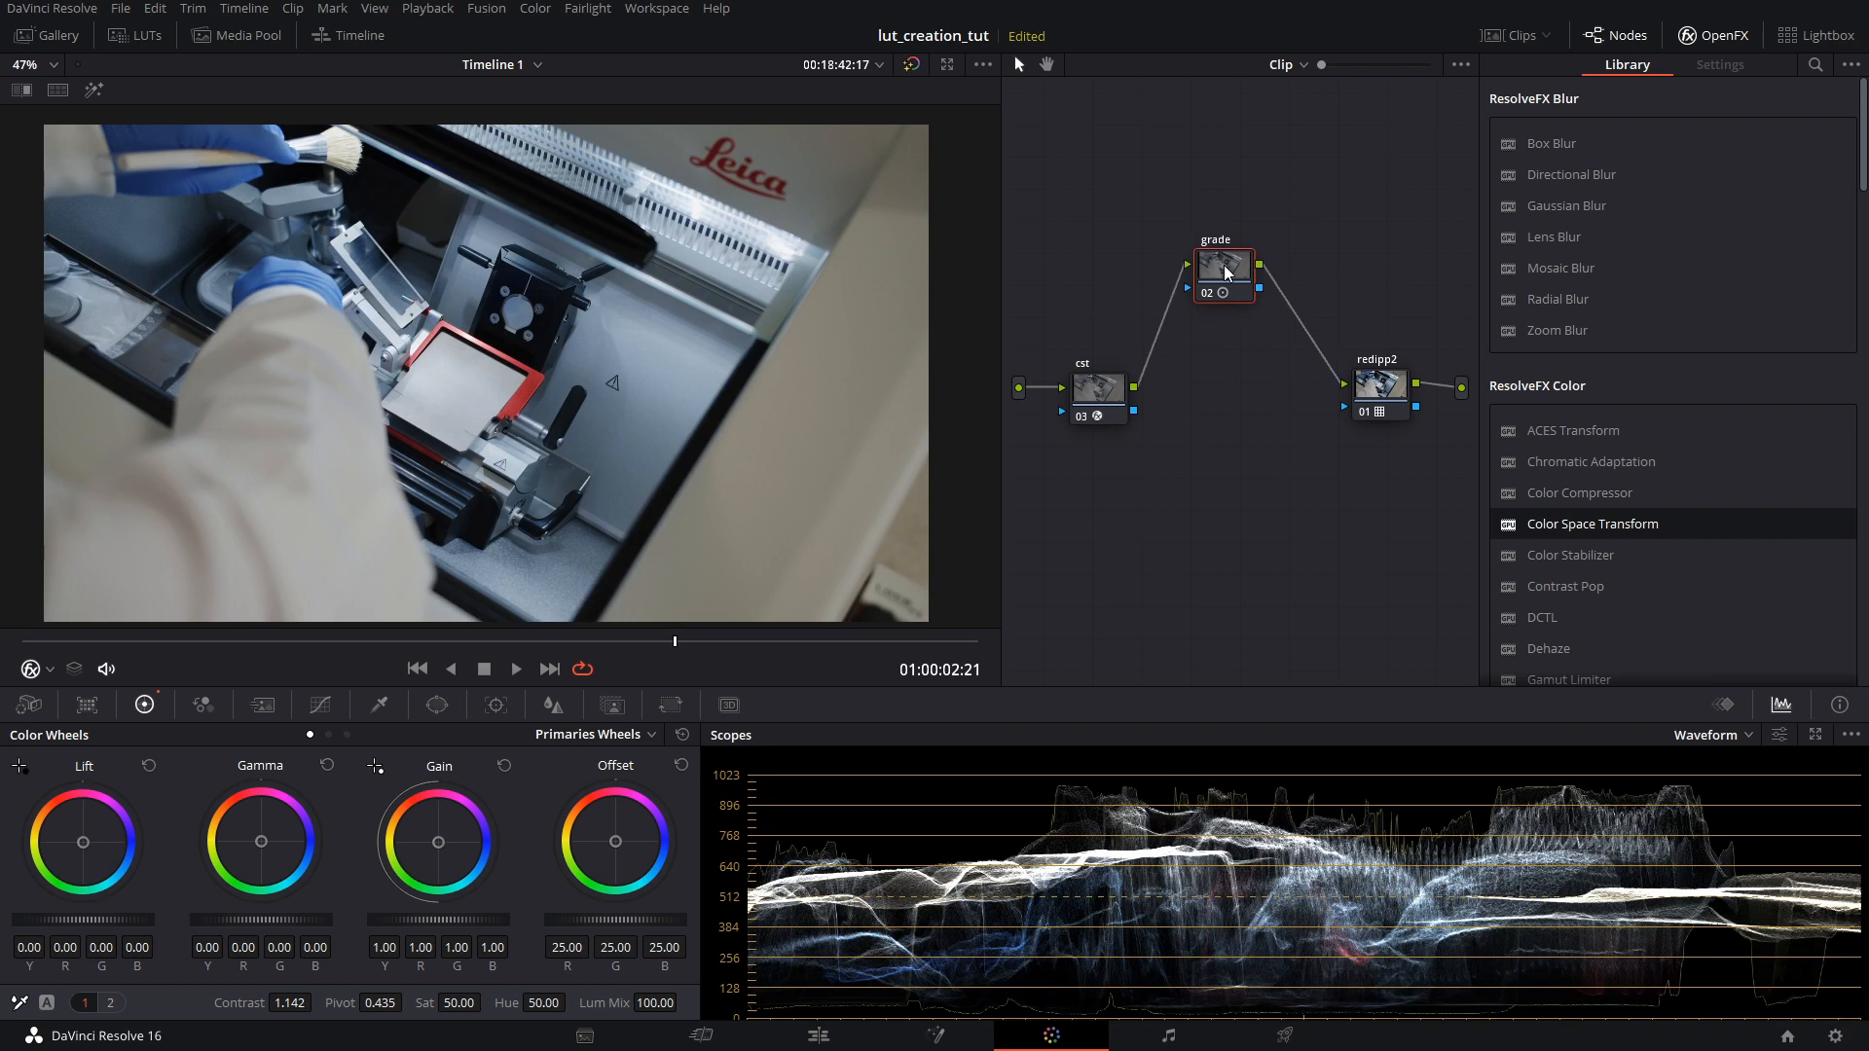
# Select the grade node and switch to the night-time portrait clip with Camera Raw showing
pyautogui.click(1719, 64)
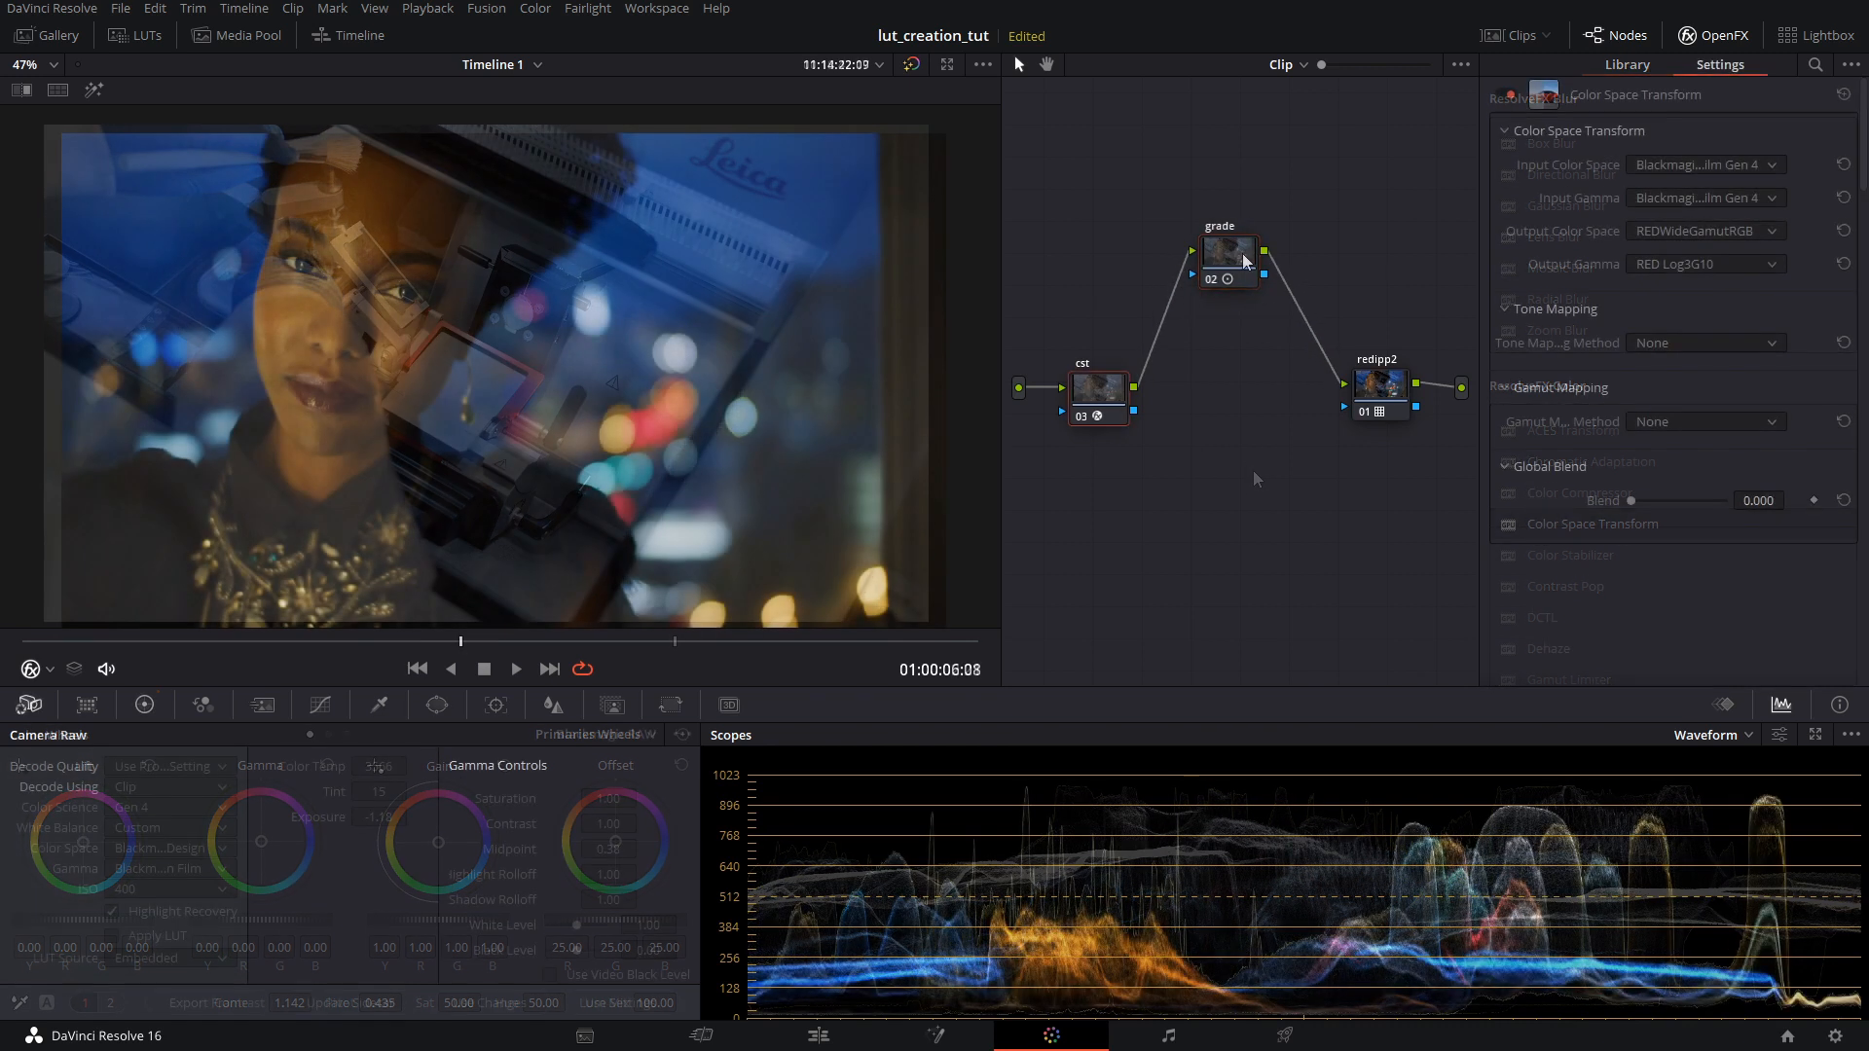
pyautogui.click(1625, 64)
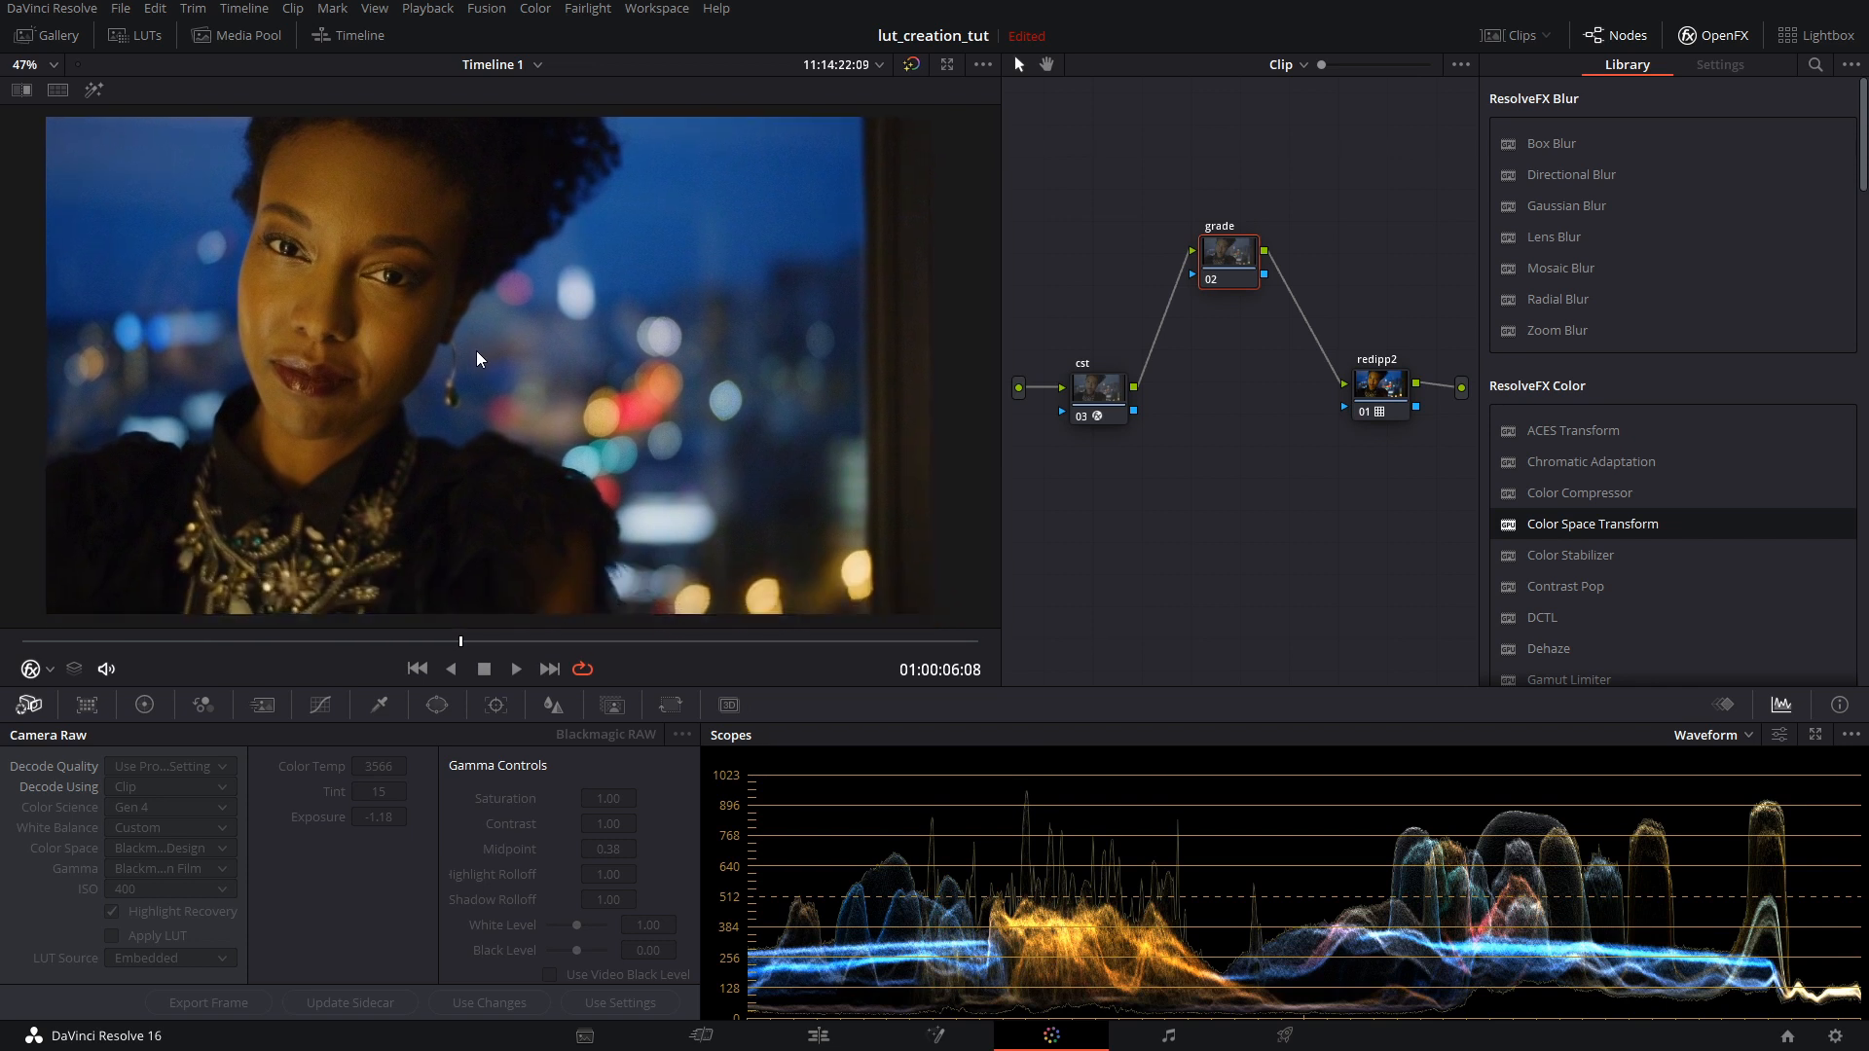
pyautogui.click(909, 64)
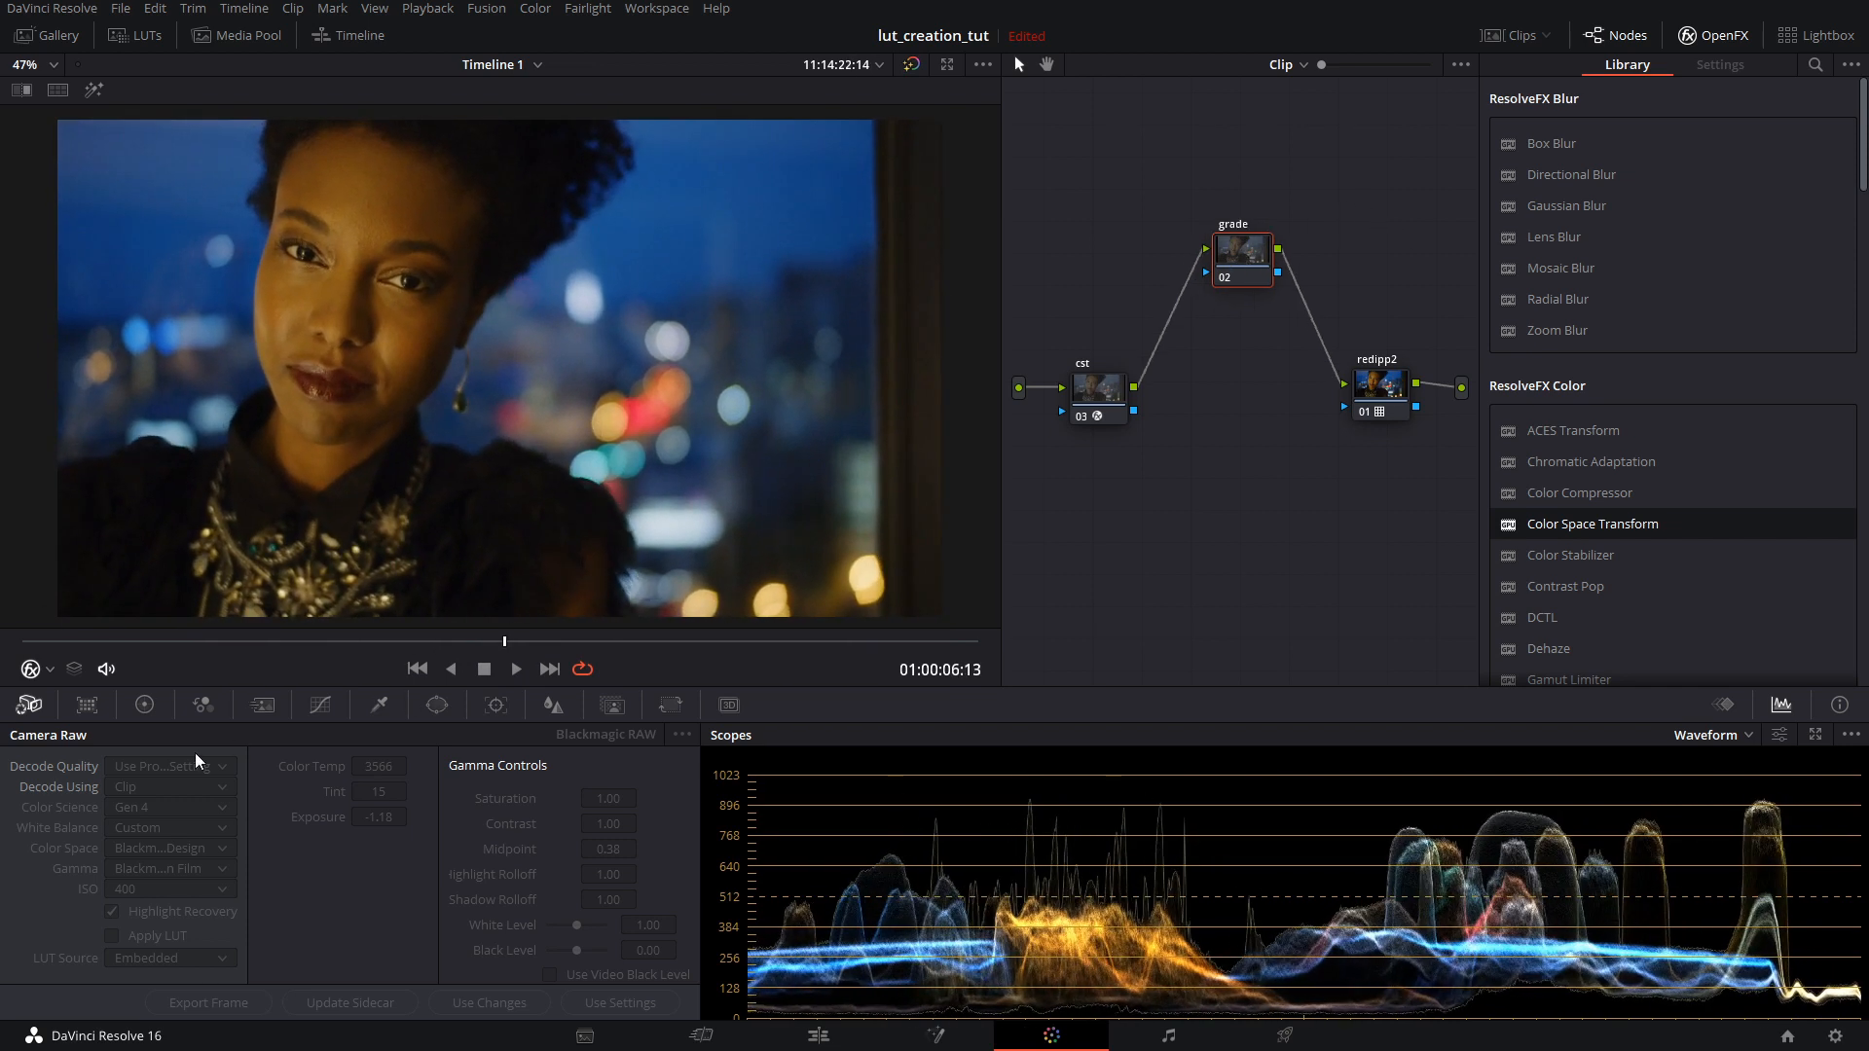
# Bring up the hue curves to pull down saturation in the portrait's orange-yellow range
pyautogui.click(142, 704)
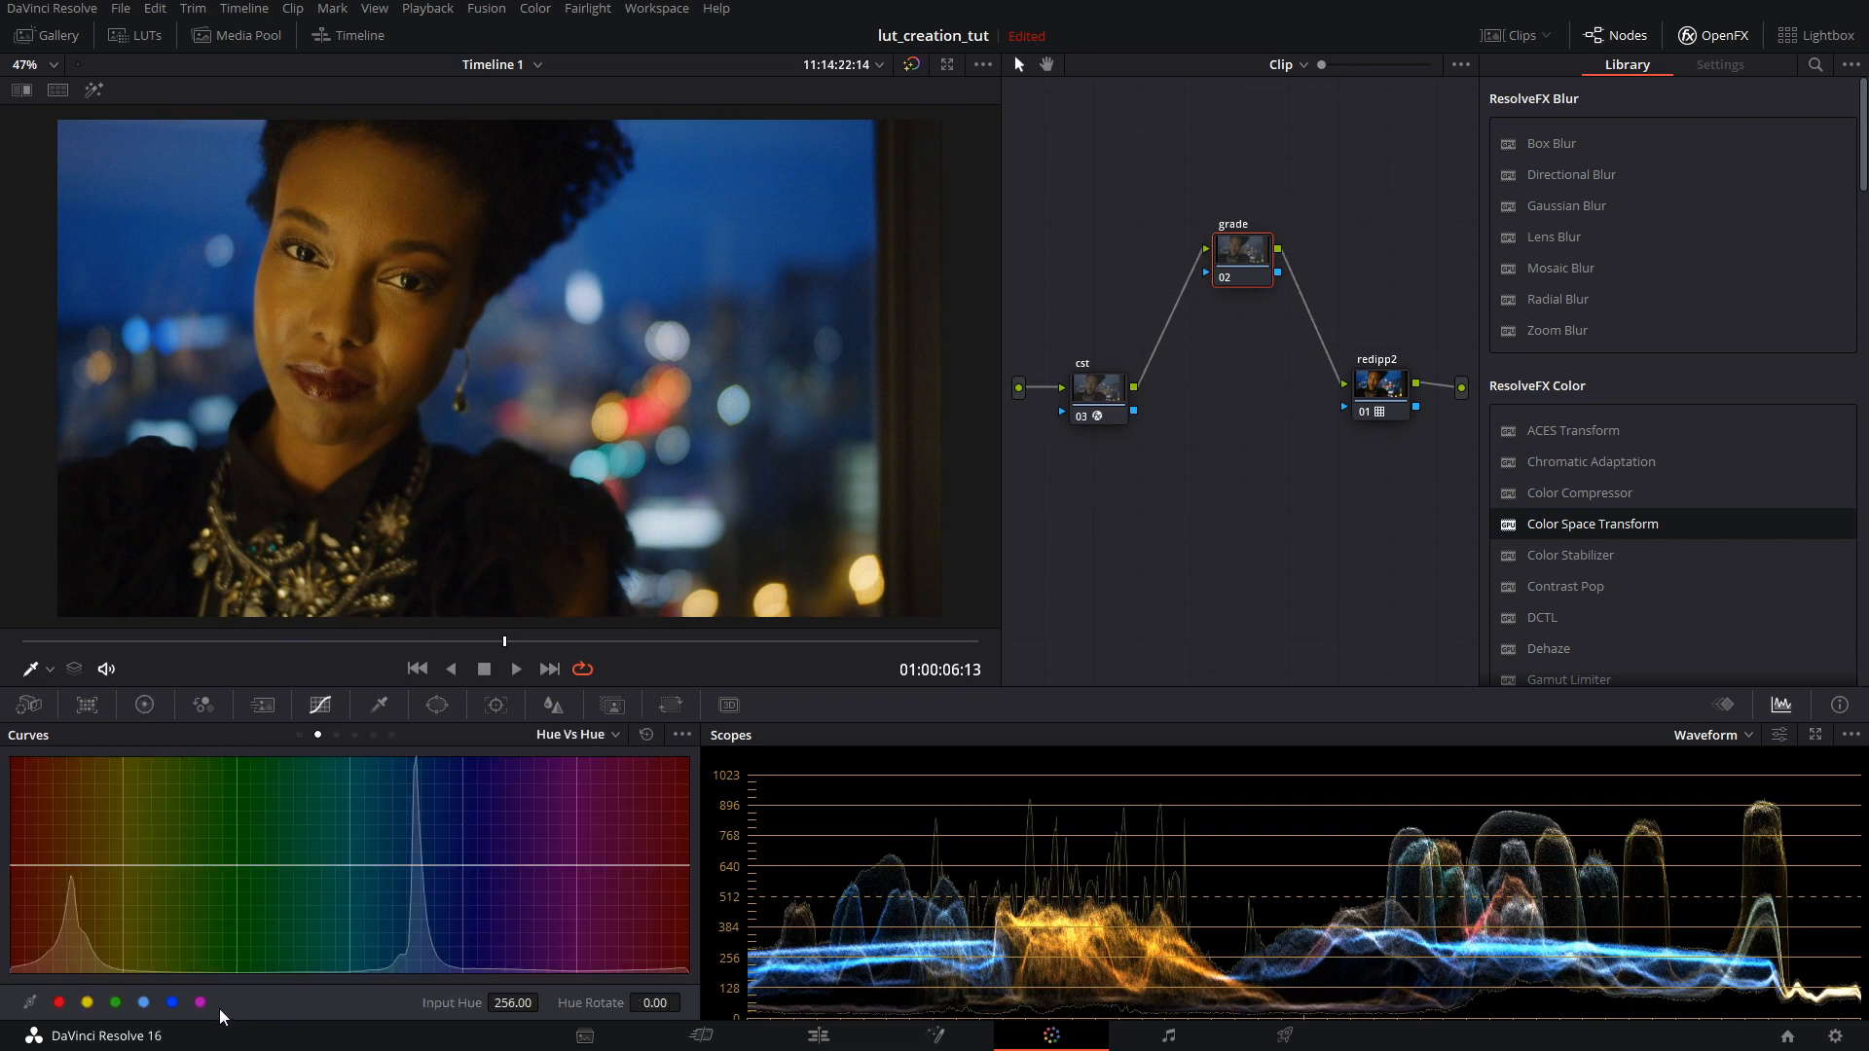
pyautogui.moveTo(315, 742)
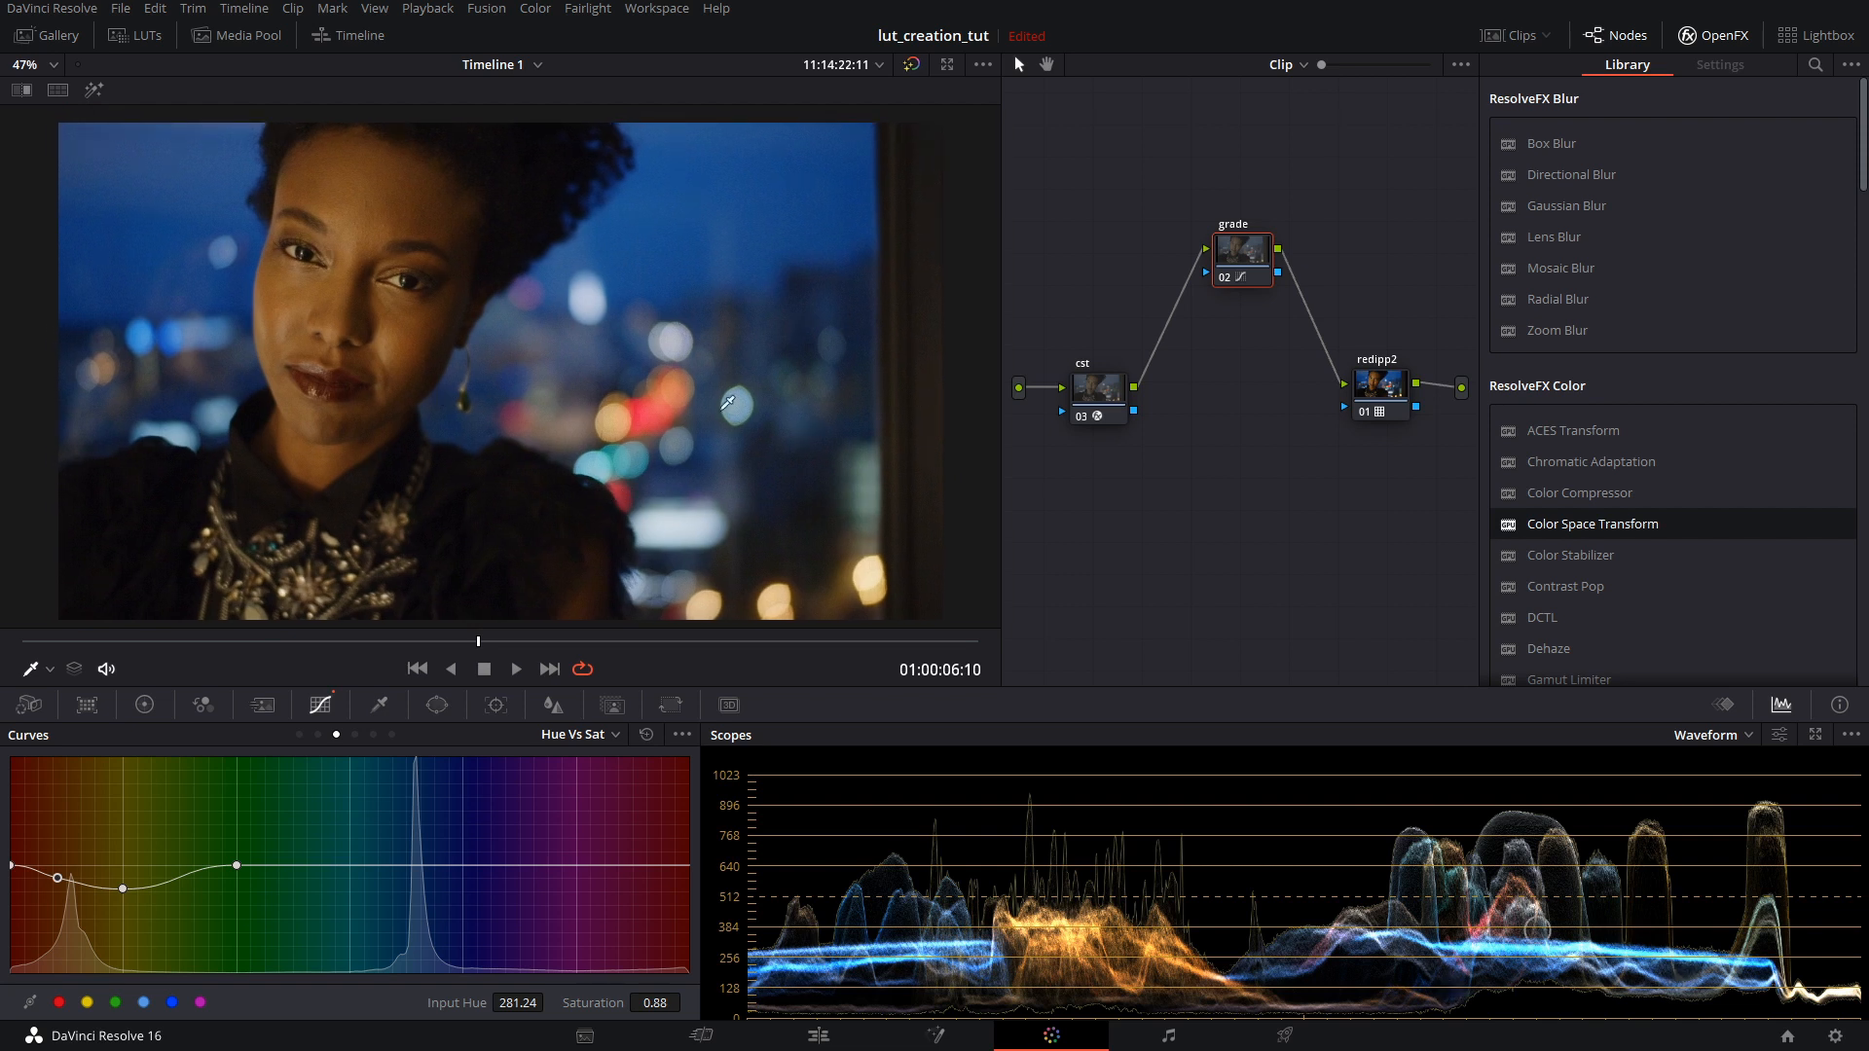
pyautogui.moveTo(656, 410)
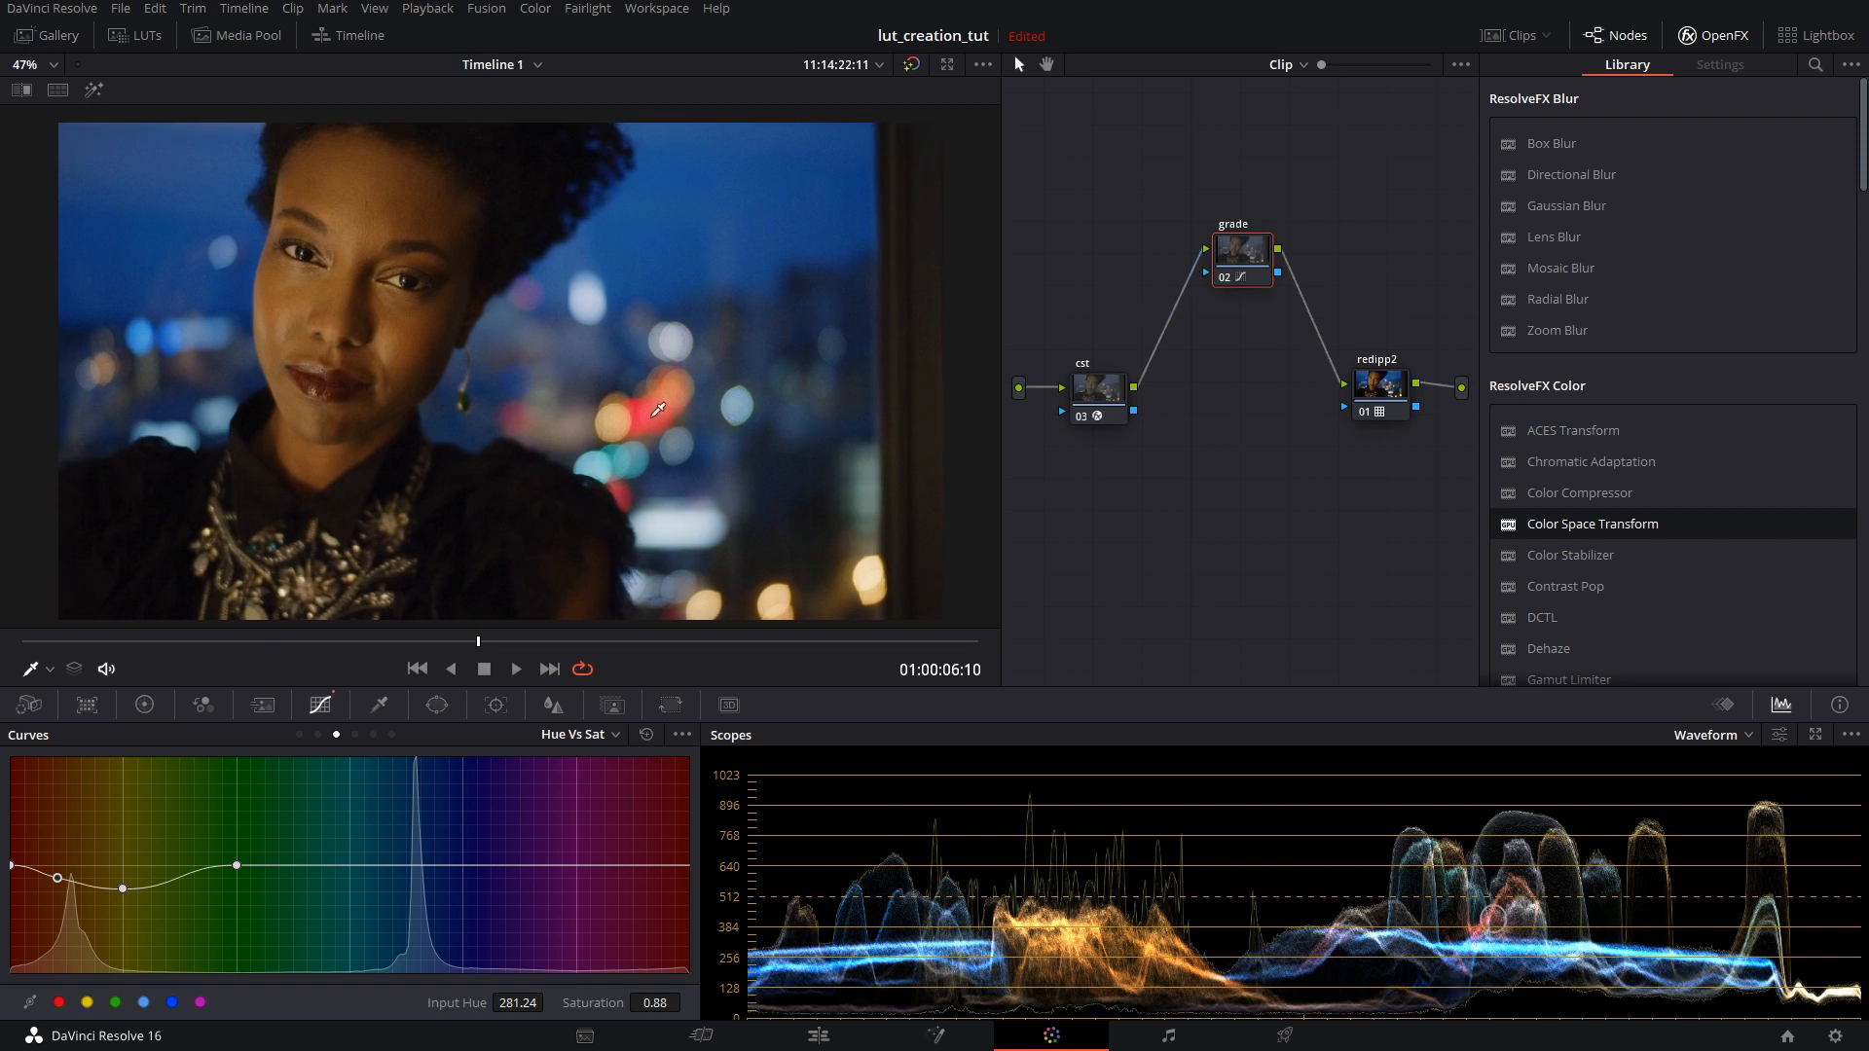
pyautogui.moveTo(274, 315)
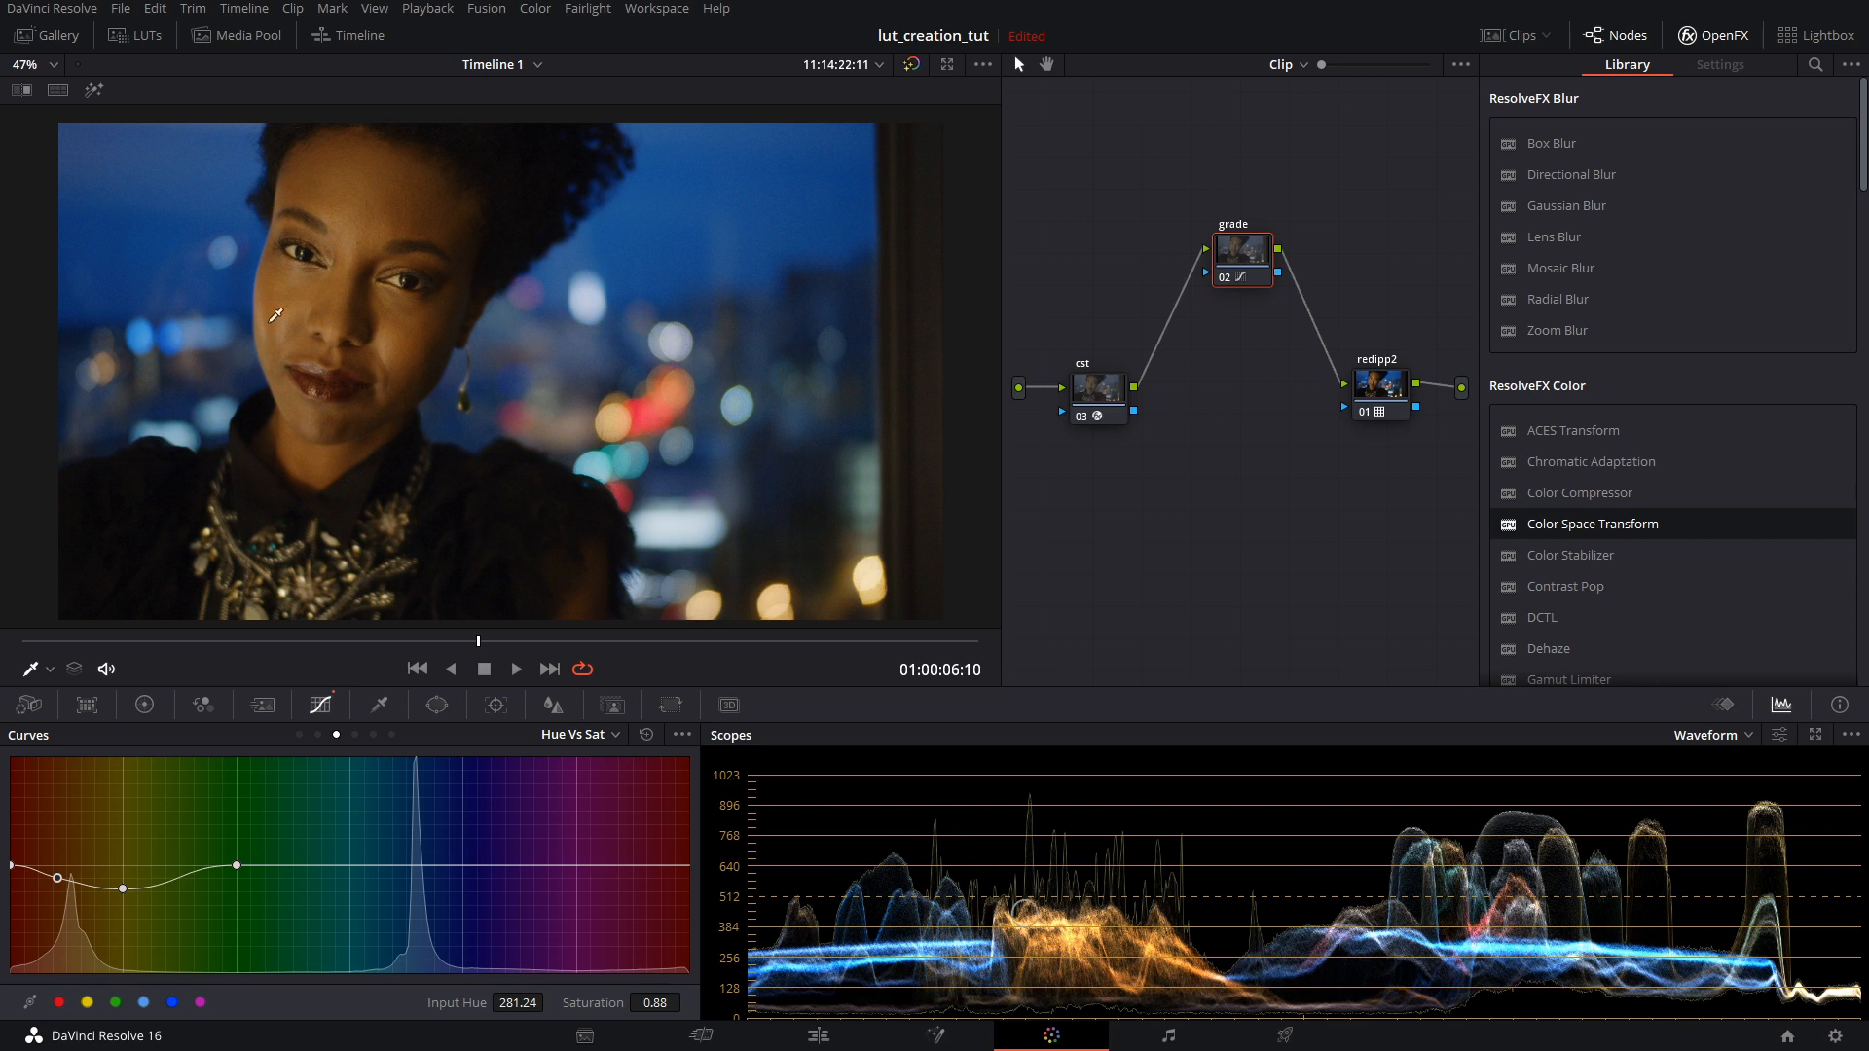
# Show the timeline clip strip and bring up the portrait clip's context options
pyautogui.click(1515, 35)
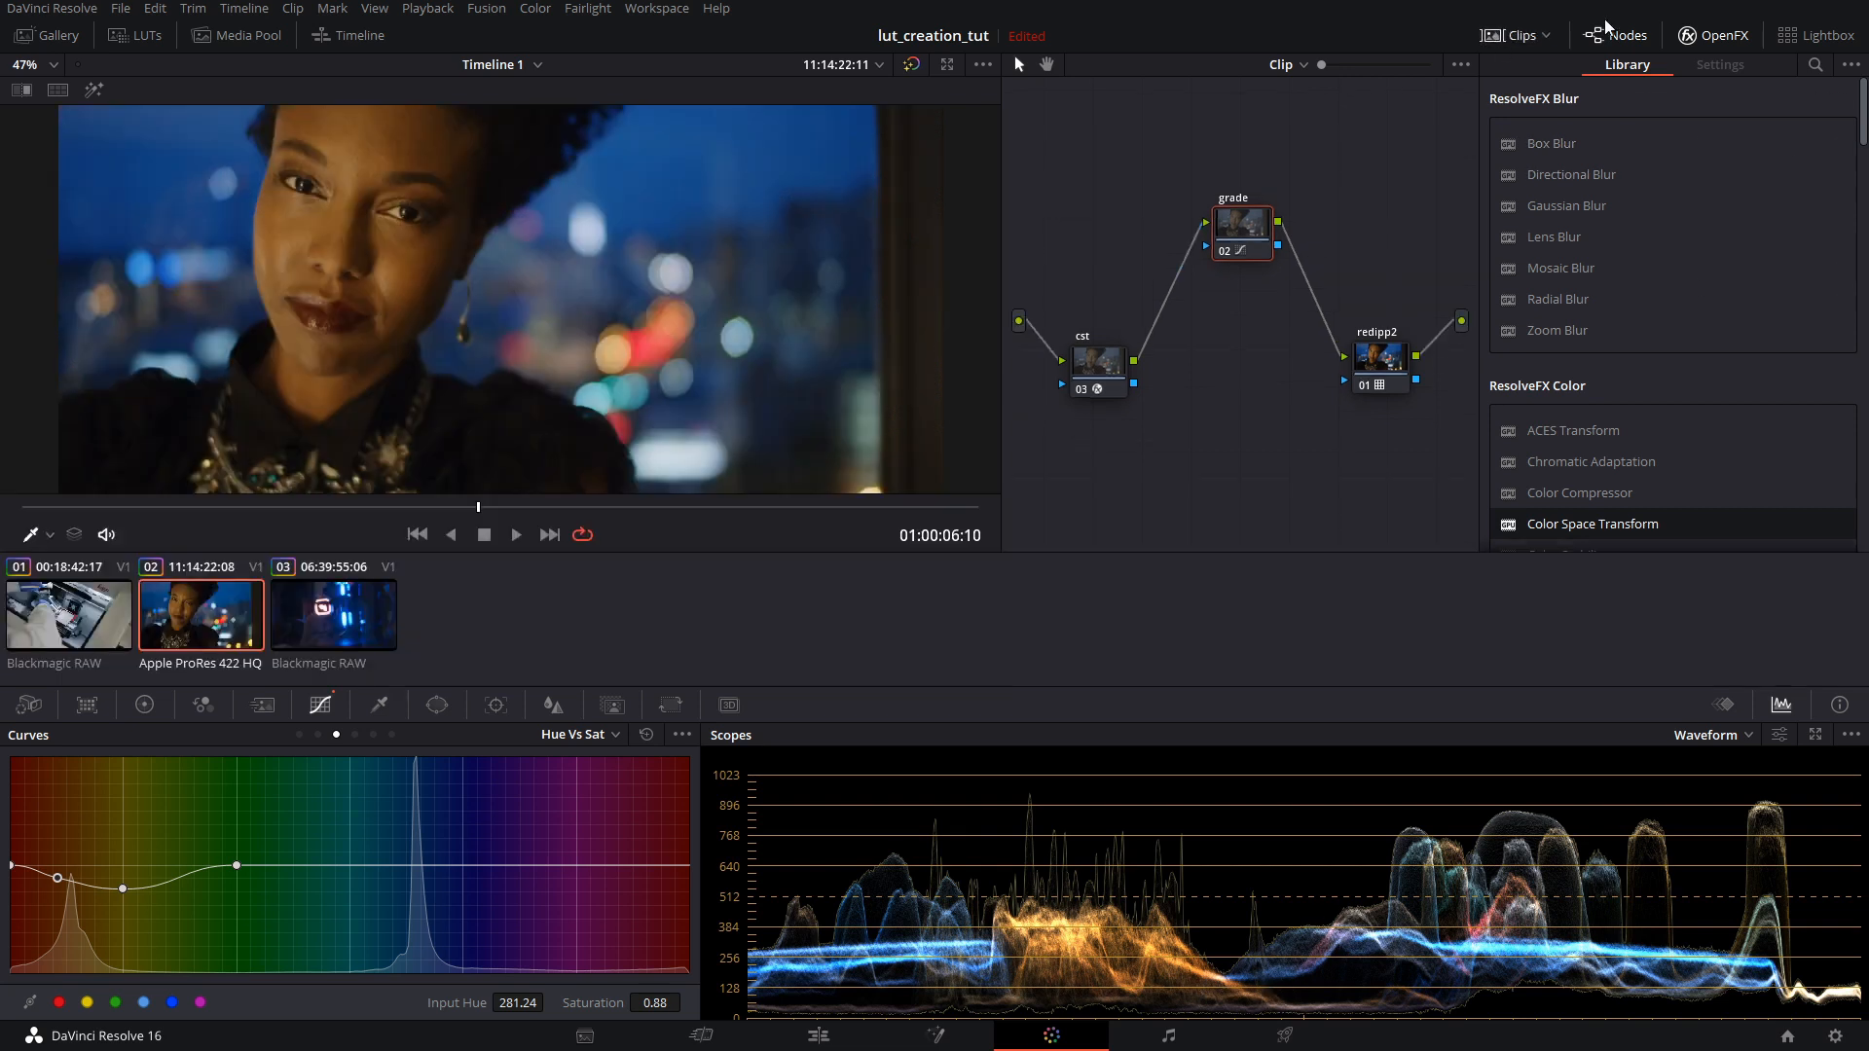
pyautogui.moveTo(220, 623)
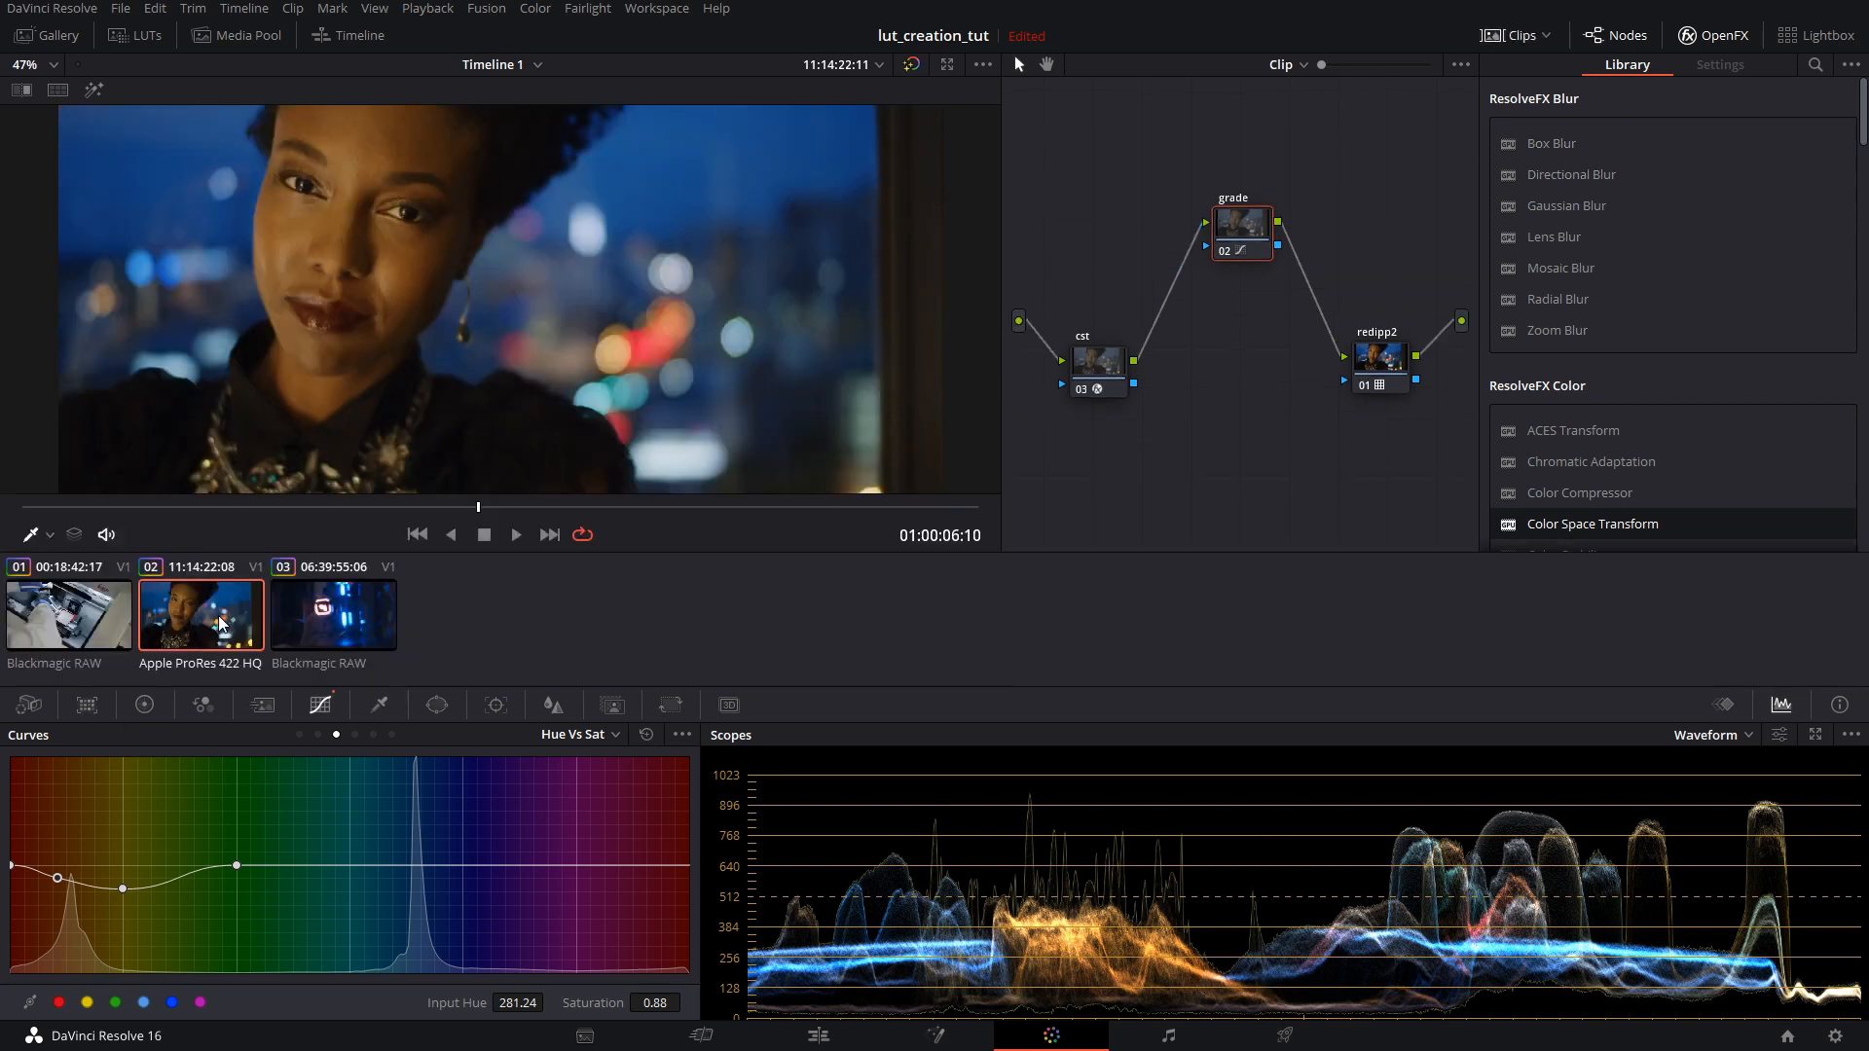
pyautogui.rightClick(201, 613)
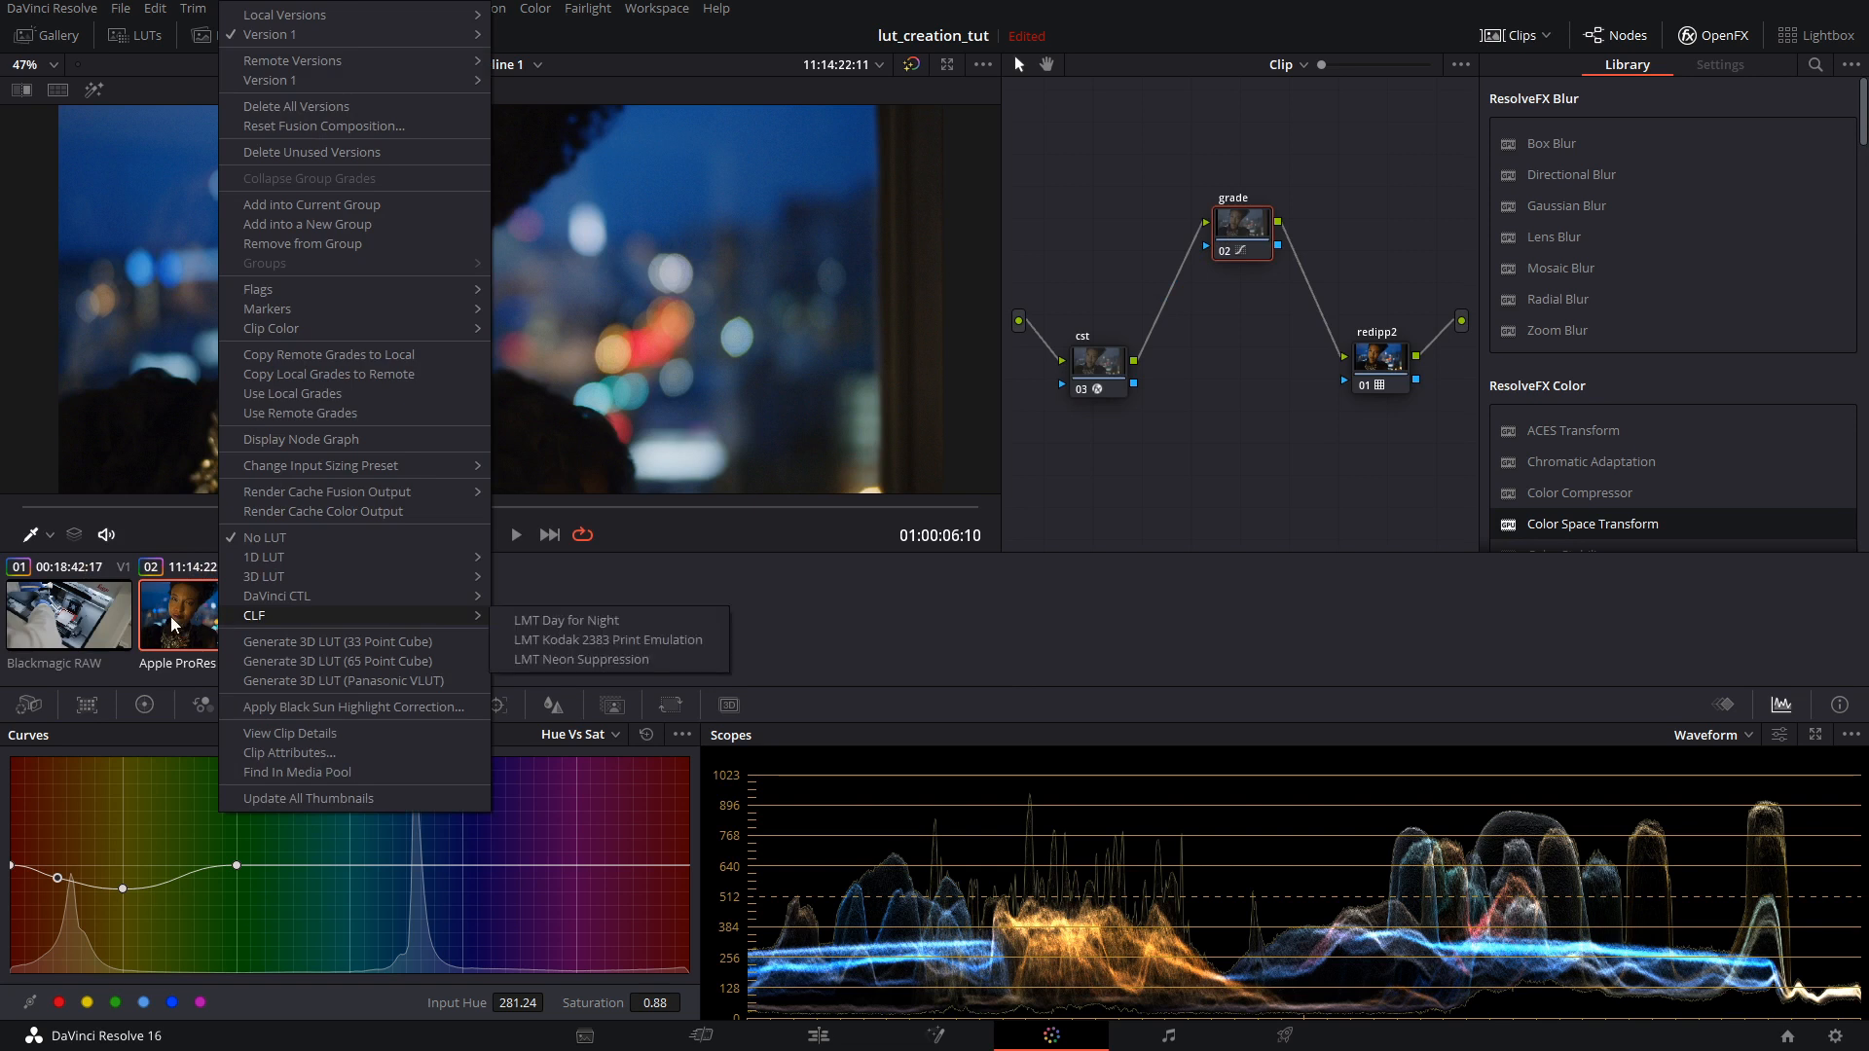
pyautogui.moveTo(335, 641)
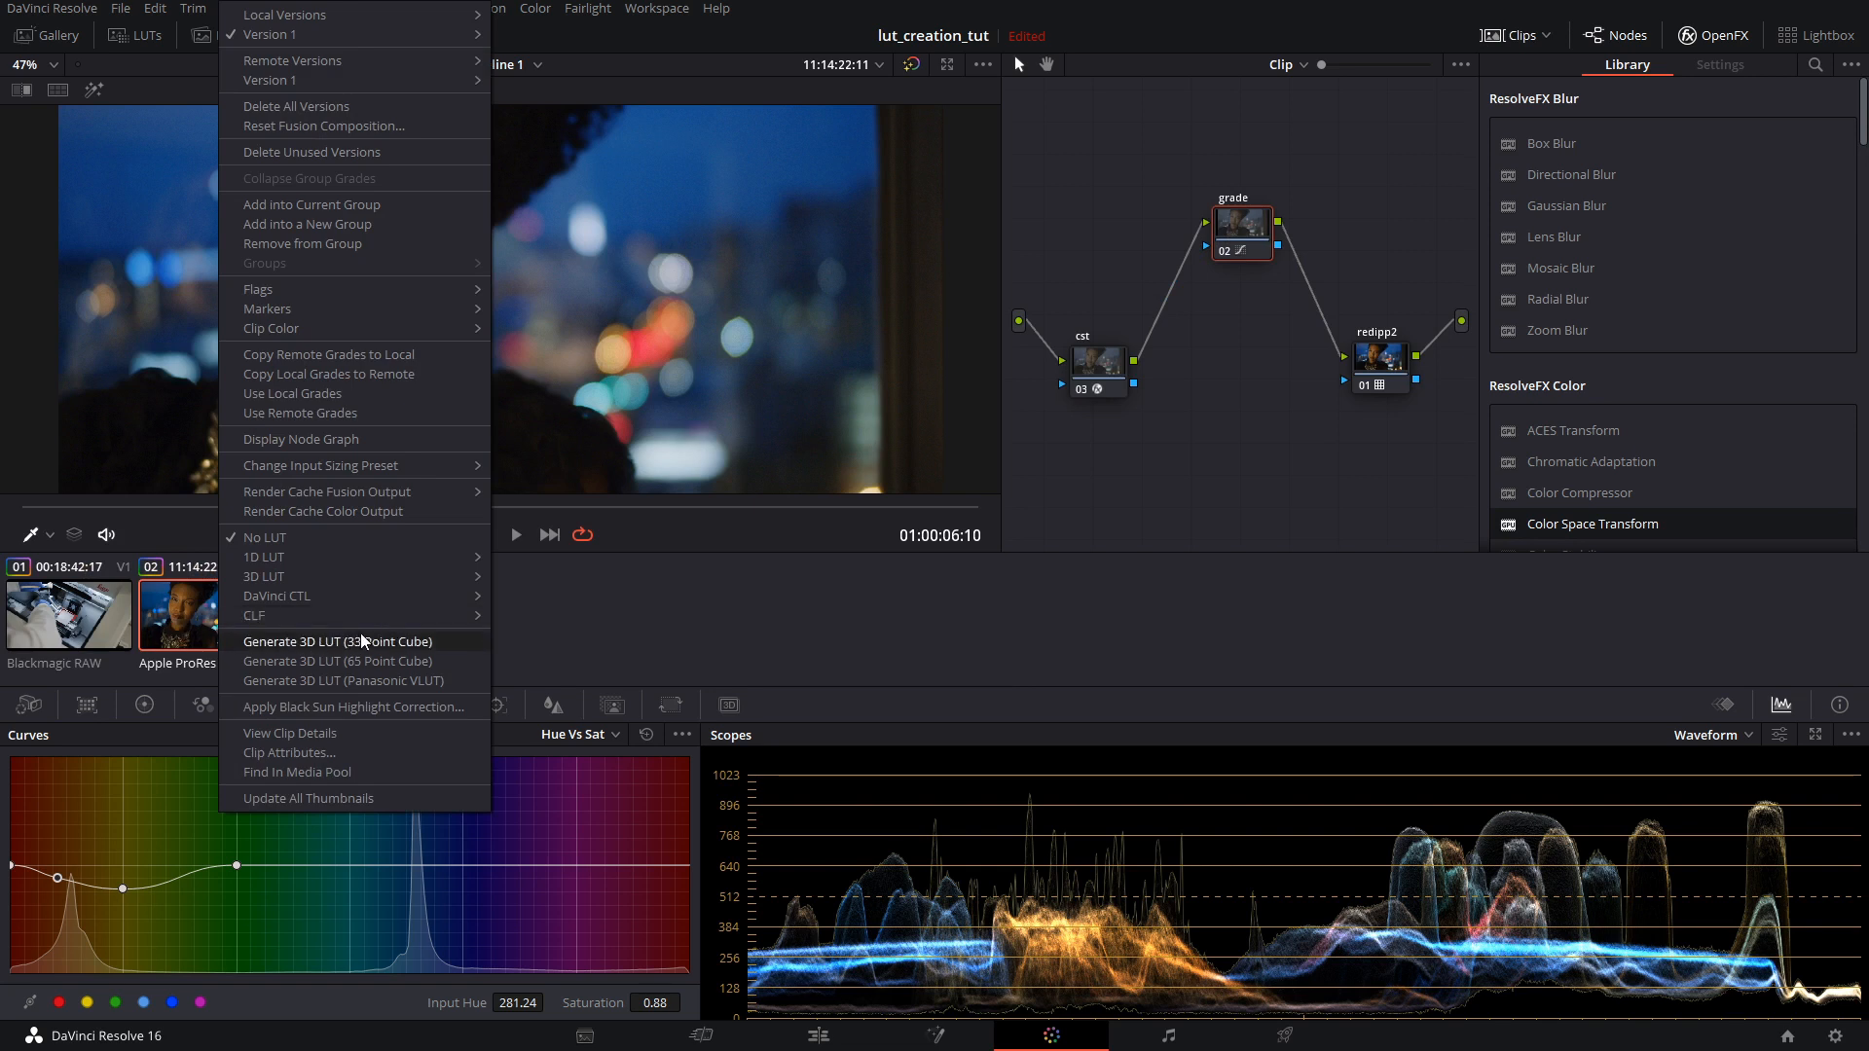
# Generate a 33-point cube LUT from the clip, saved as sample_redipp2_hicon_vsoft in DAE_LUT
pyautogui.click(337, 641)
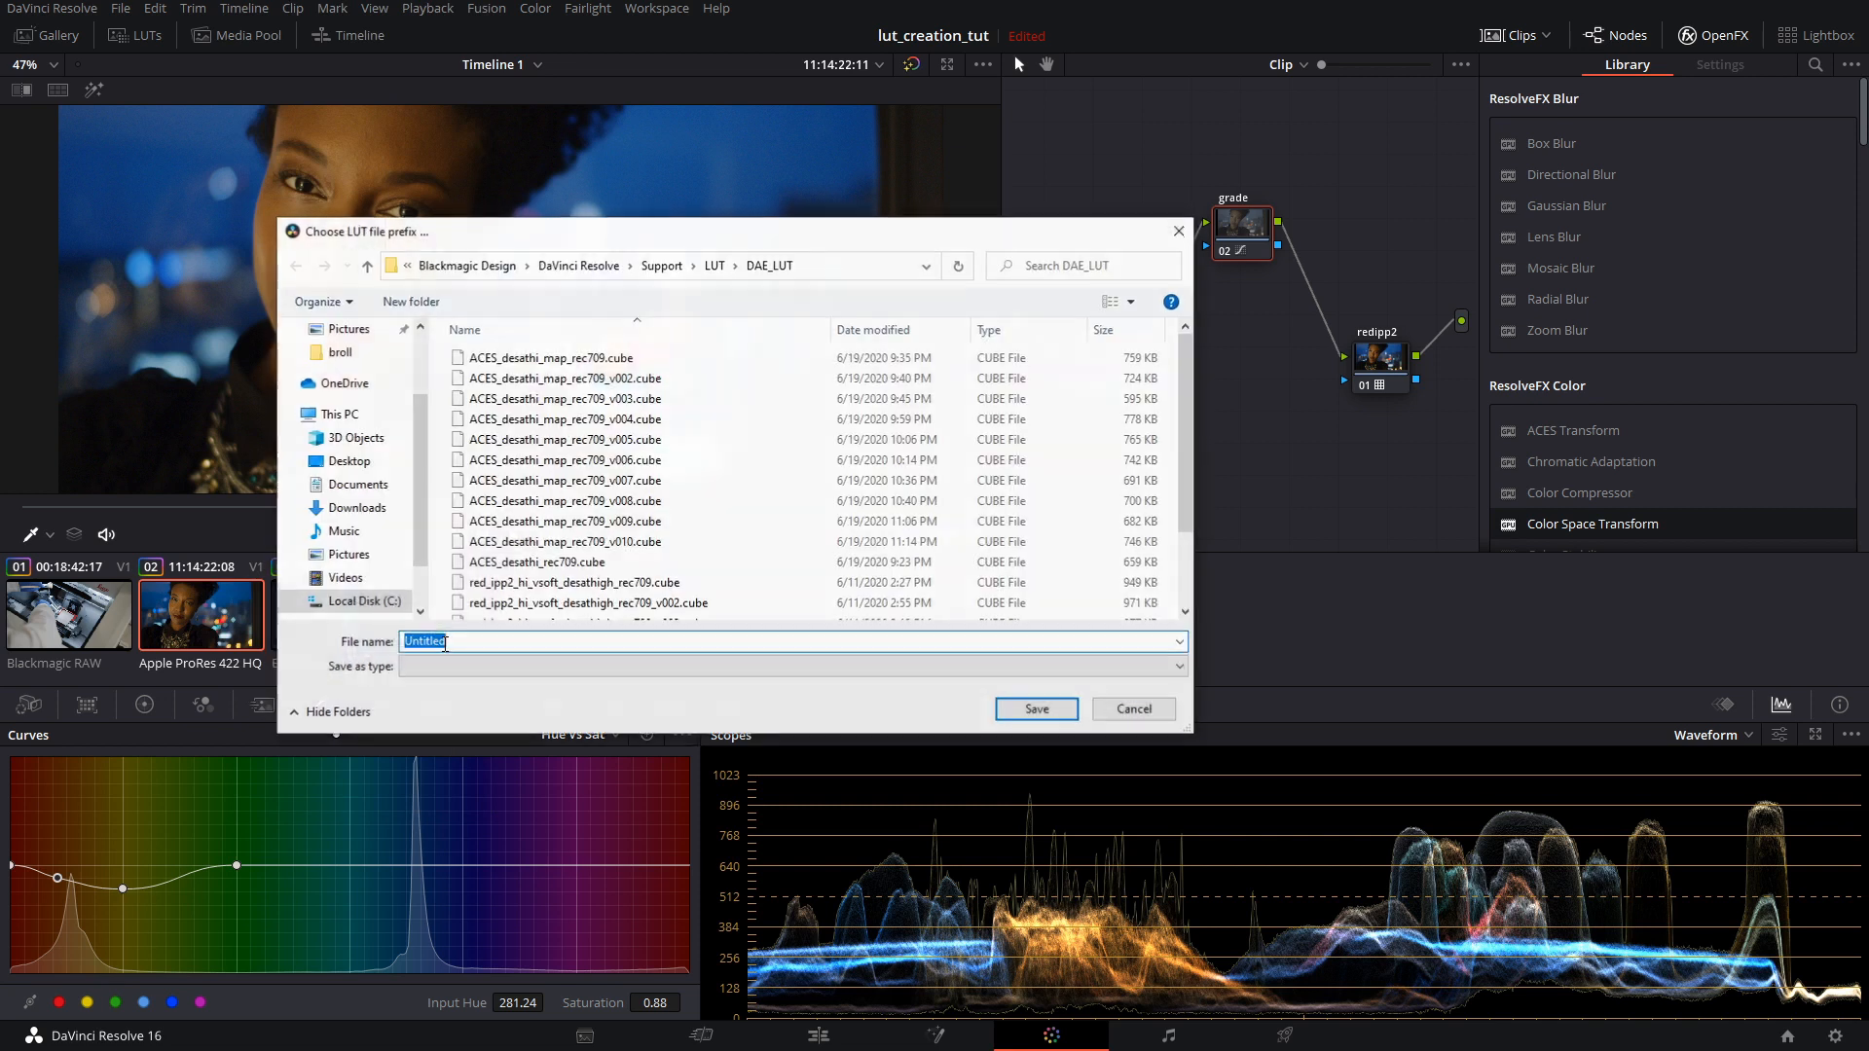
pyautogui.scroll(-3)
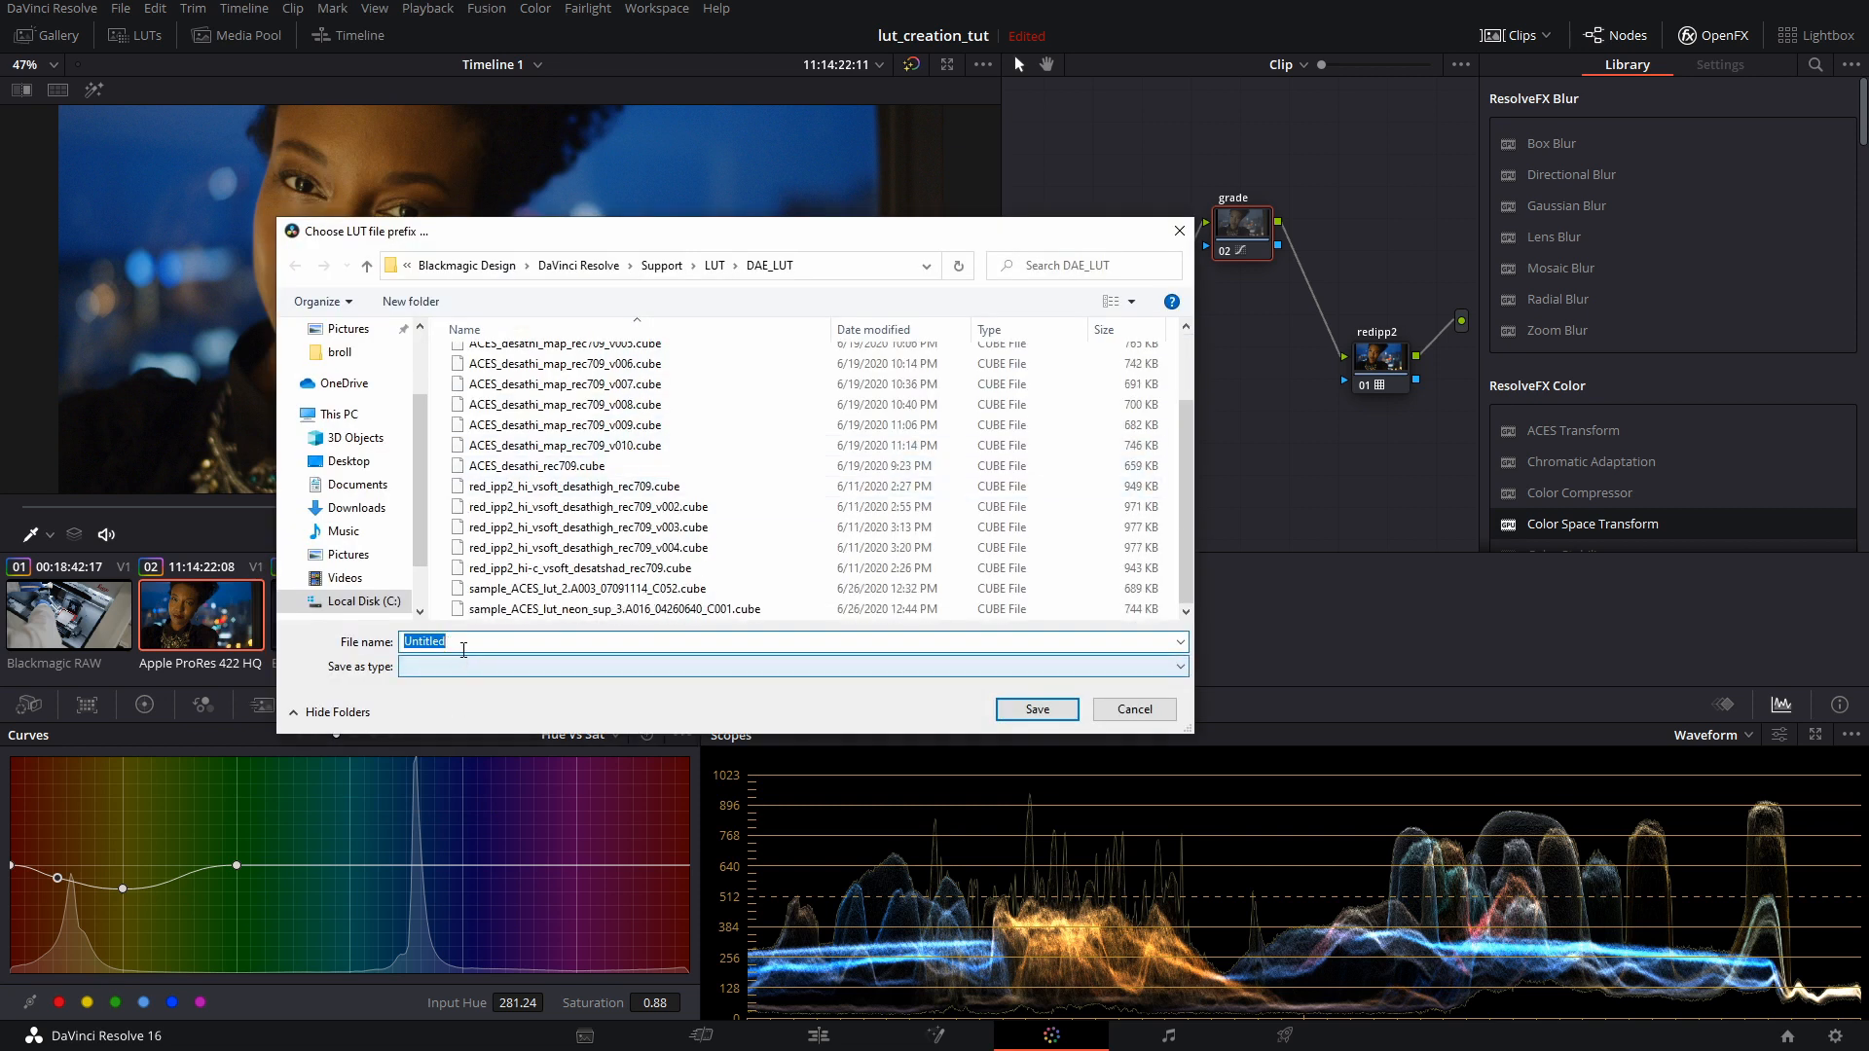
pyautogui.write('sample_')
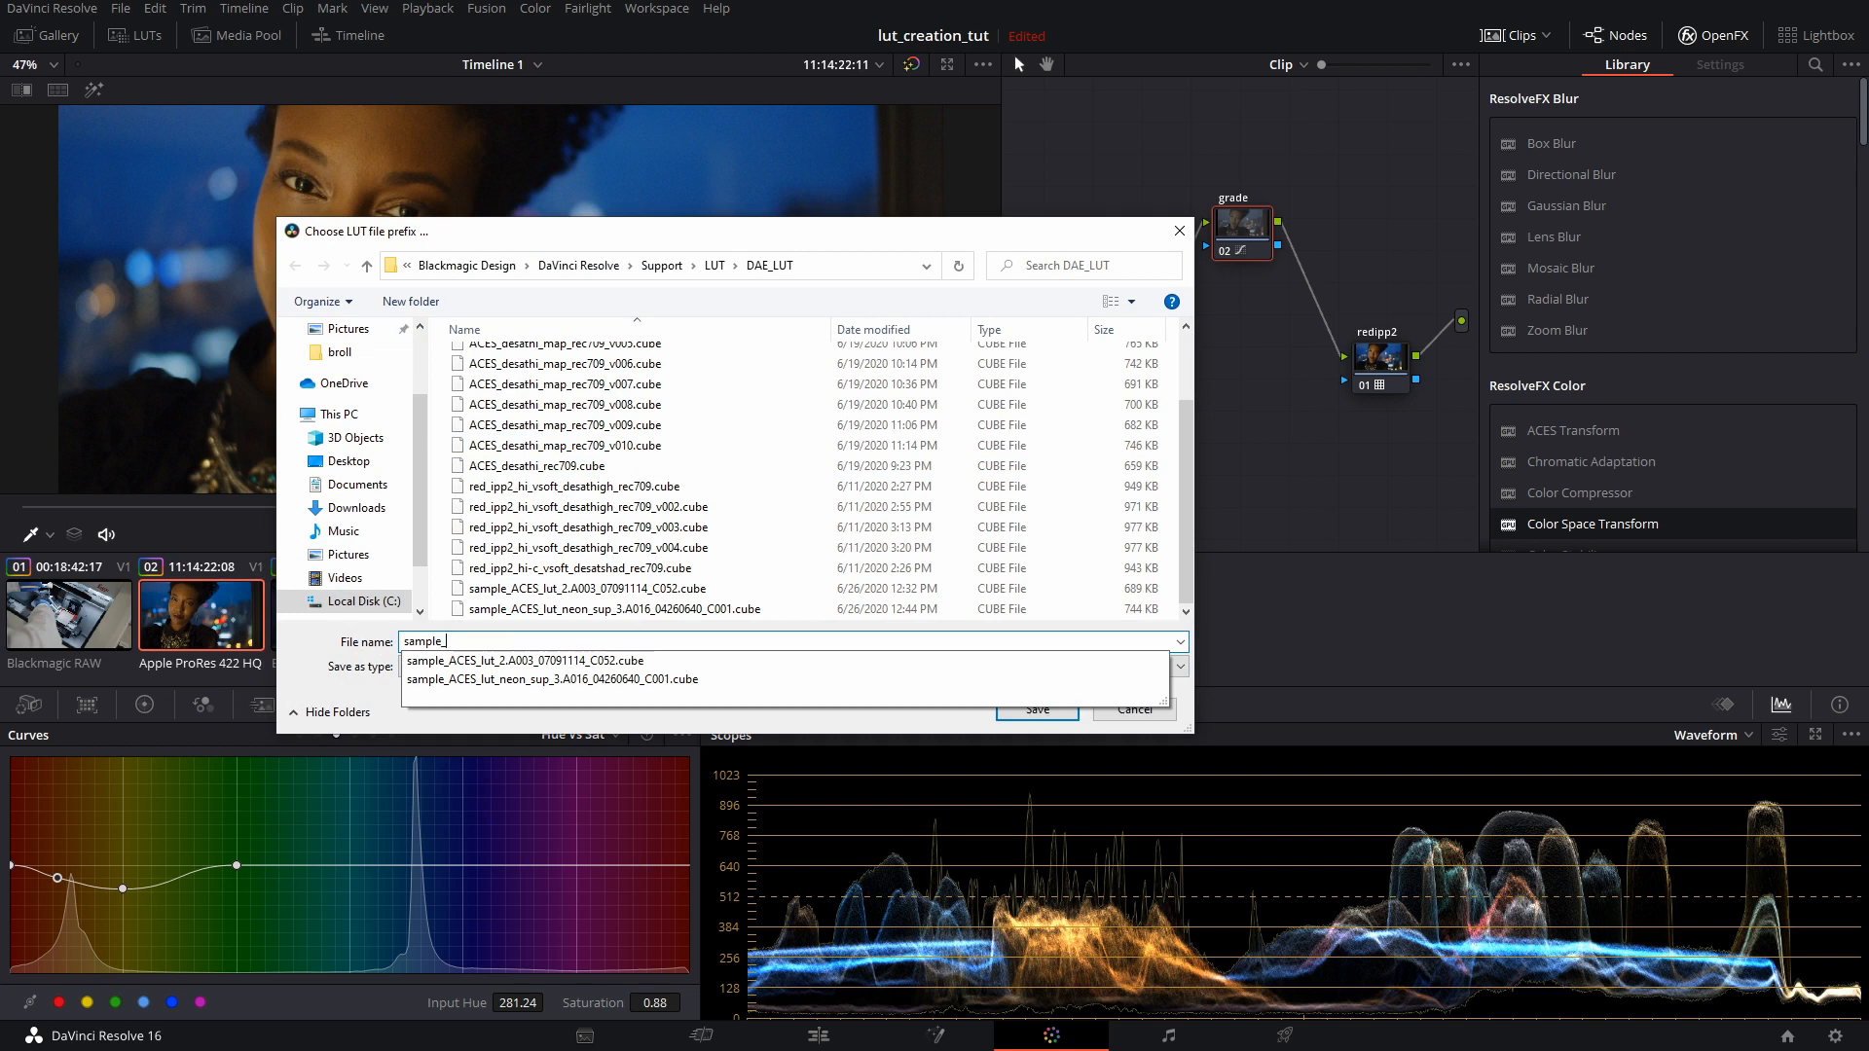
pyautogui.write('redipp')
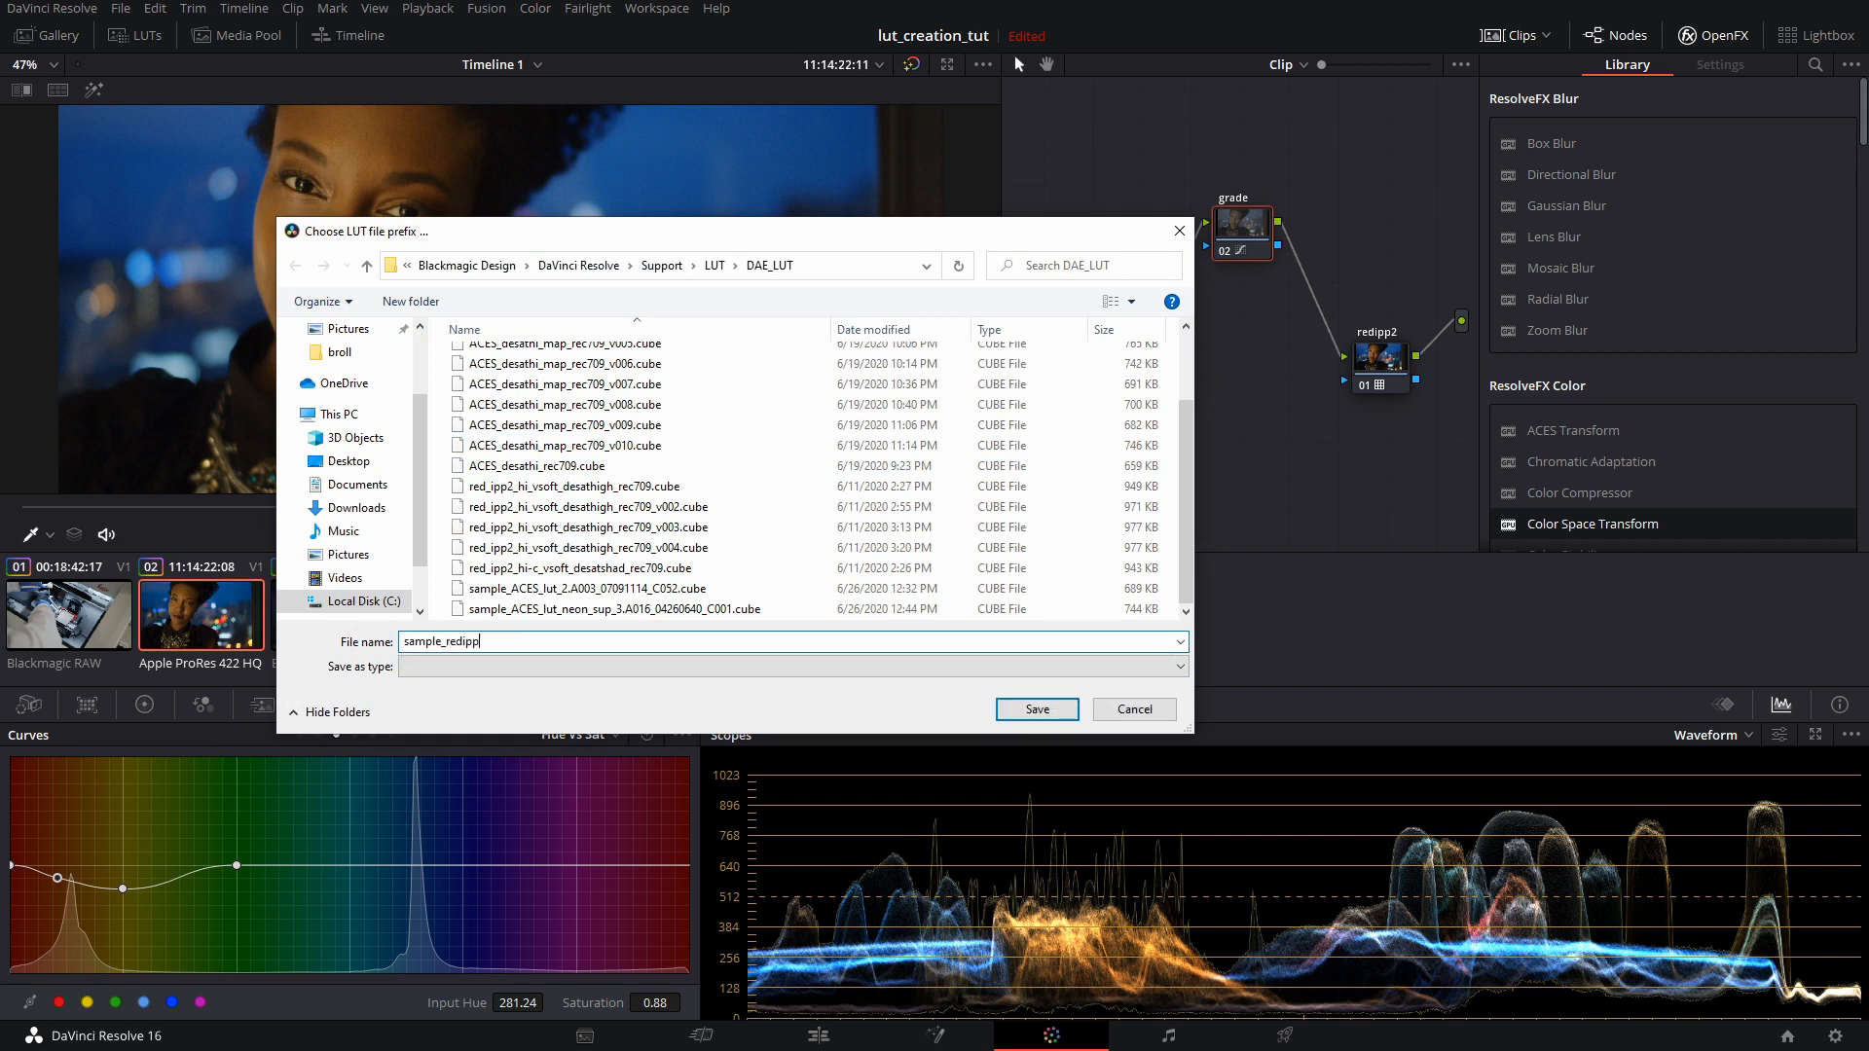
pyautogui.write('2_')
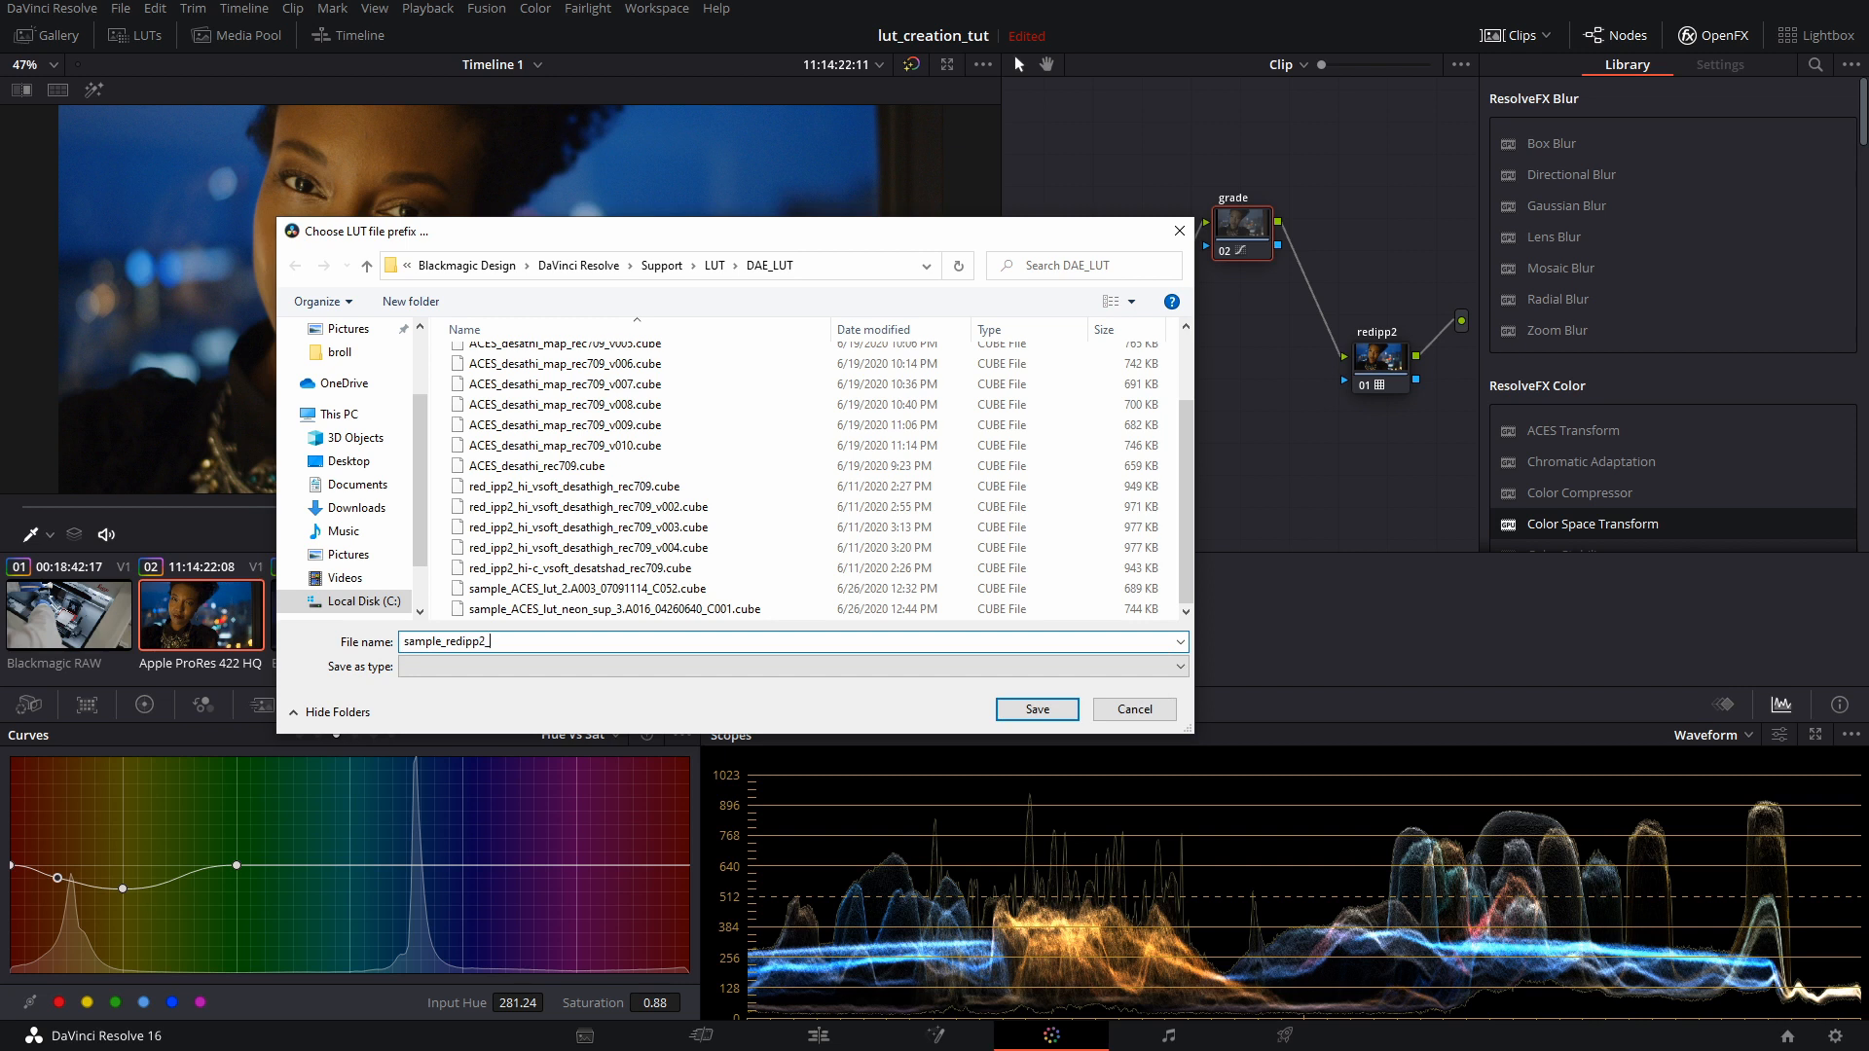
pyautogui.write('hi')
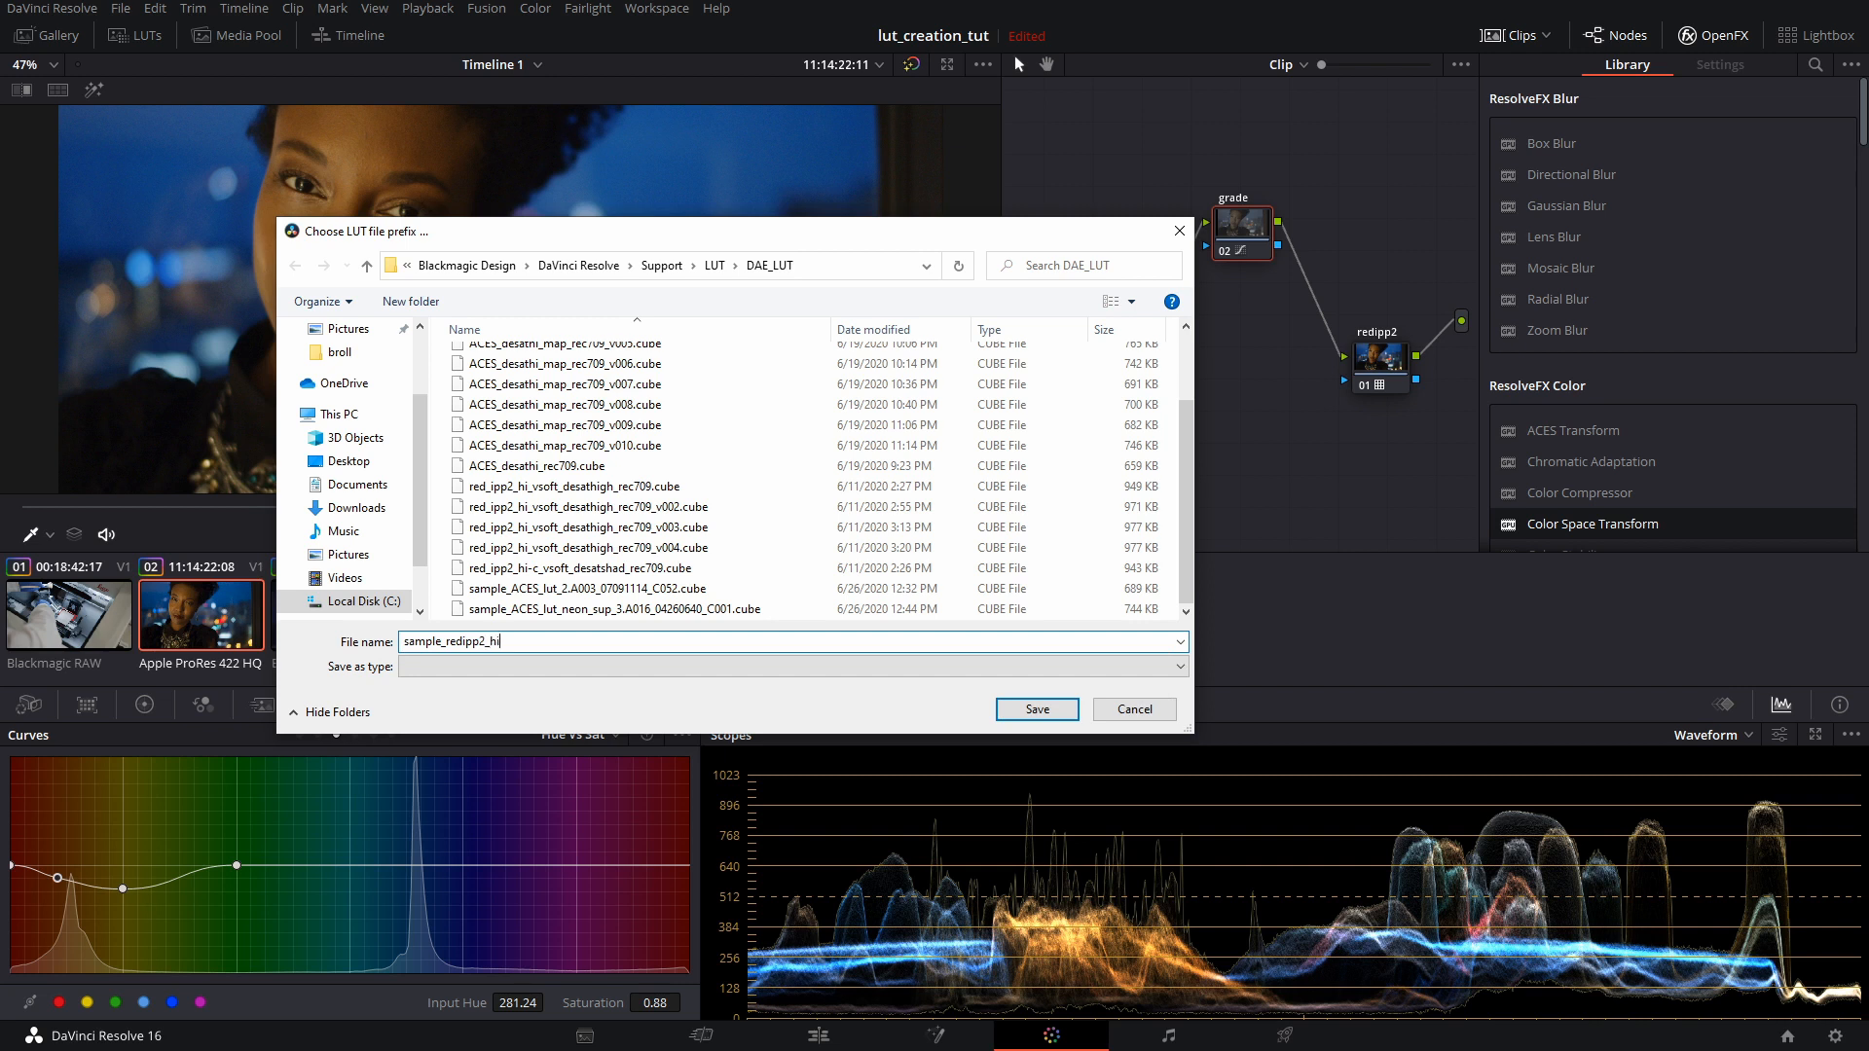
pyautogui.write('con')
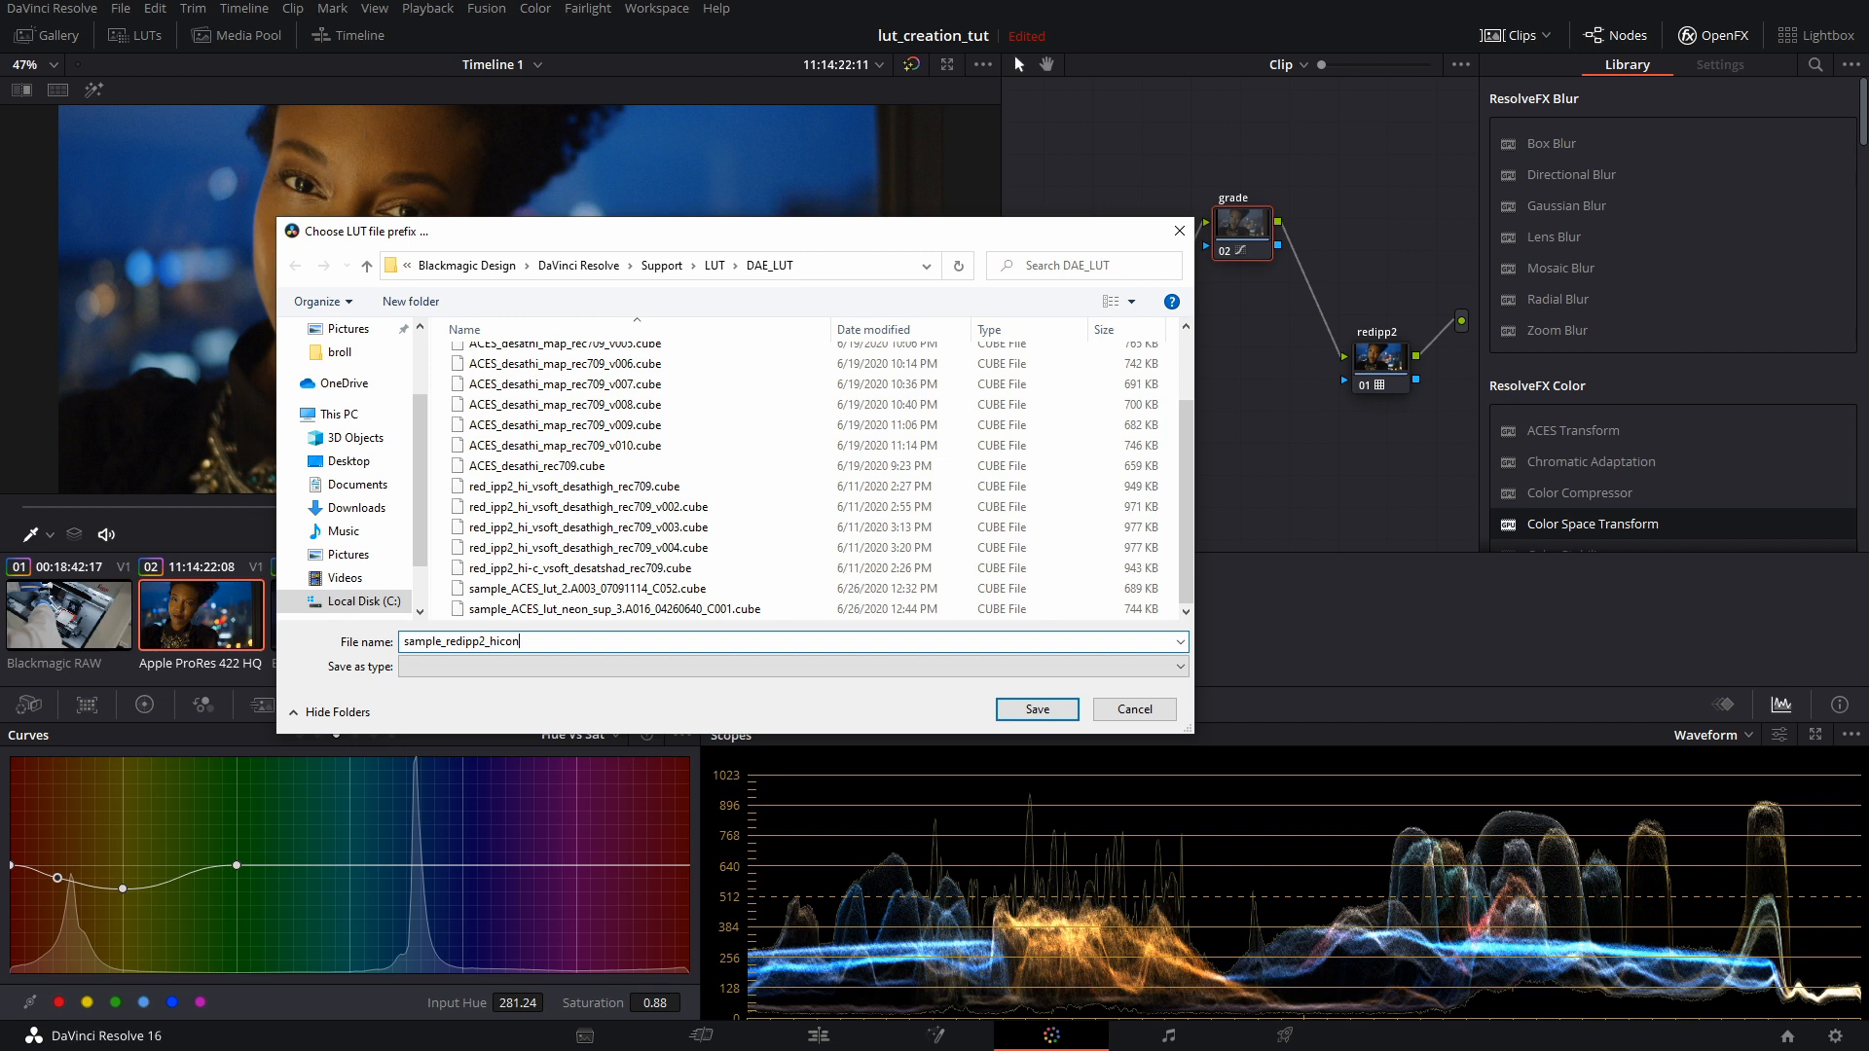
pyautogui.write('_vsoft')
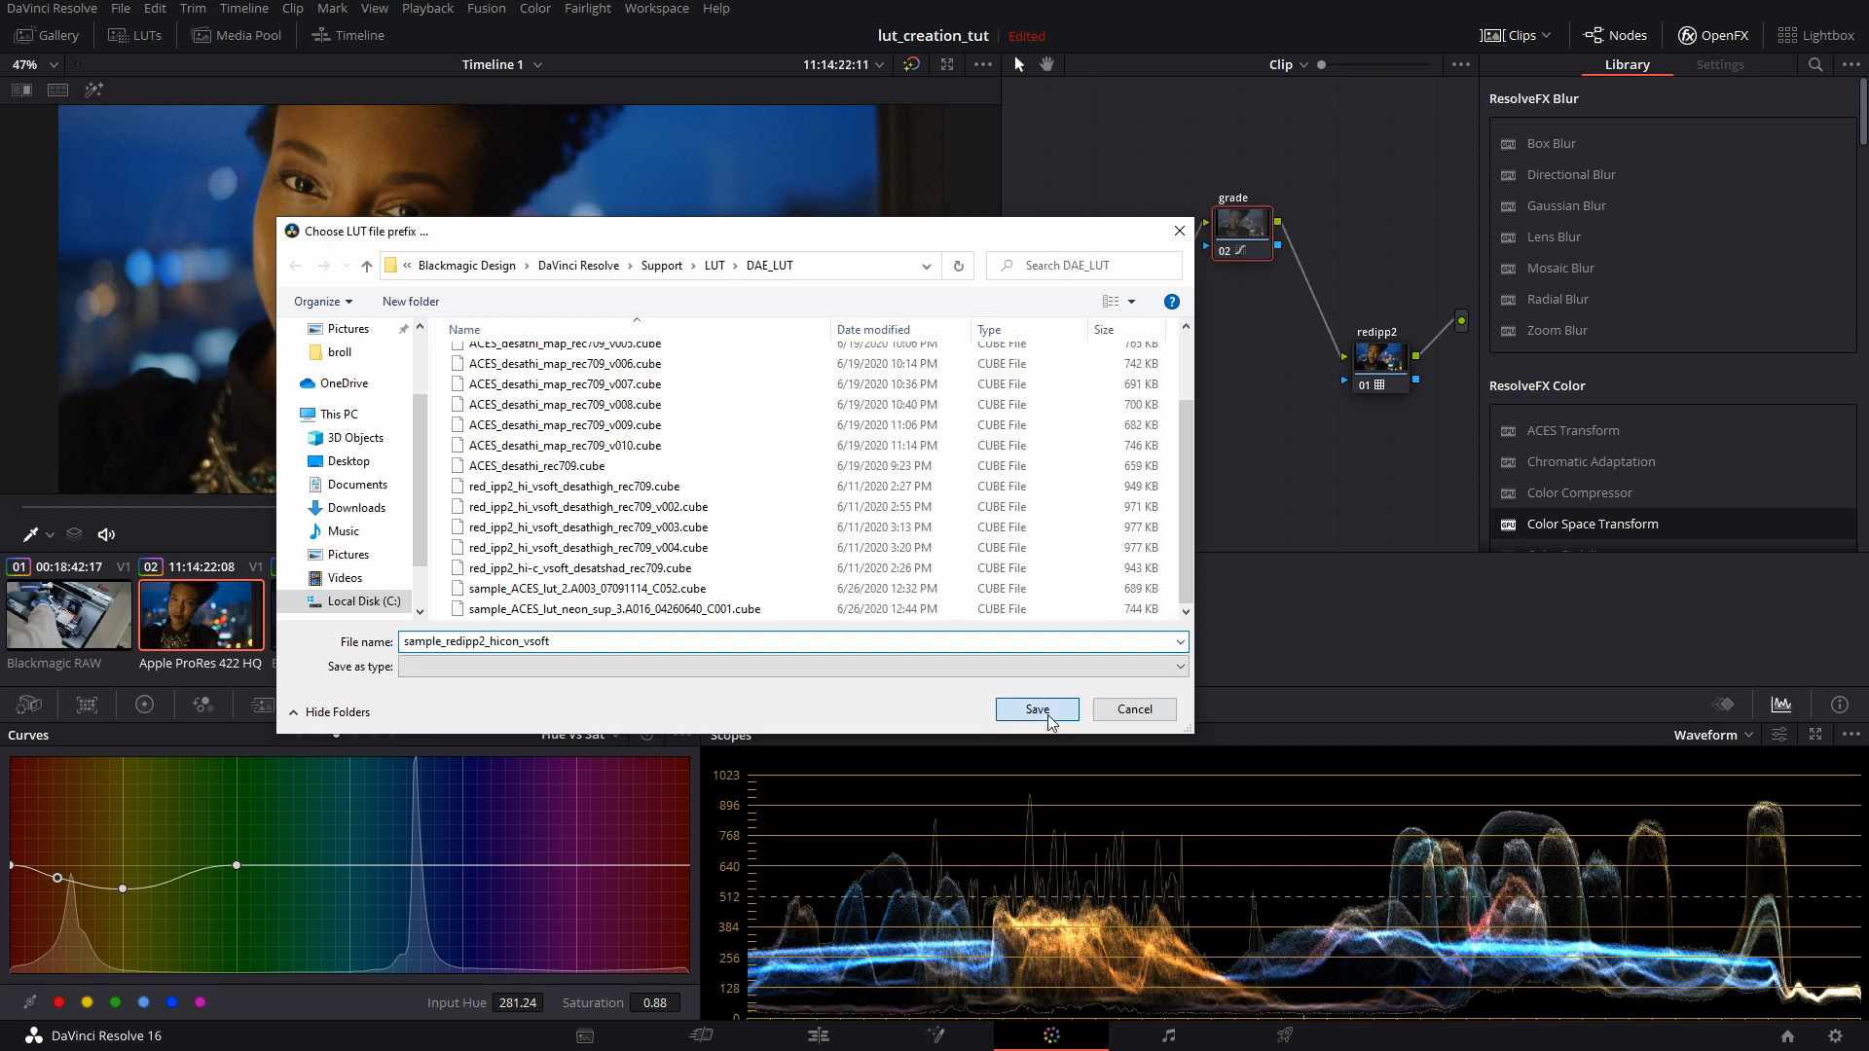
pyautogui.click(1034, 709)
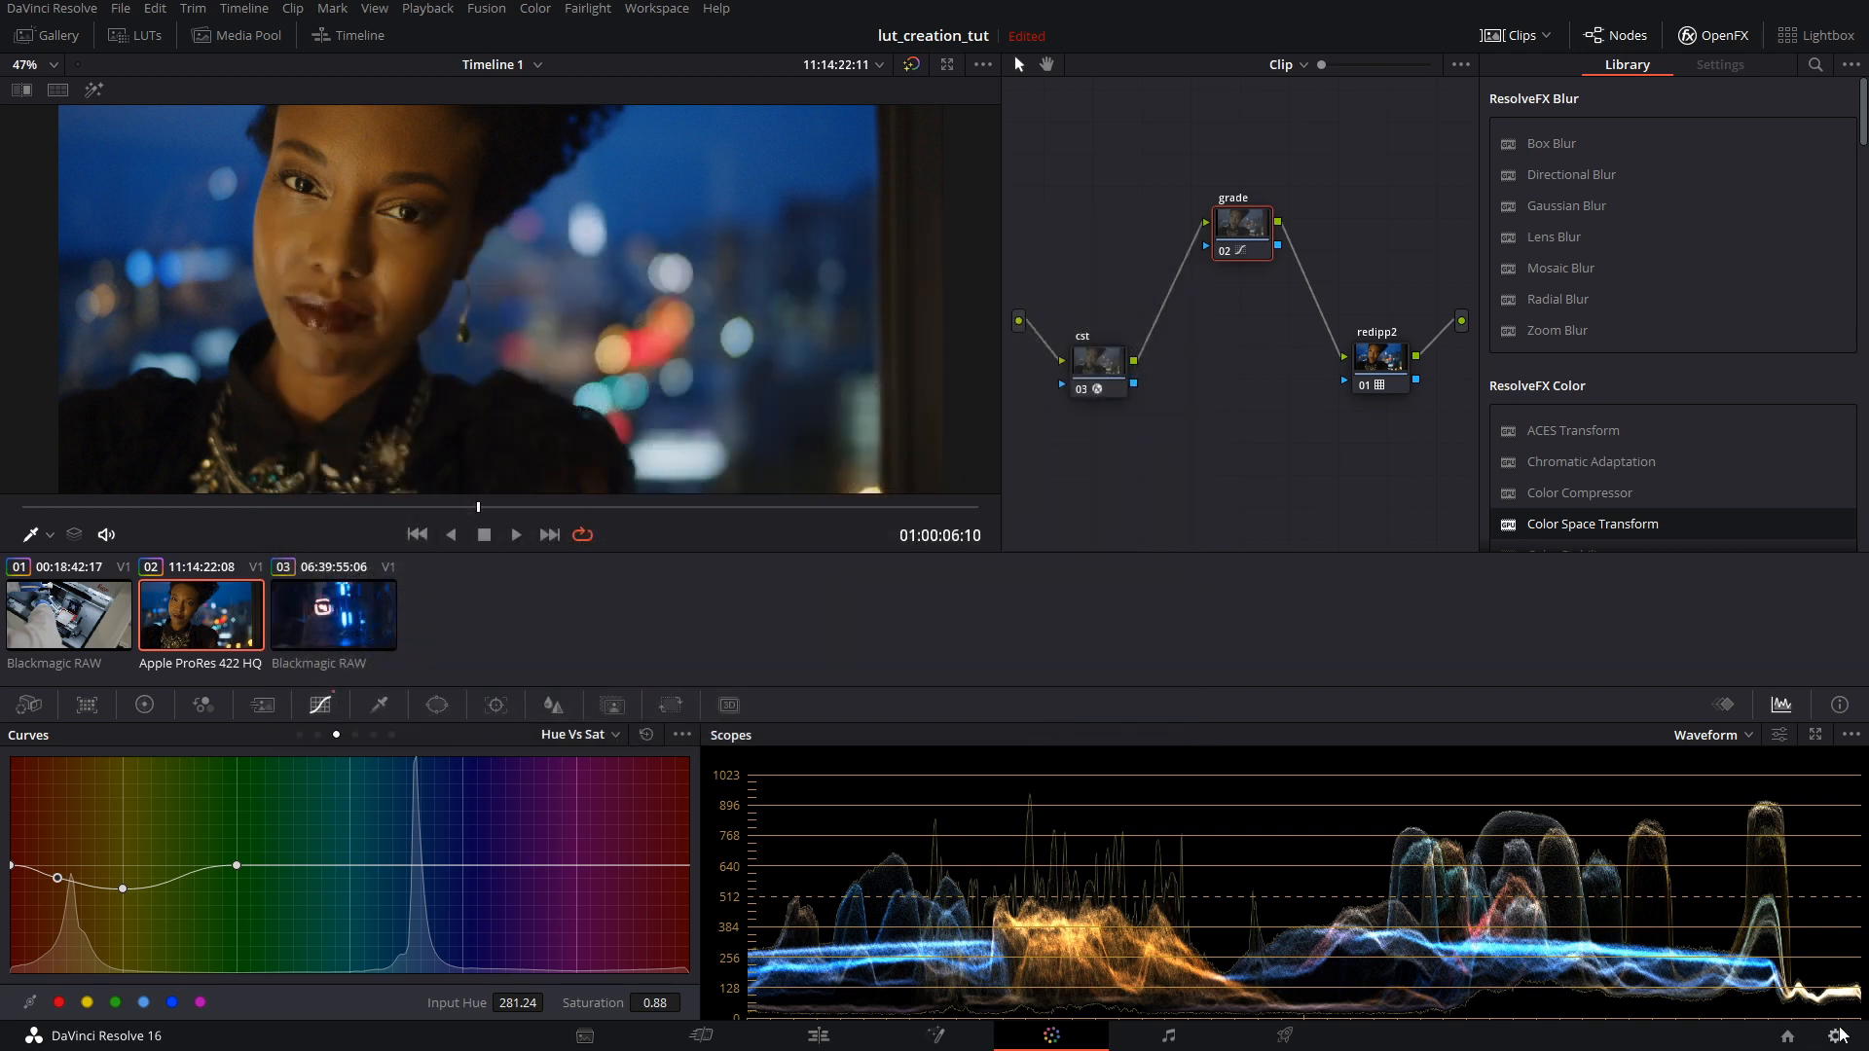
# In Color Management, reveal the LUT folder and update the LUT lists to include the new cube
pyautogui.click(1833, 1035)
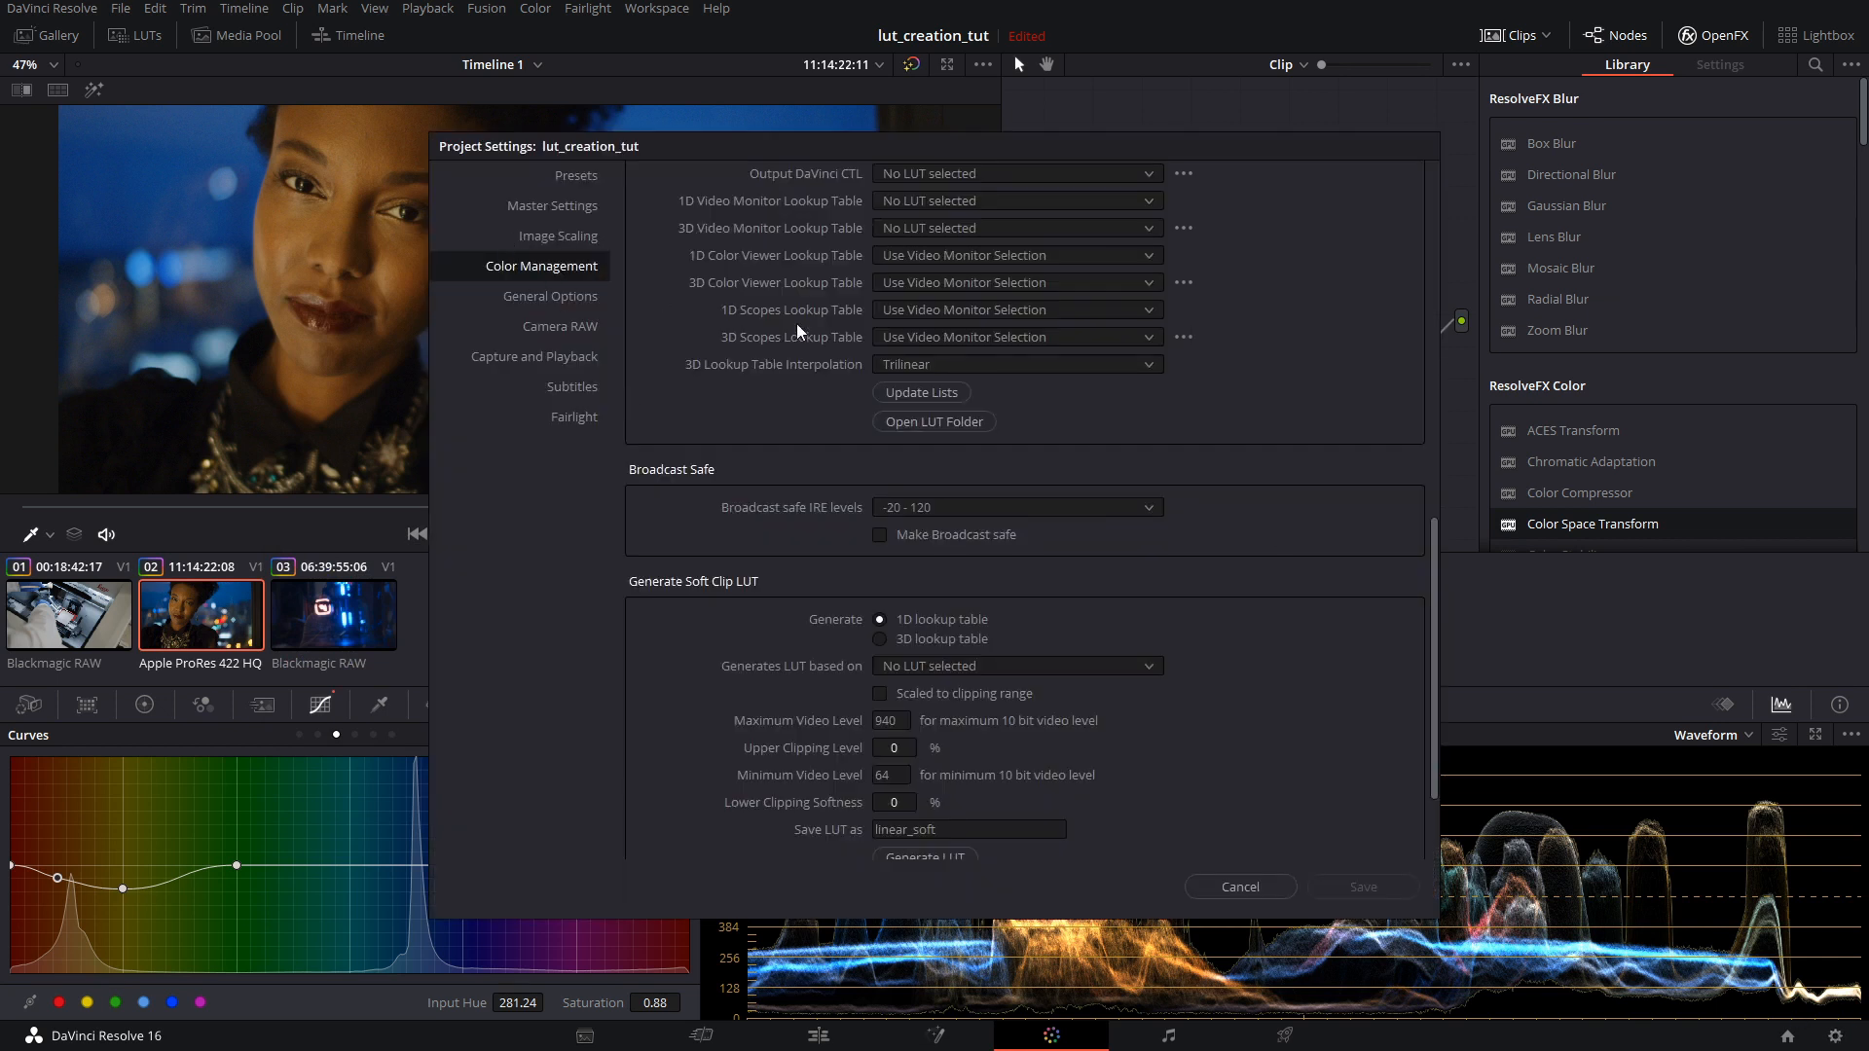
pyautogui.moveTo(411, 358)
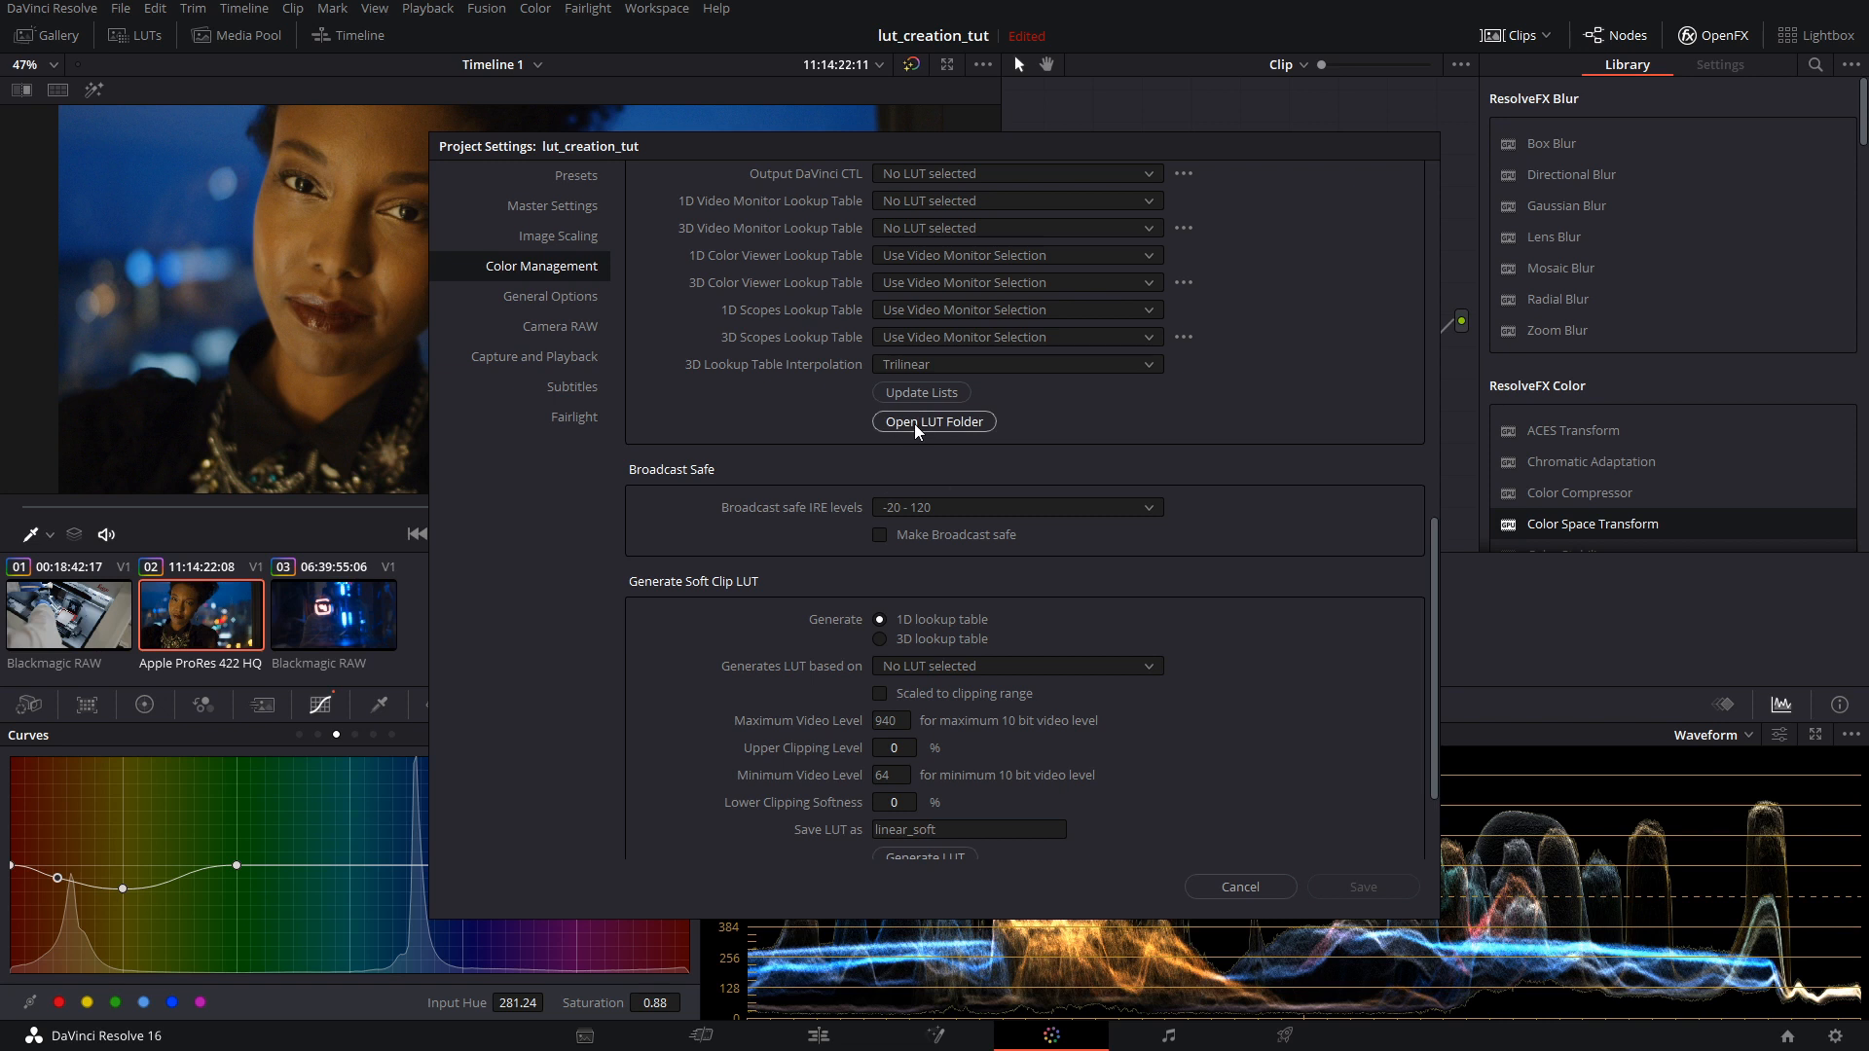
pyautogui.click(932, 420)
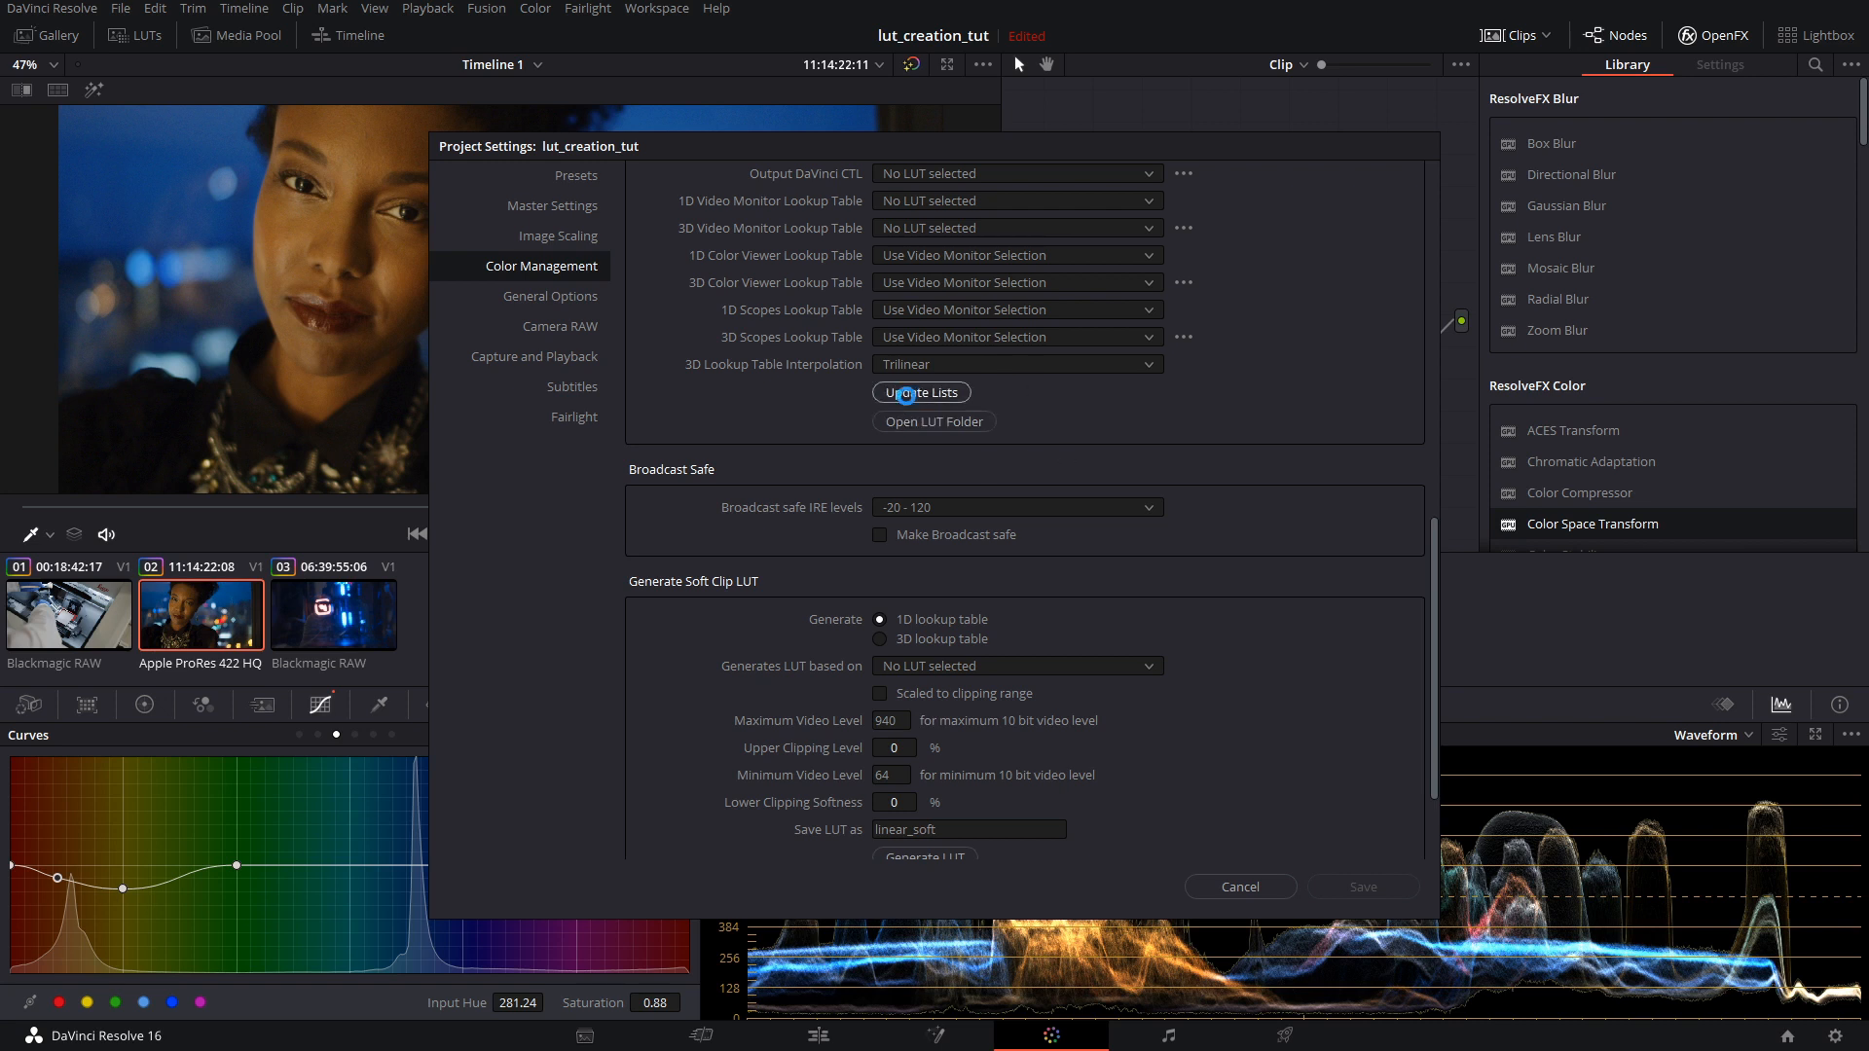
pyautogui.click(1238, 887)
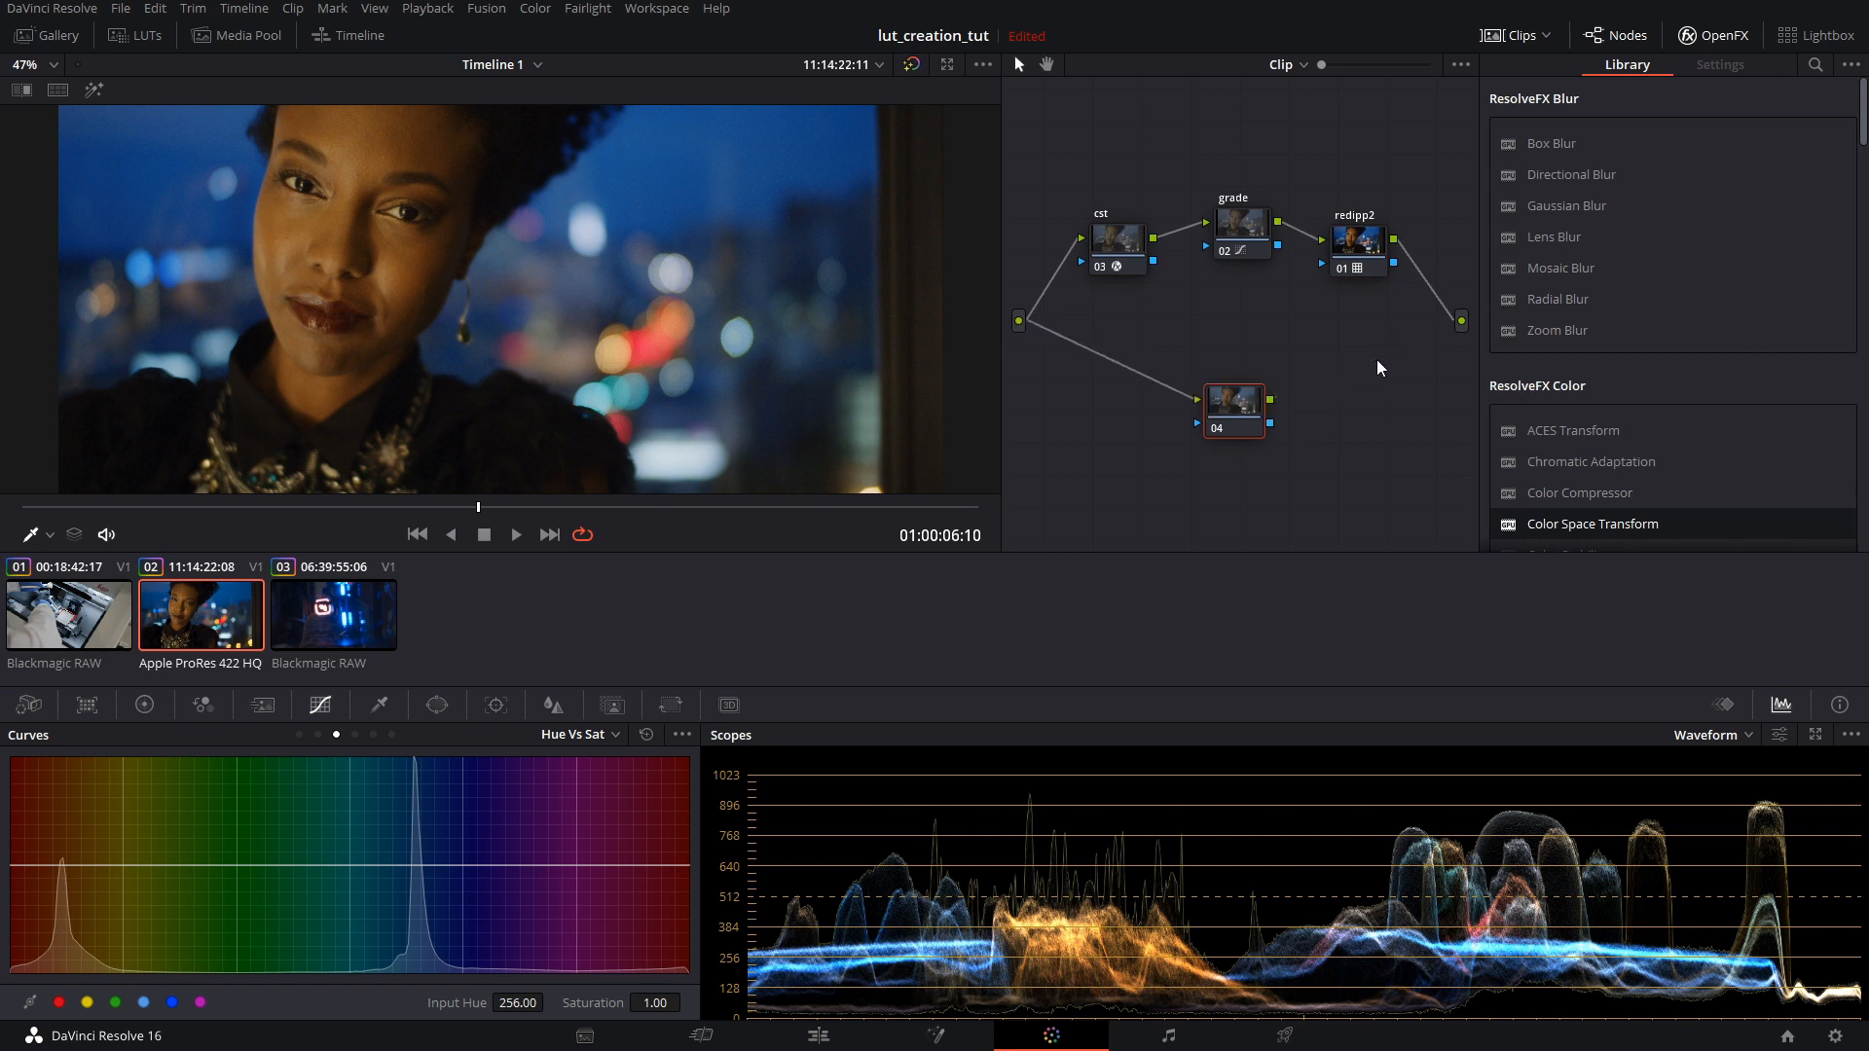
# From the LUTs browser's DAE_LUT folder, apply sample_redipp2_hicon_vsoft to parallel node 04
pyautogui.click(148, 35)
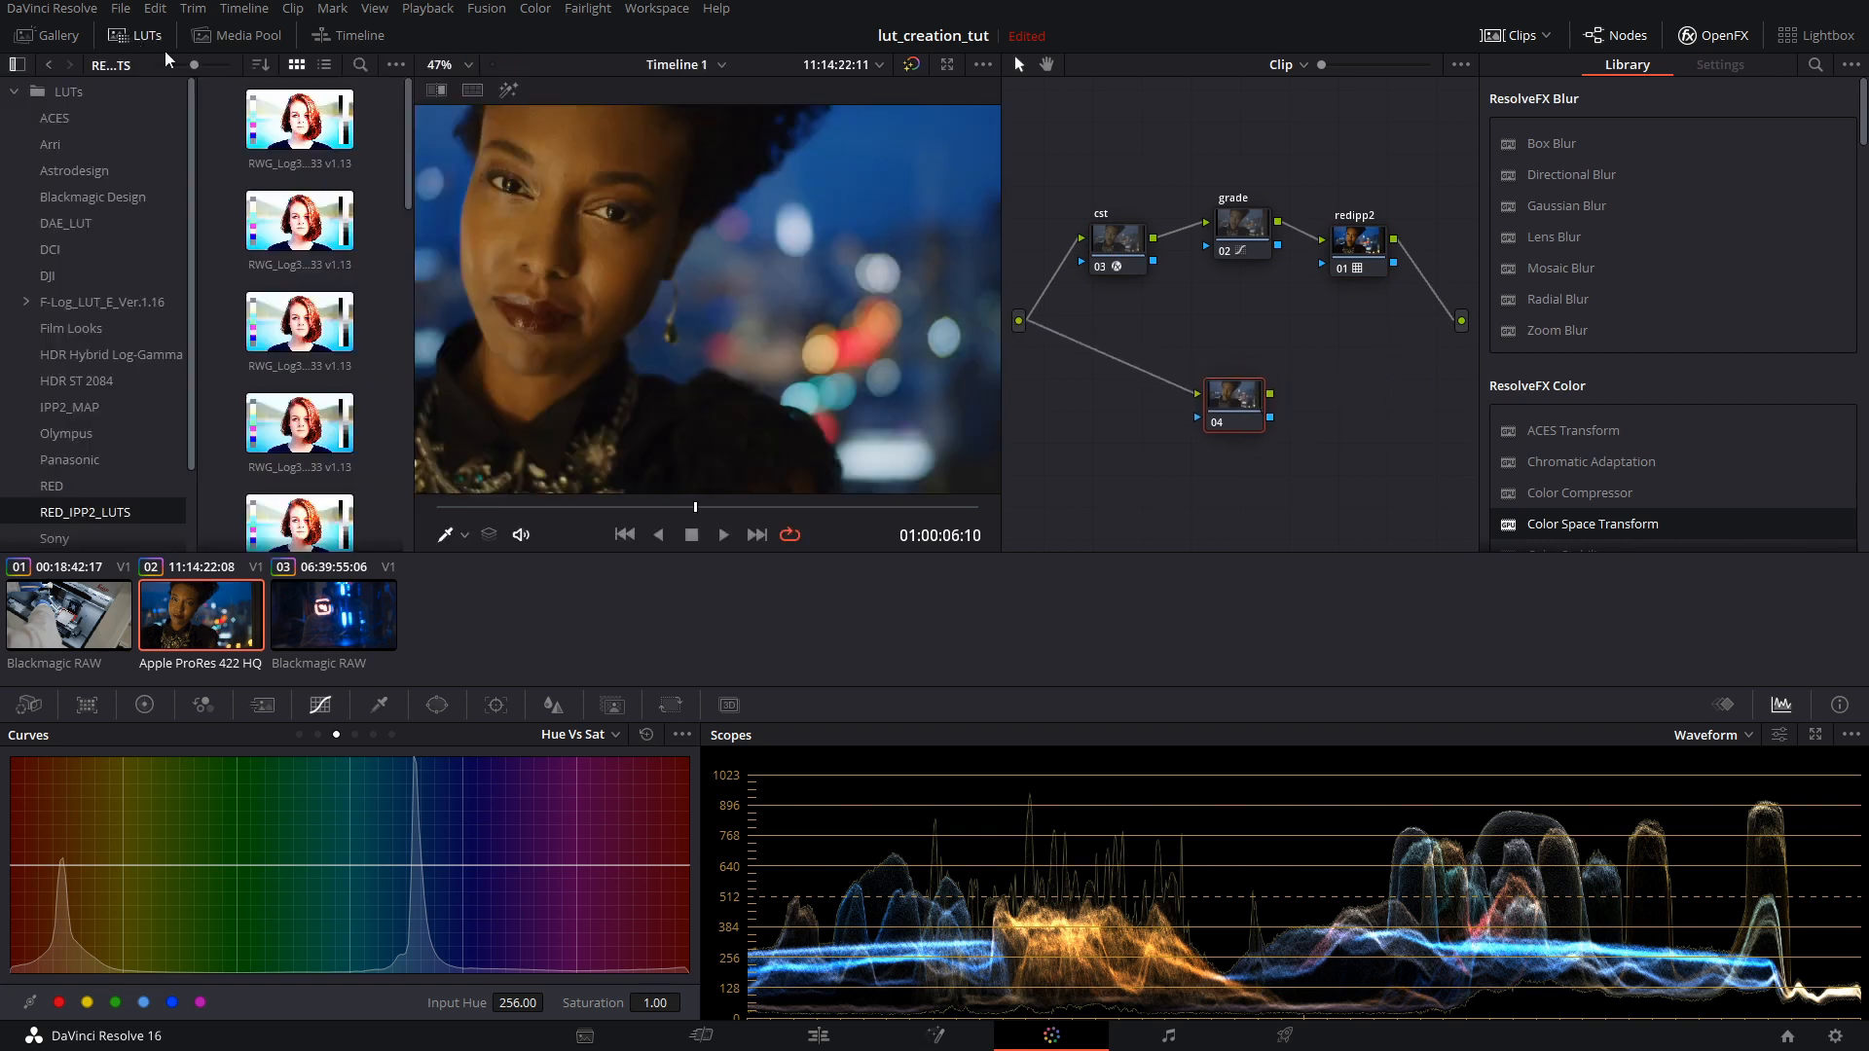
pyautogui.moveTo(149, 222)
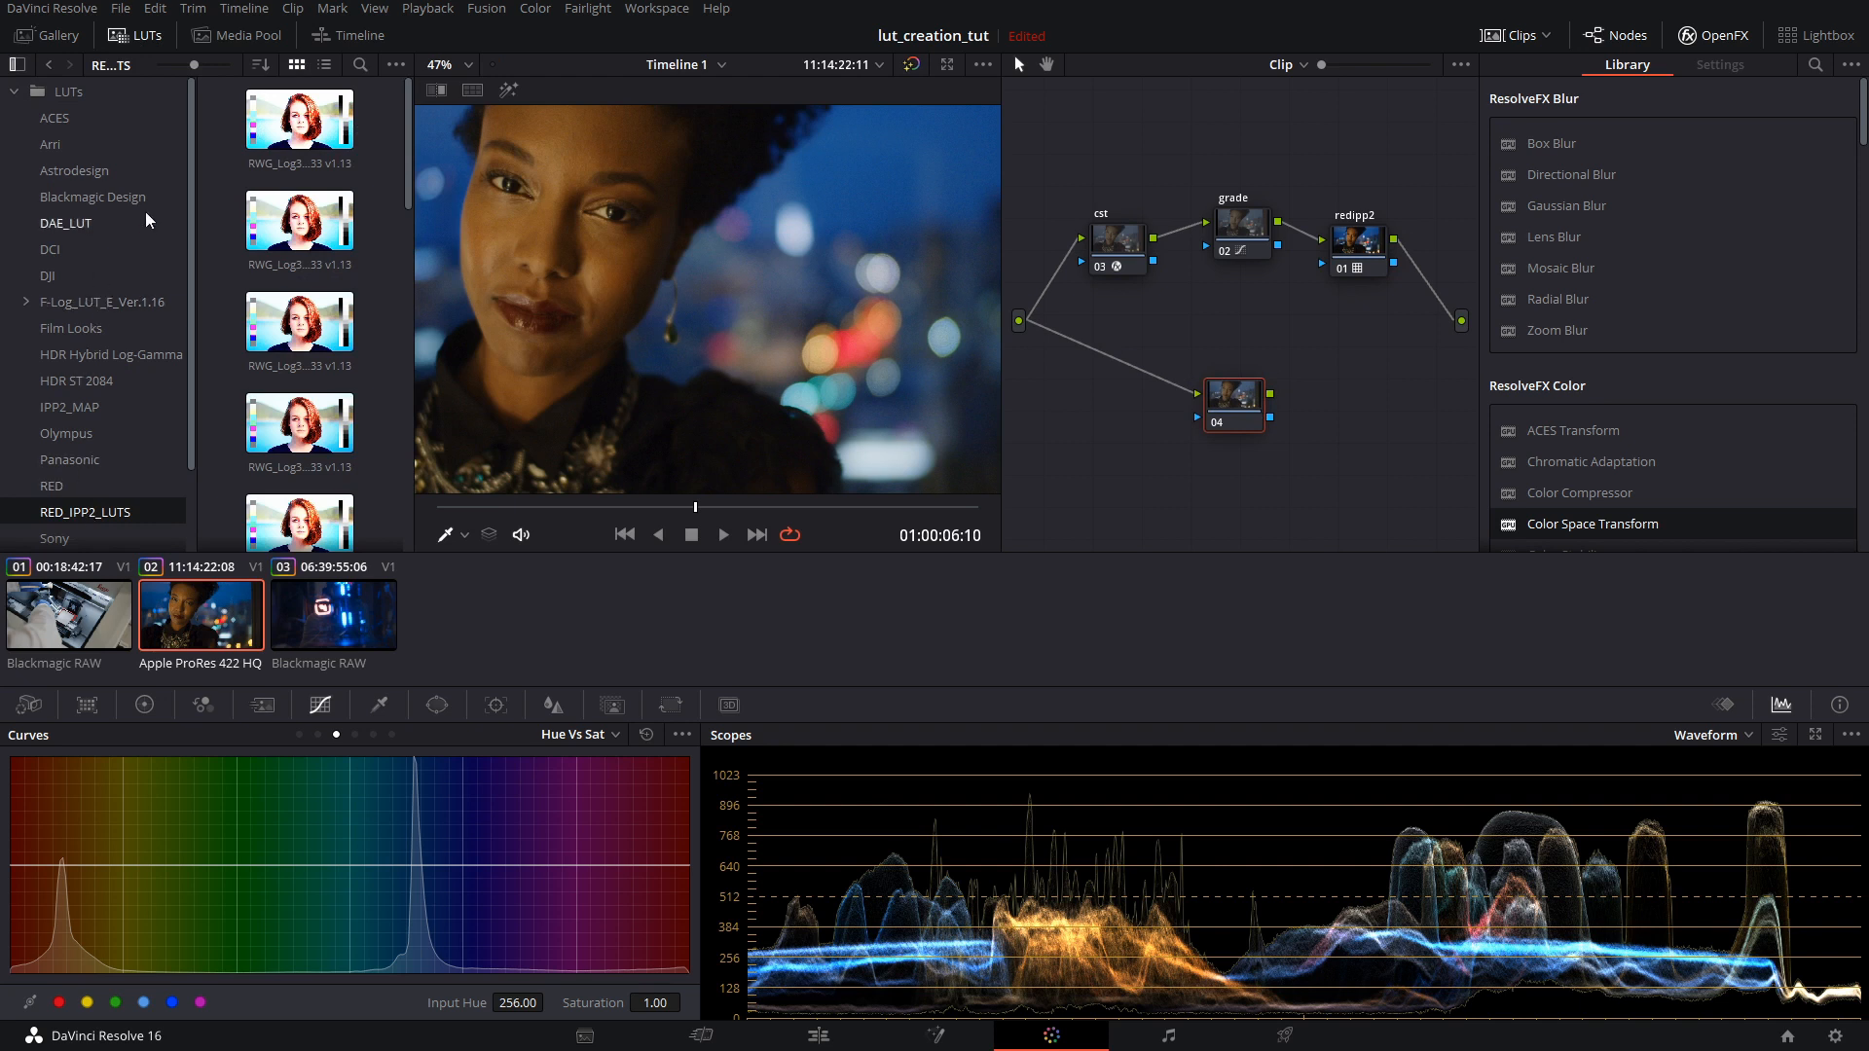
pyautogui.click(67, 222)
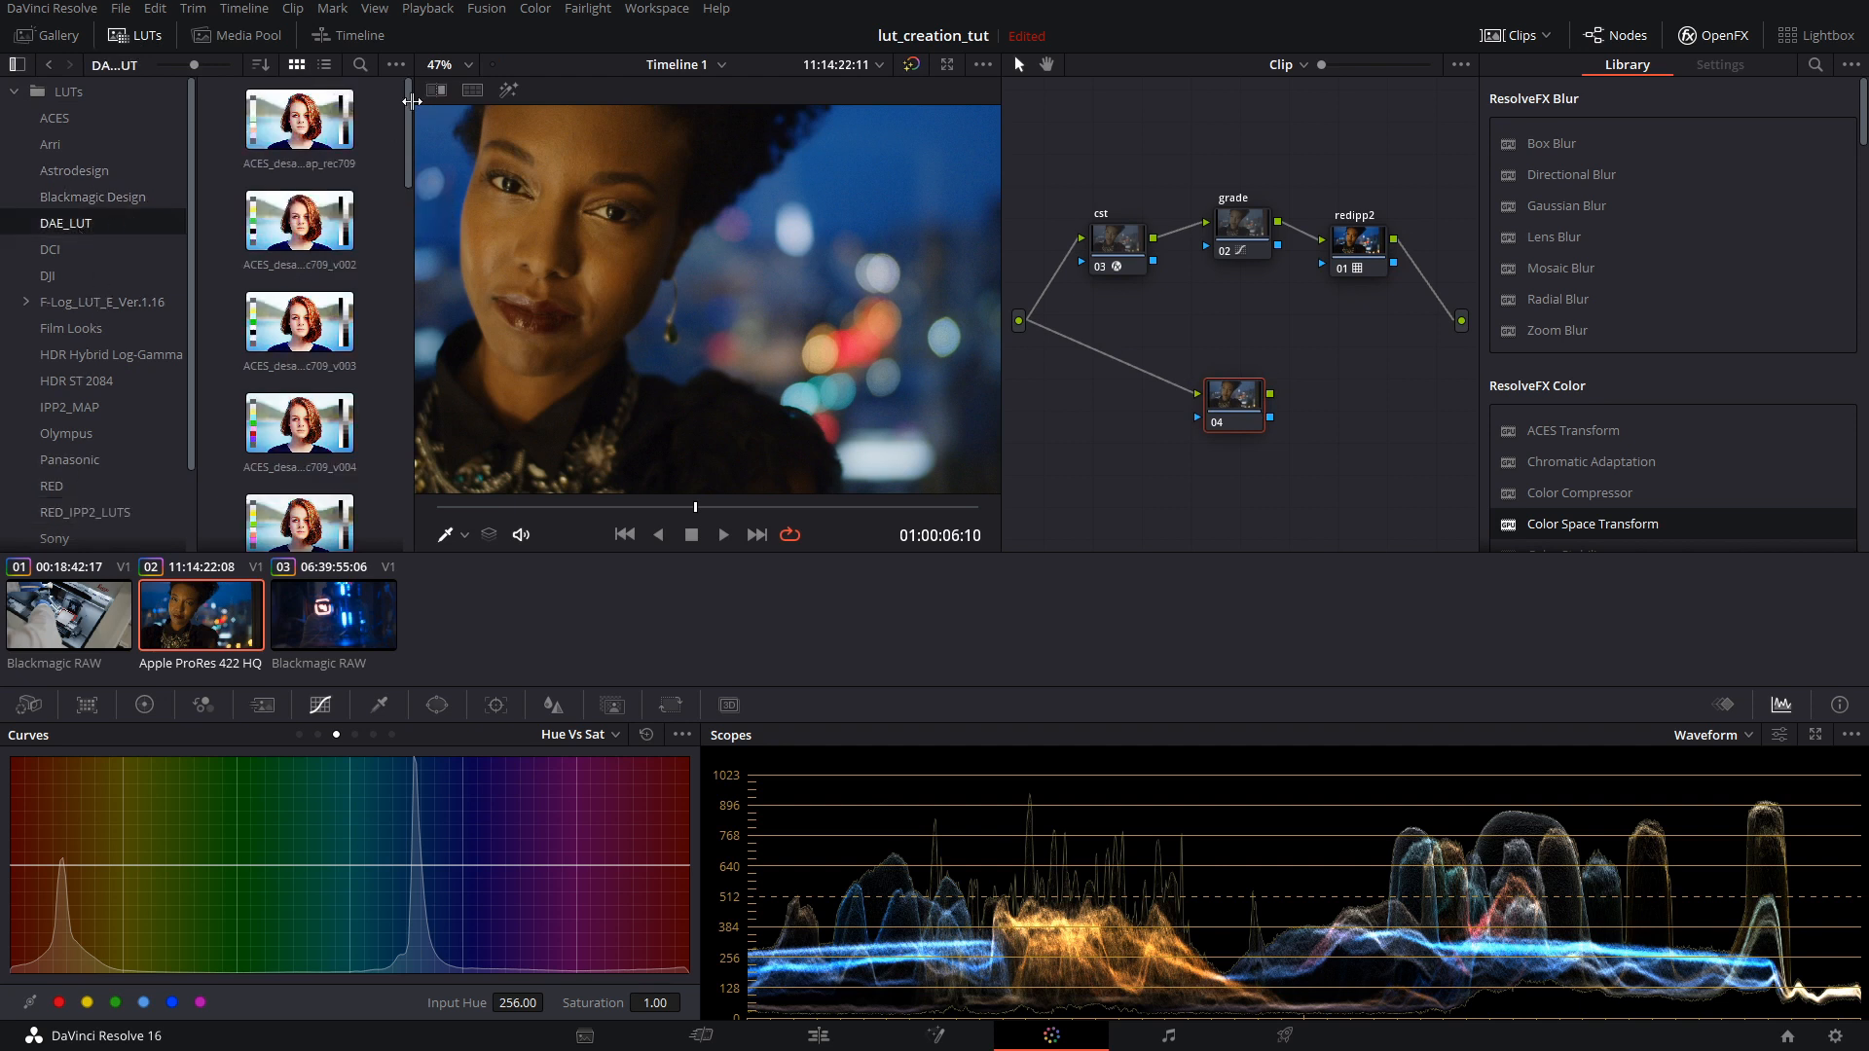
pyautogui.scroll(-3)
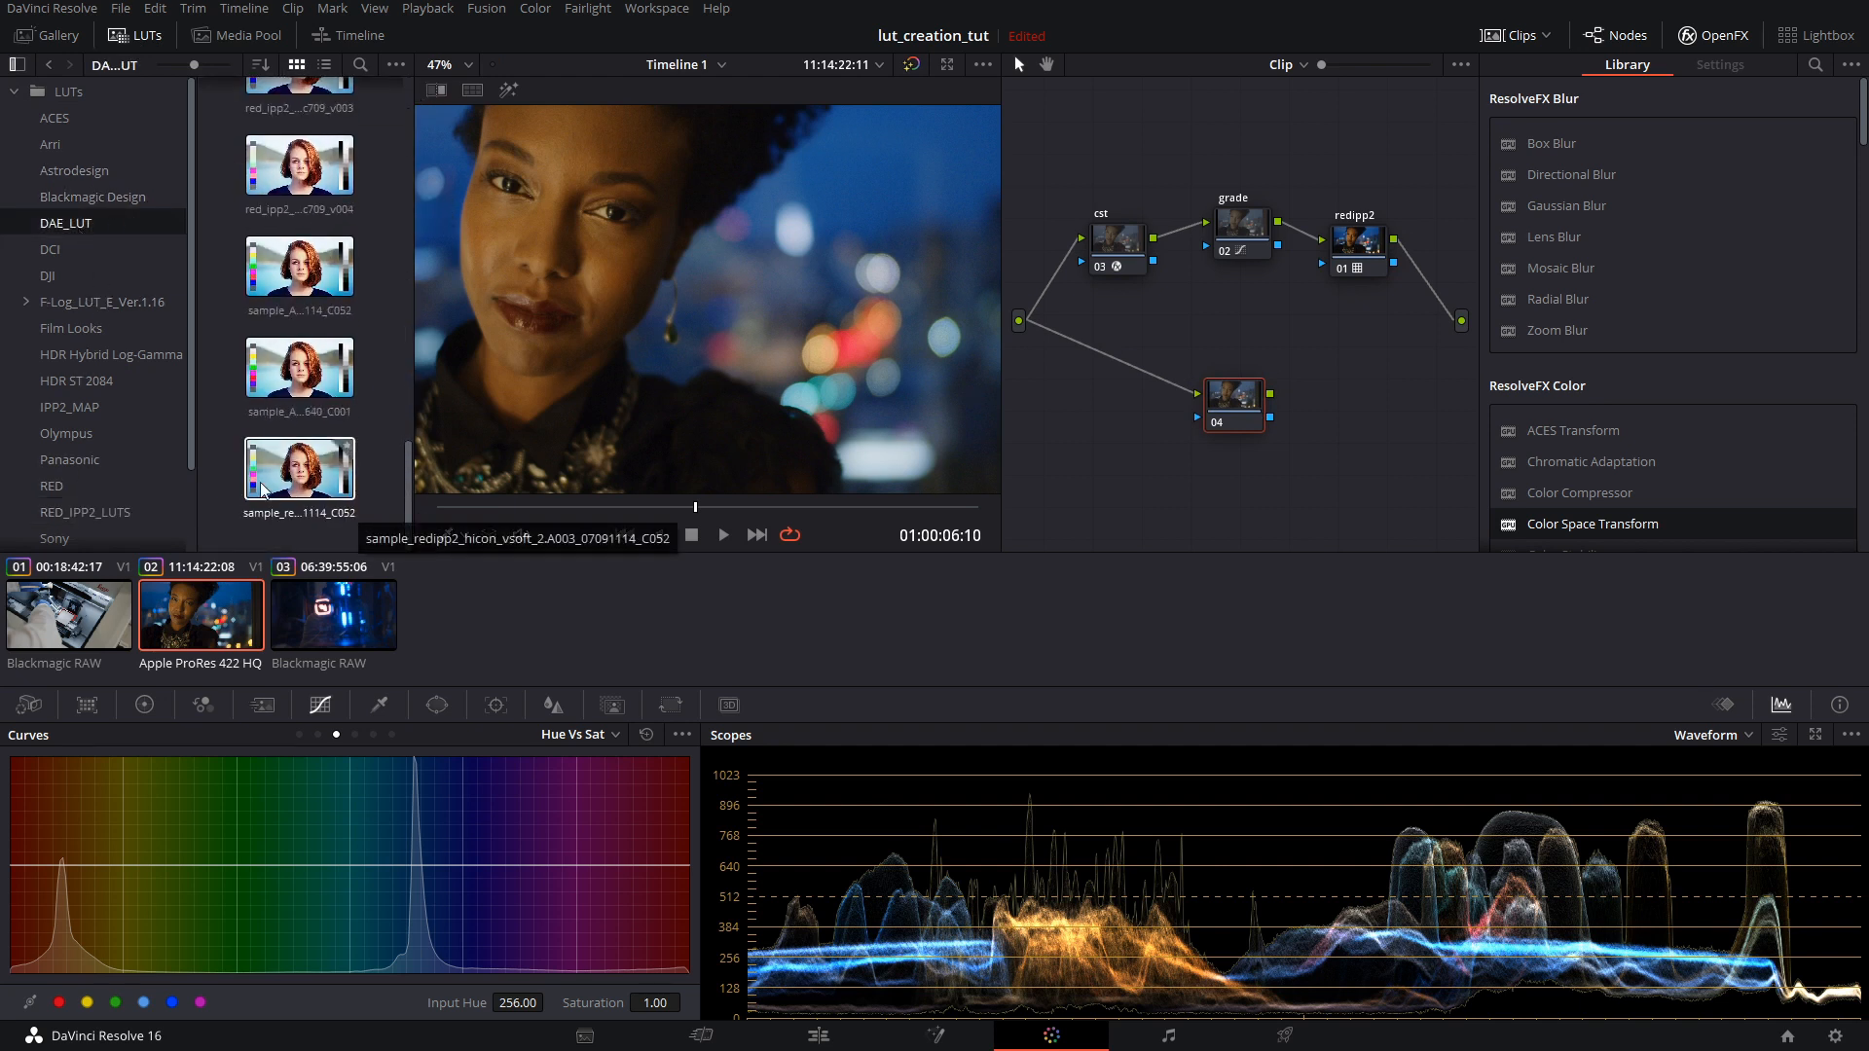
pyautogui.click(1234, 399)
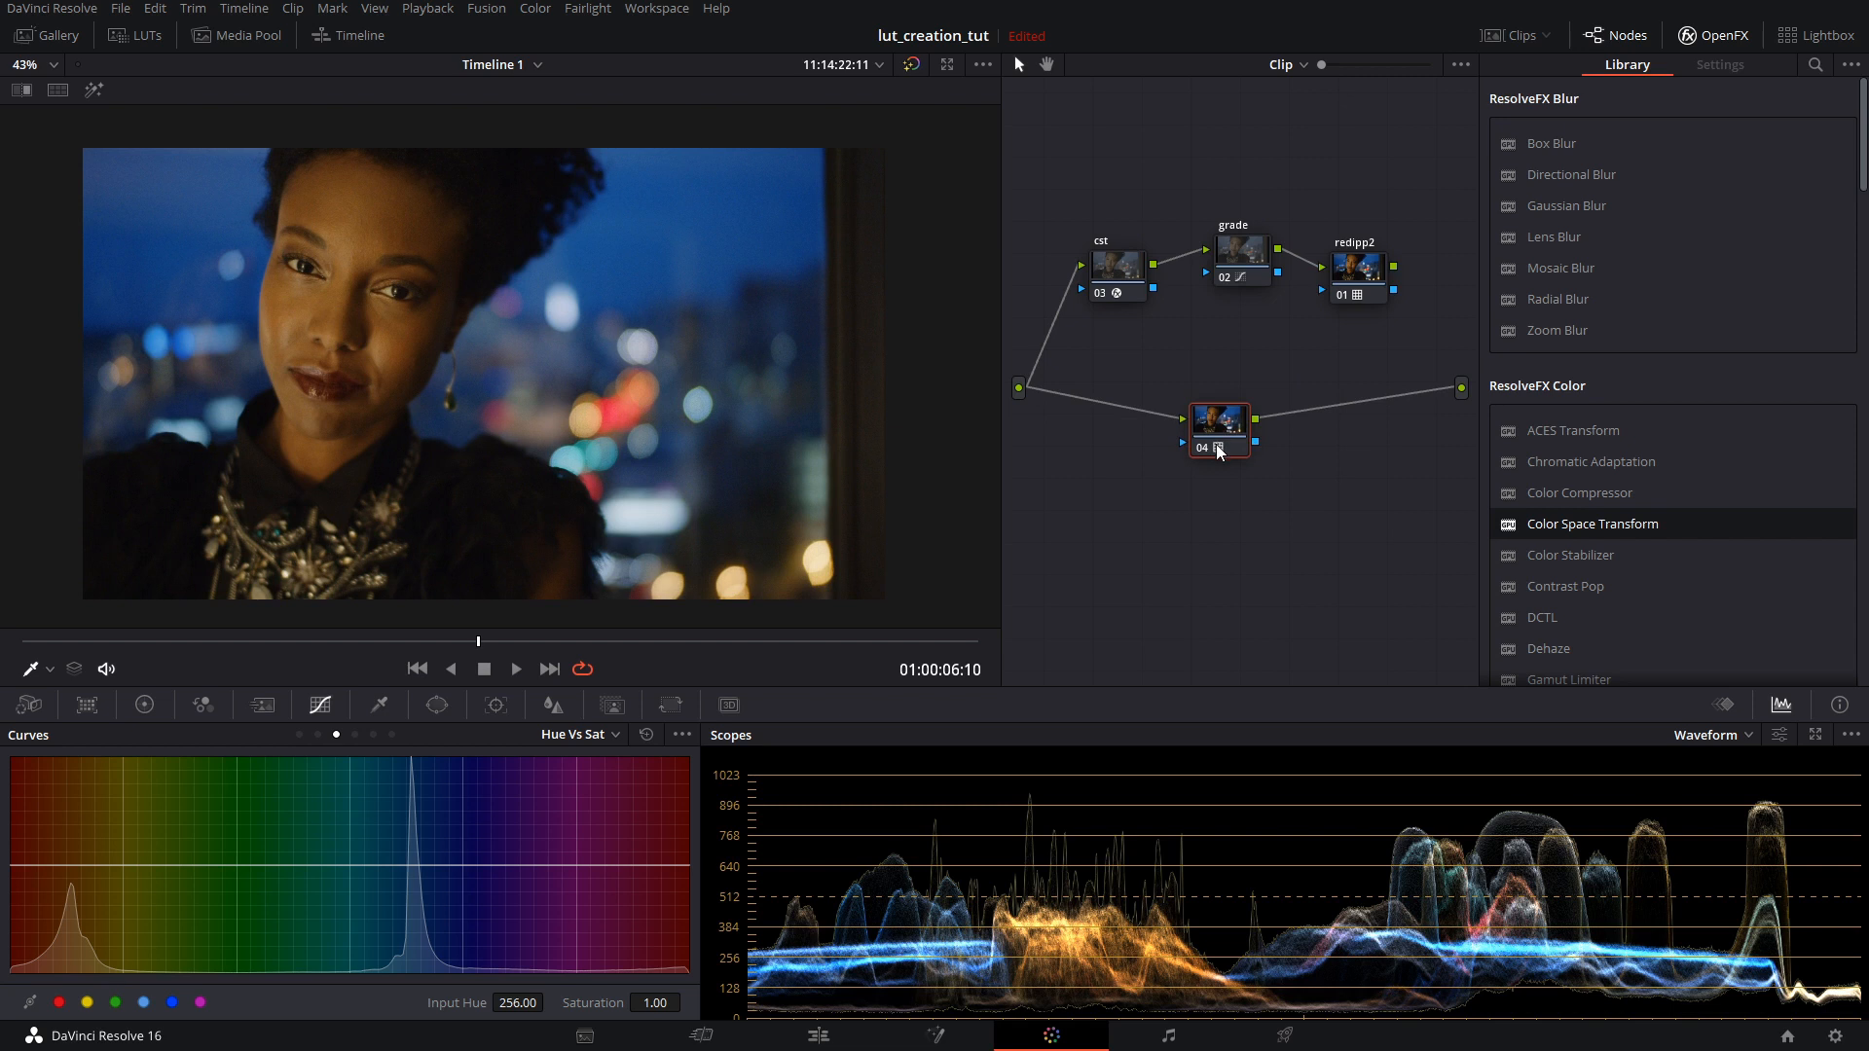
pyautogui.moveTo(1219, 438)
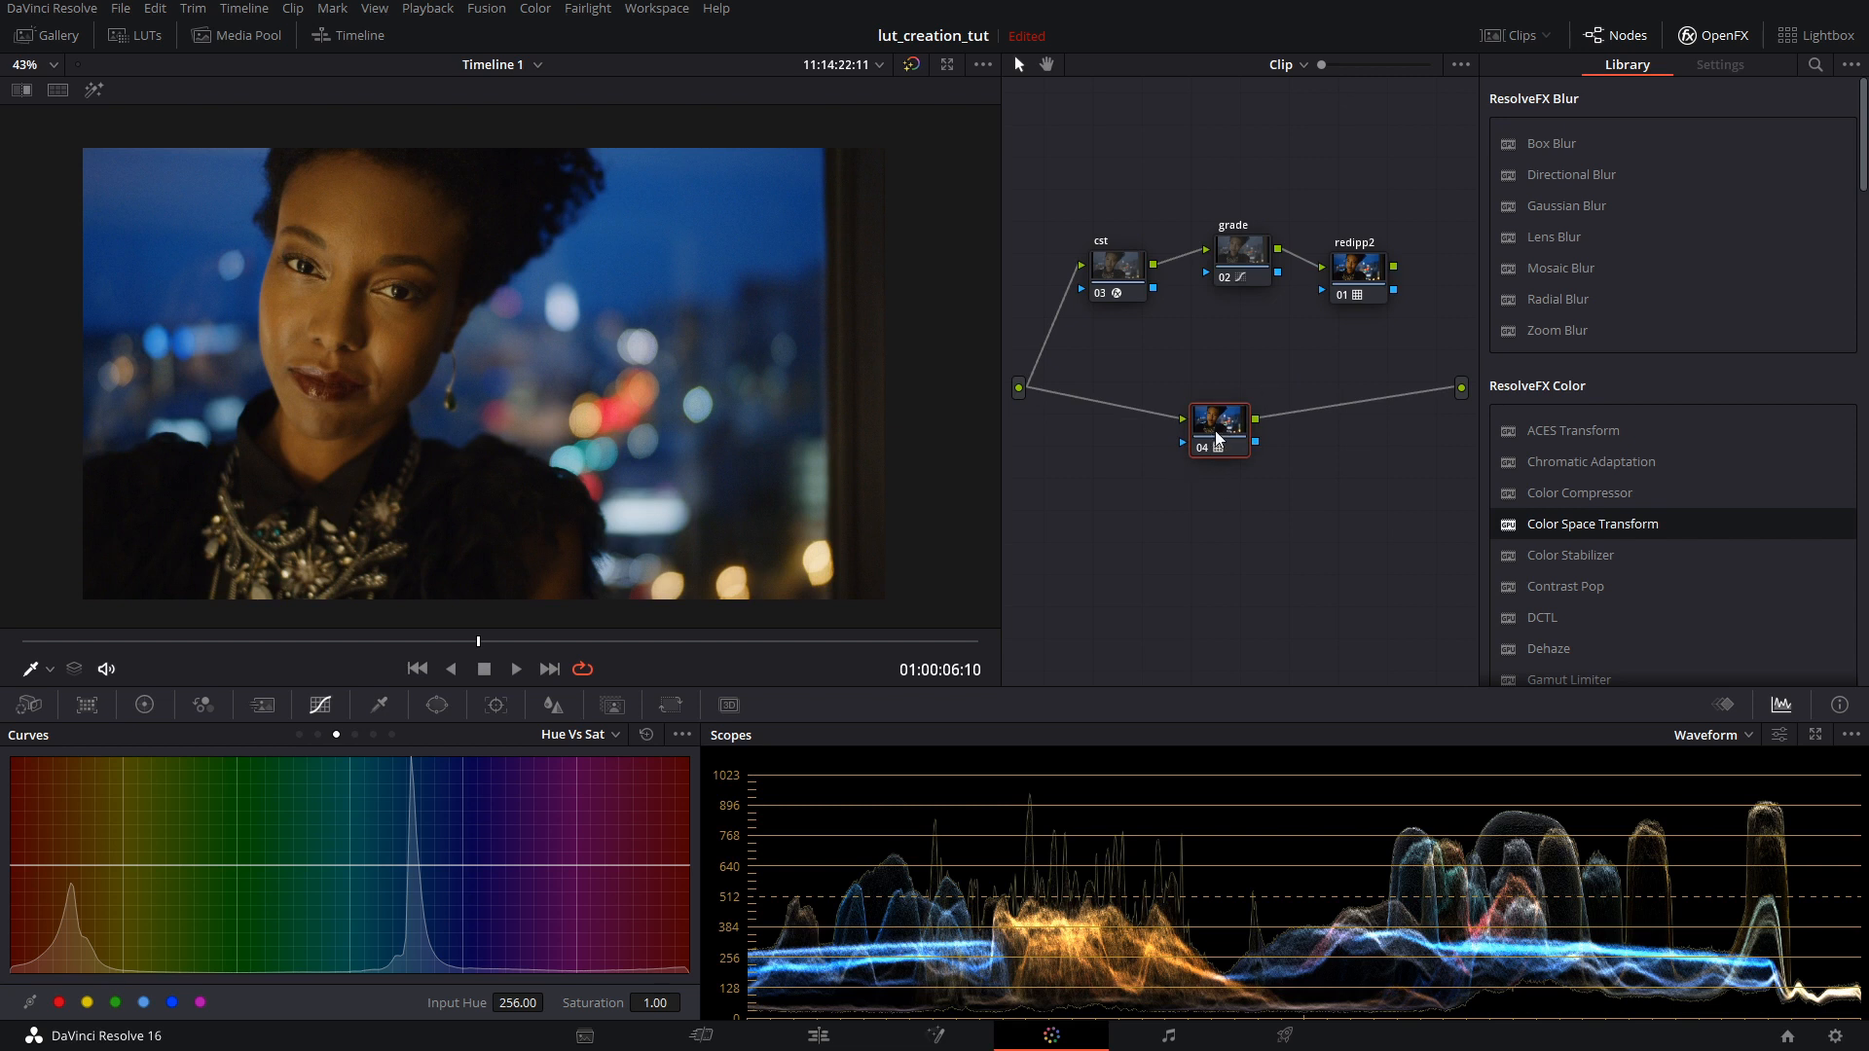